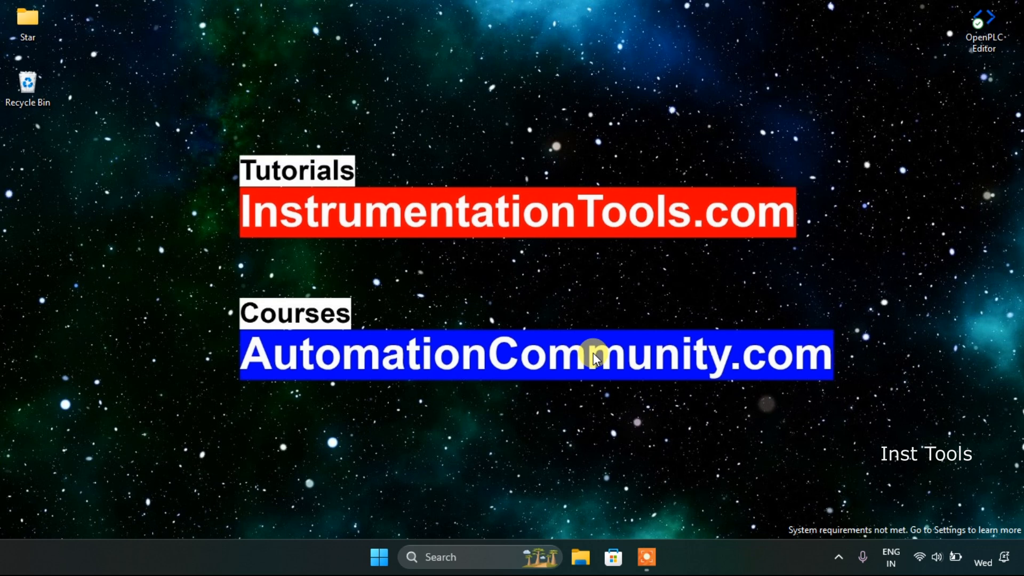
mouse_move(921, 31)
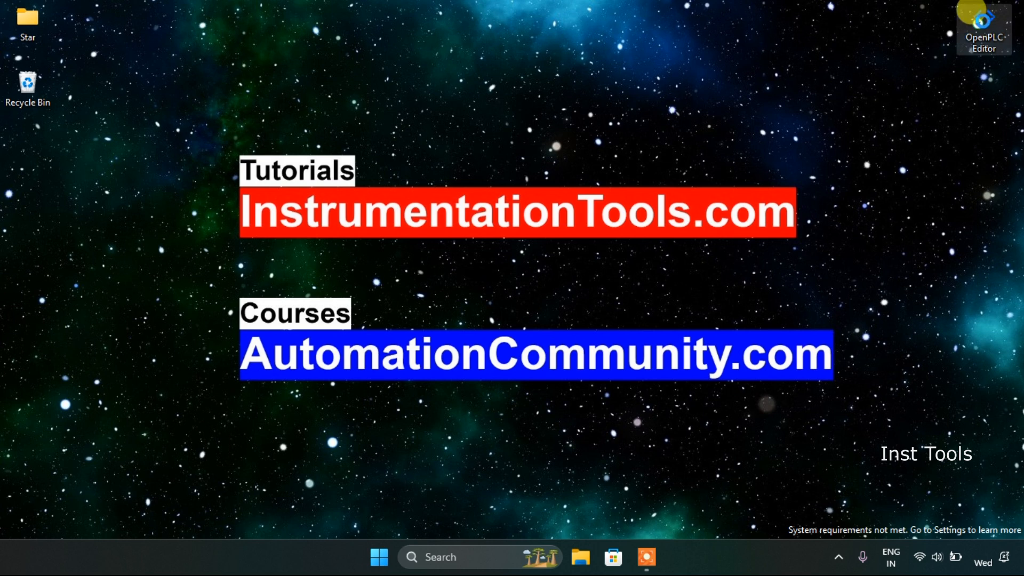
mouse_move(982, 22)
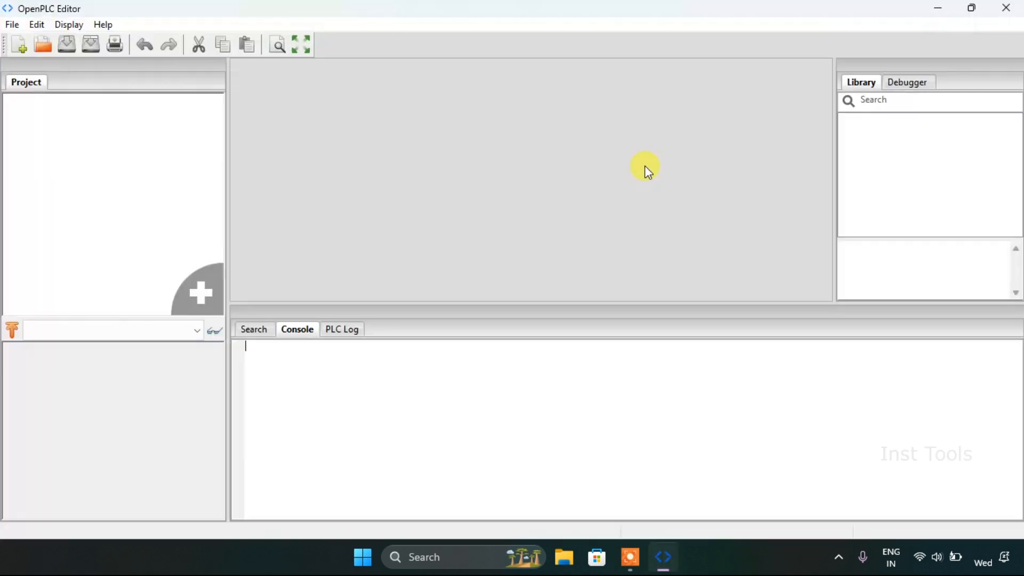
mouse_move(310, 138)
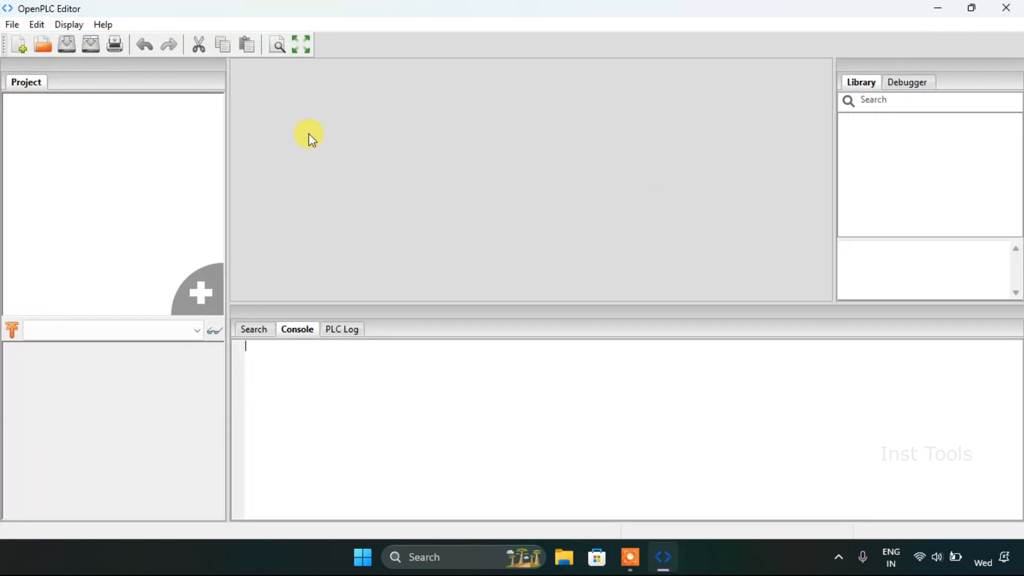
mouse_move(12, 24)
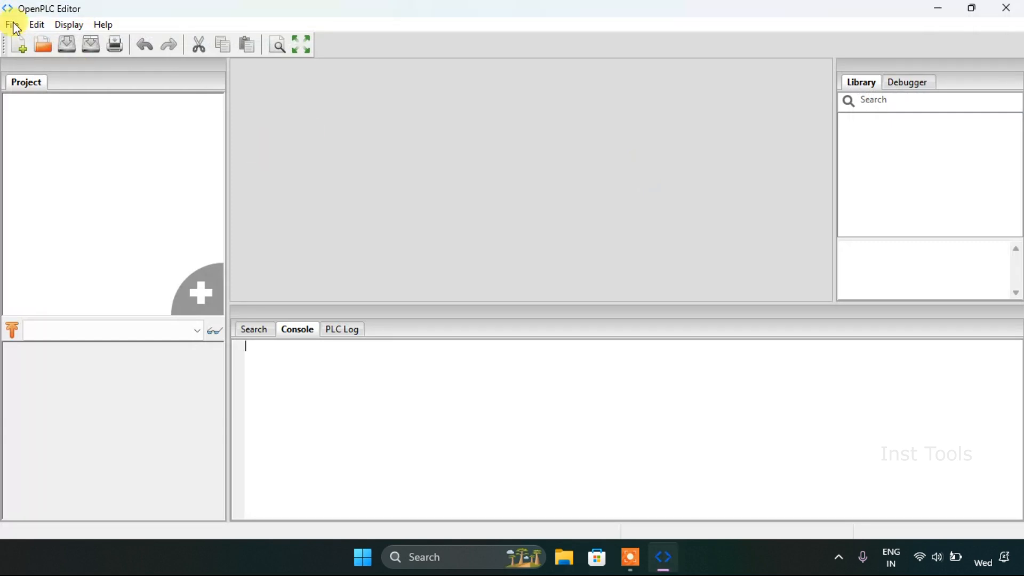
Step: Start a new project in a newly created Airthematic_2 folder in Documents, which is rejected as not empty
click(11, 24)
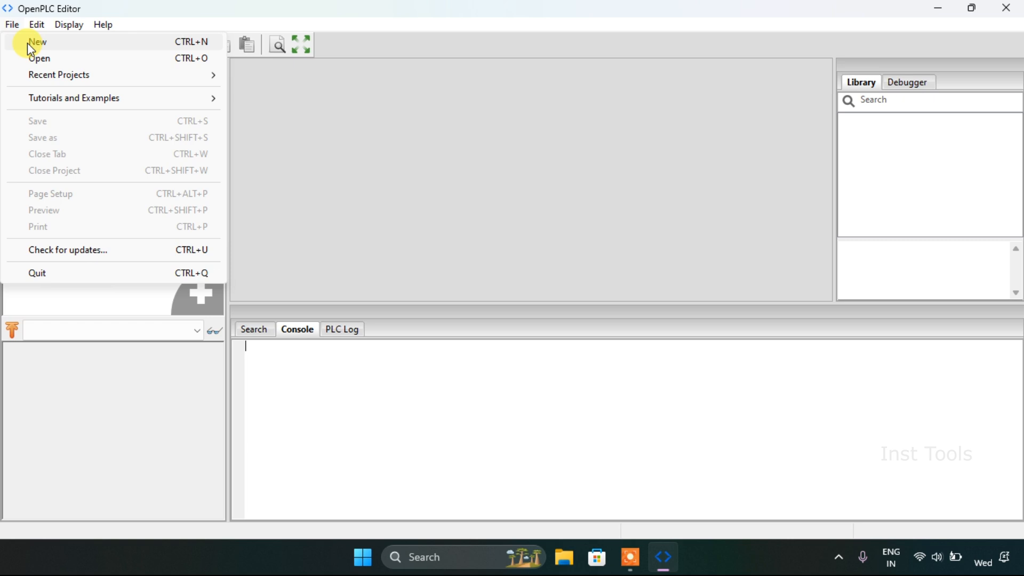
click(11, 25)
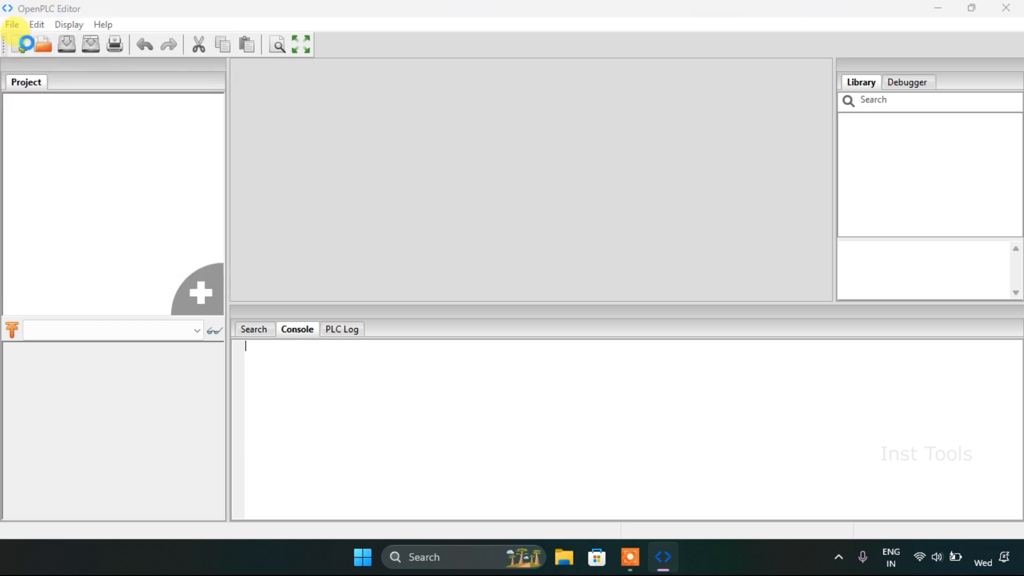
click(24, 44)
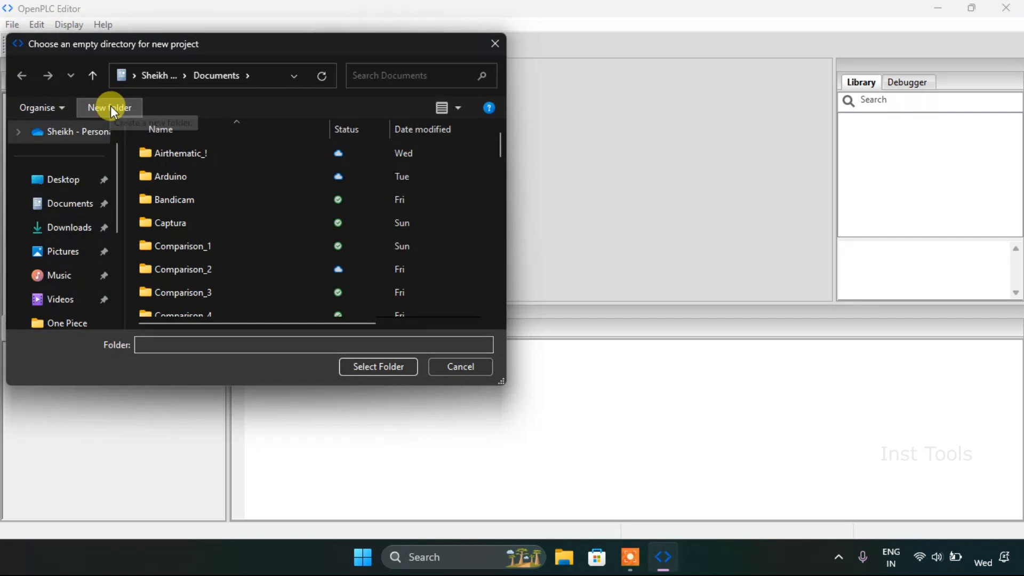
mouse_move(94, 75)
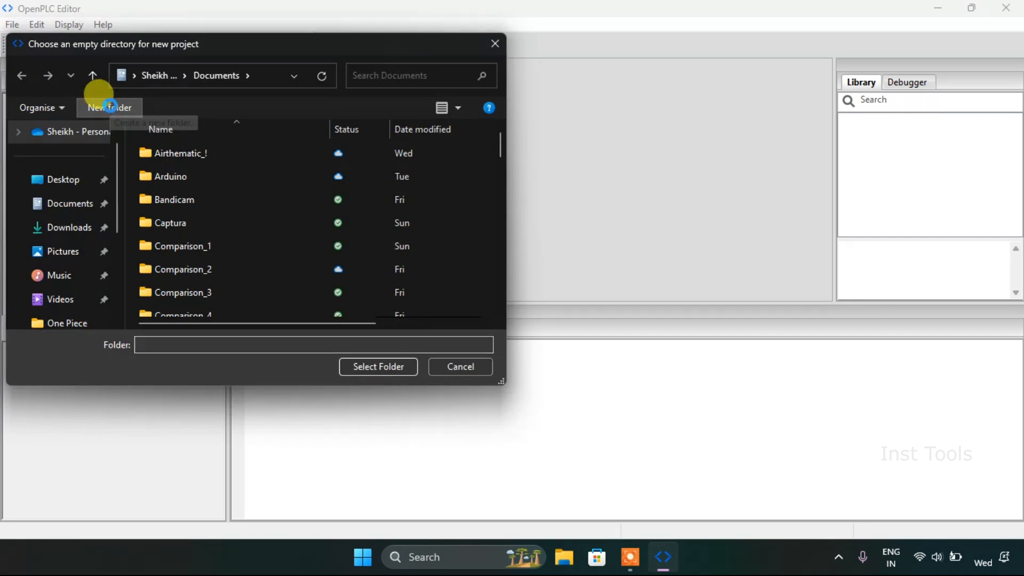
mouse_move(111, 111)
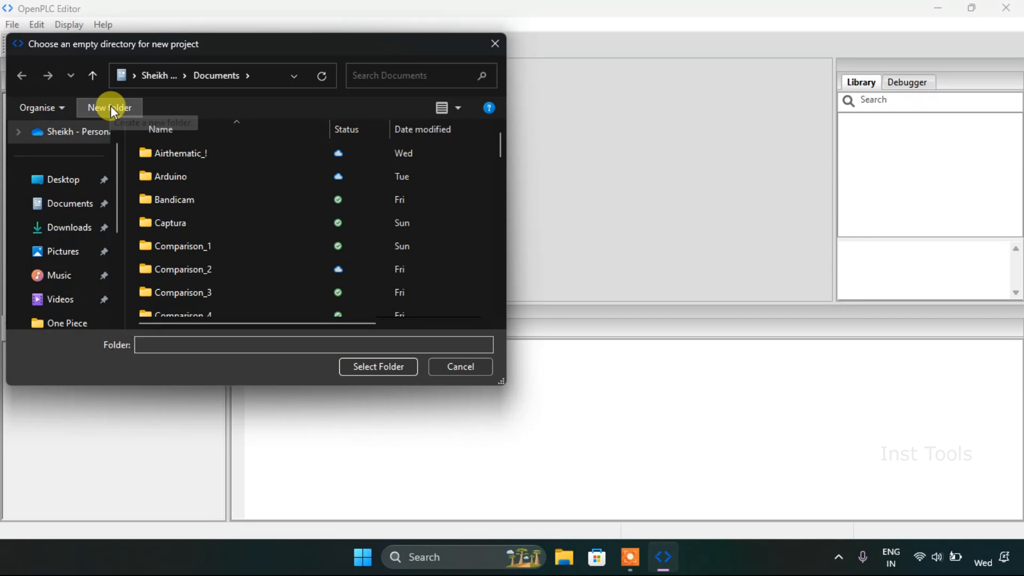
click(109, 107)
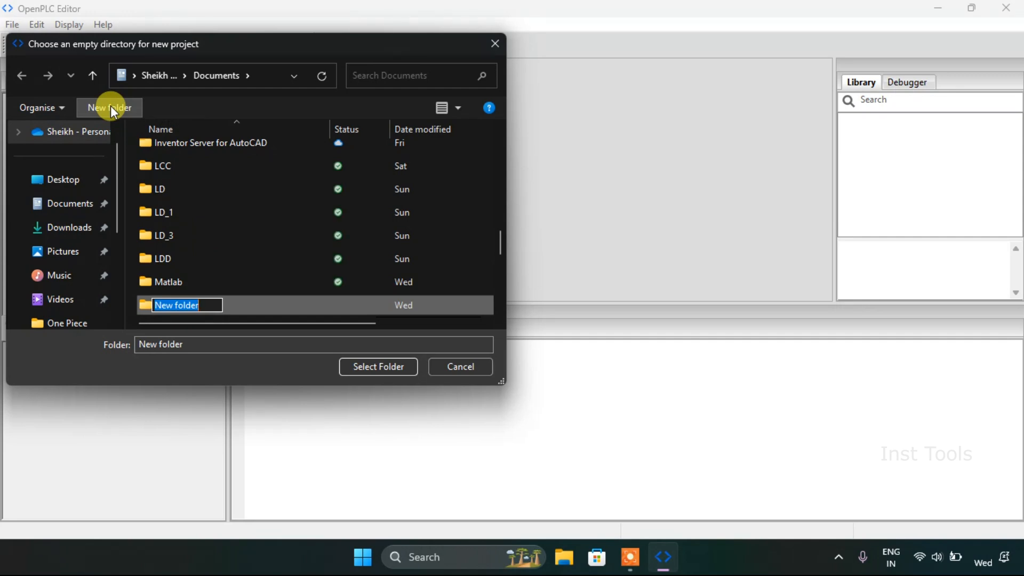
text(Airthemat)
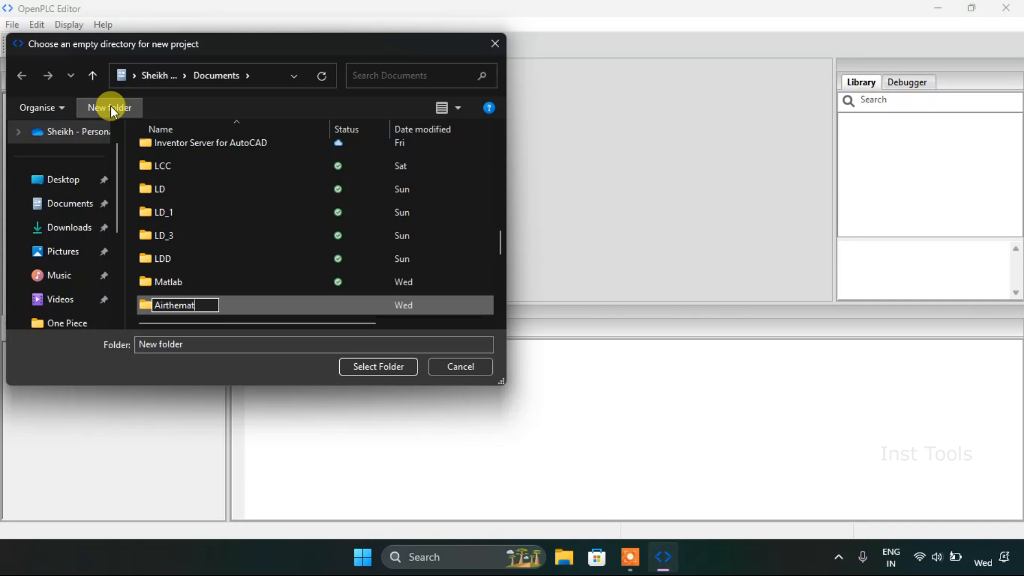
text(ic_2)
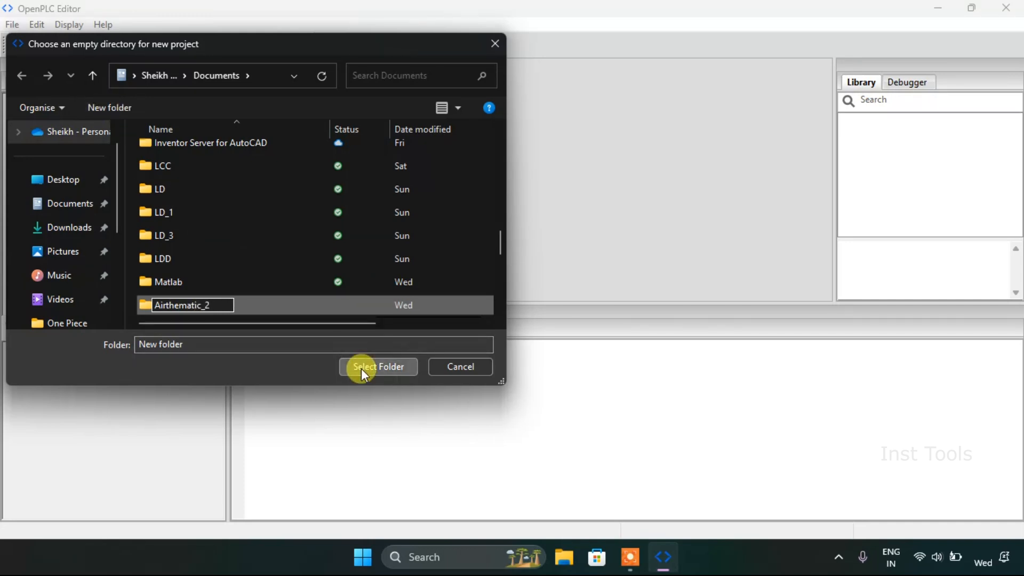
scroll(up, 3)
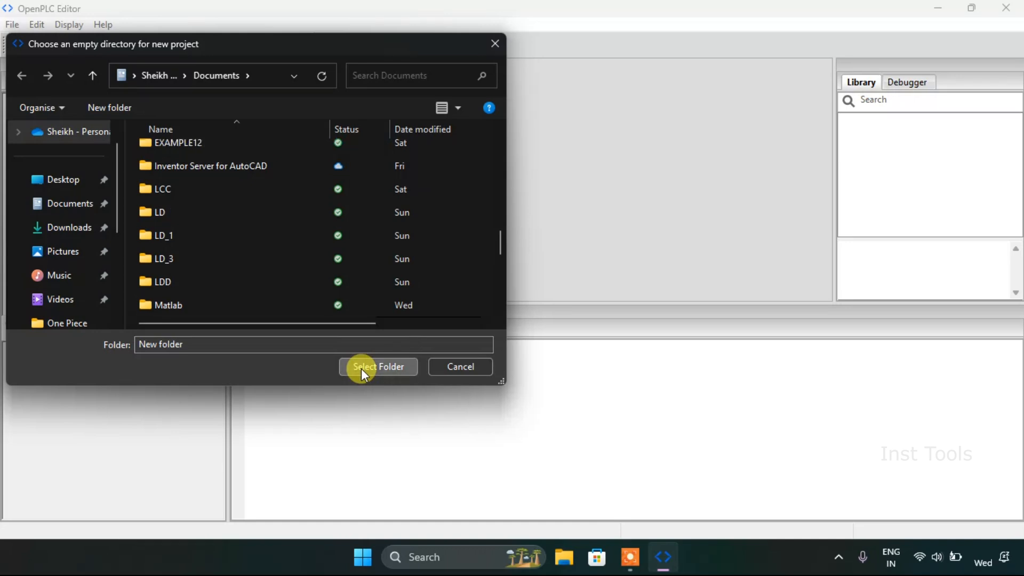
click(378, 365)
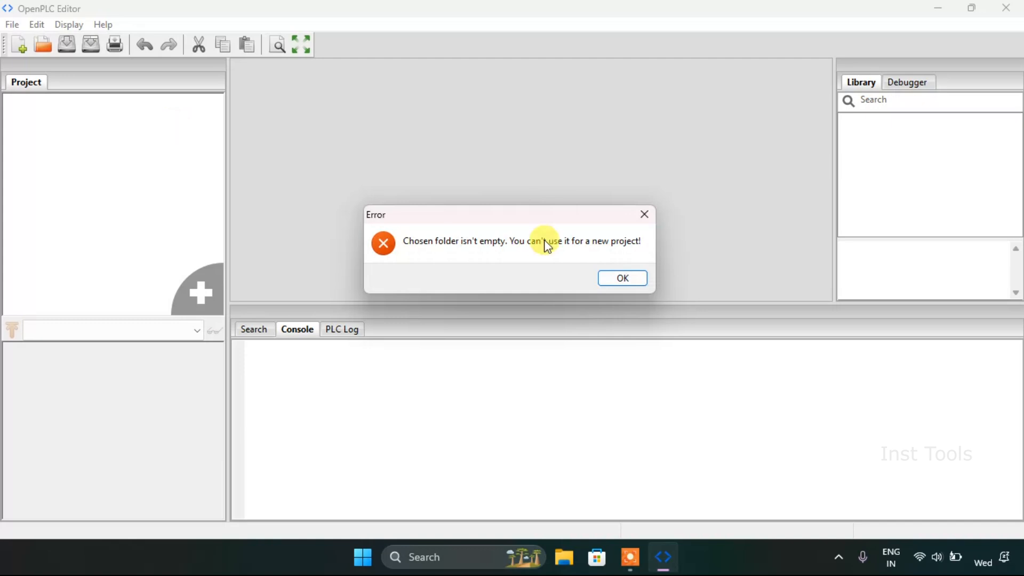
mouse_move(499, 254)
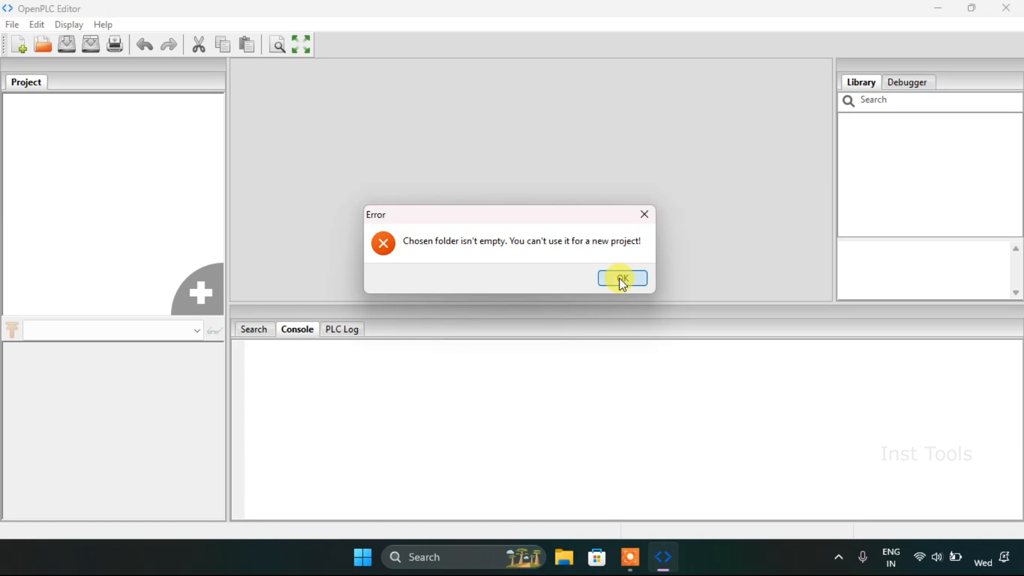
Step: Dismiss the folder-not-empty error, leaving the editor with no project loaded
click(621, 277)
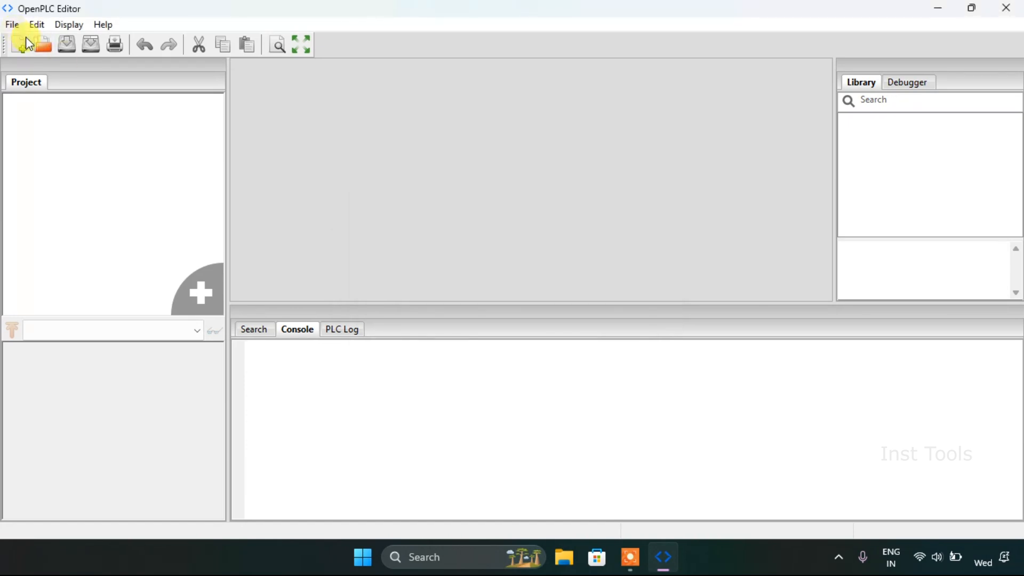
mouse_move(27, 44)
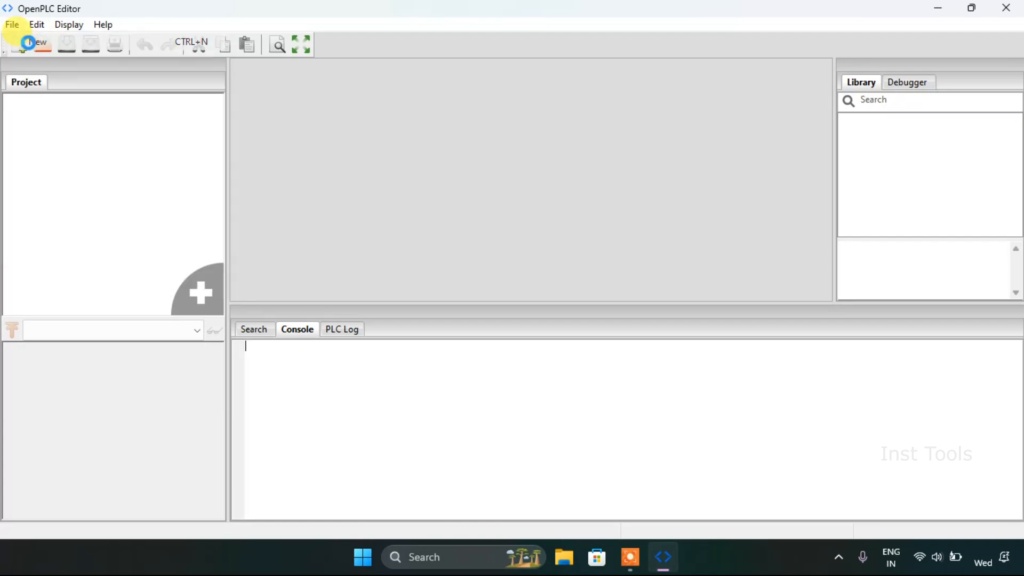
Step: Create a new empty Airthematic_3 folder in Documents and select it for the new project
click(28, 42)
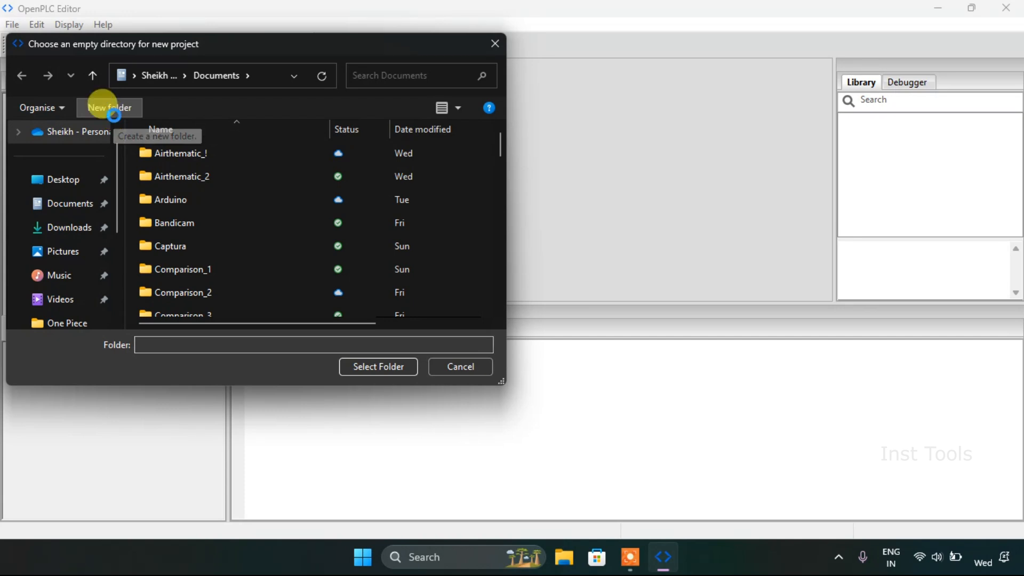
click(109, 108)
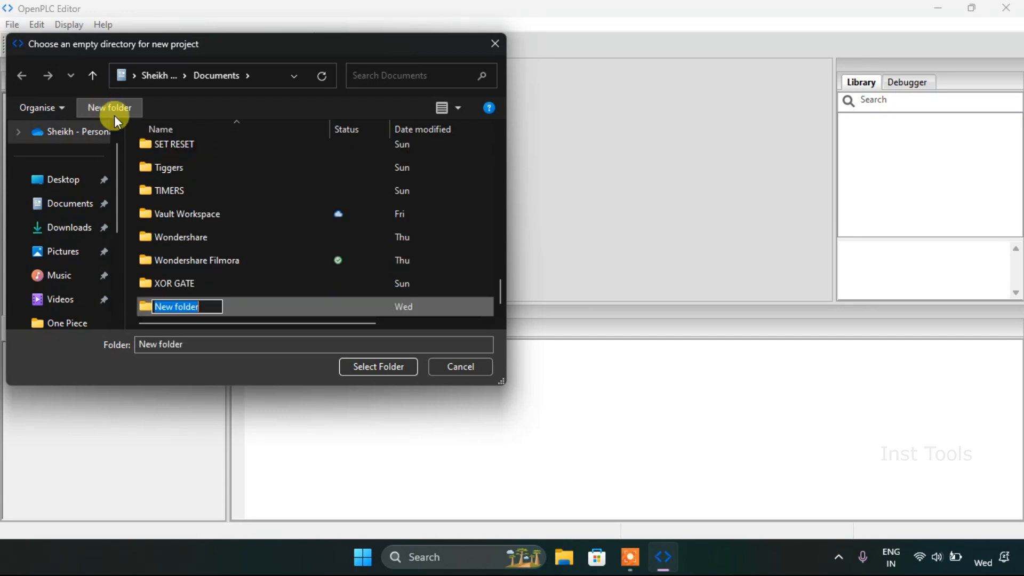
text(Airthemati)
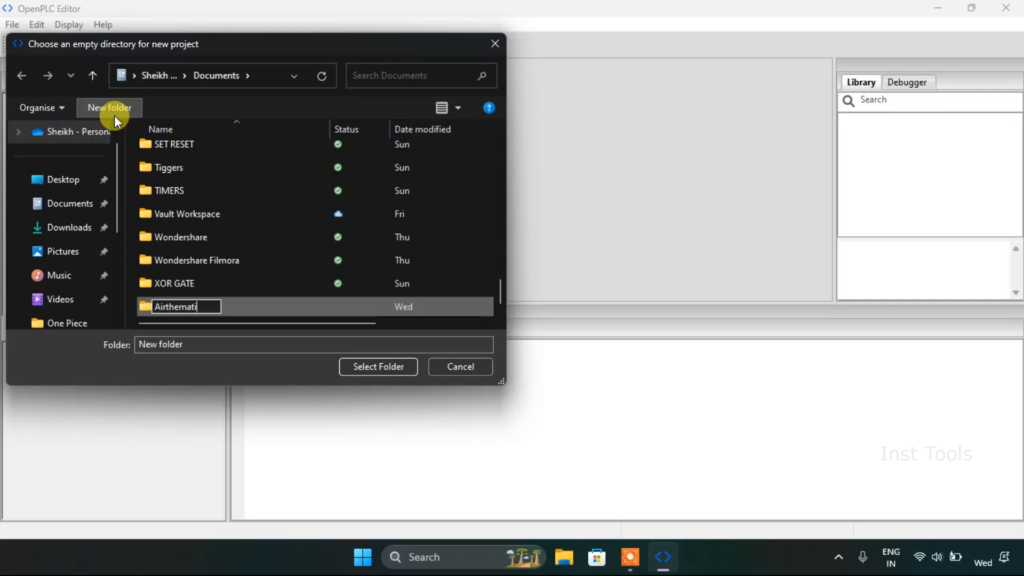
text(c_3)
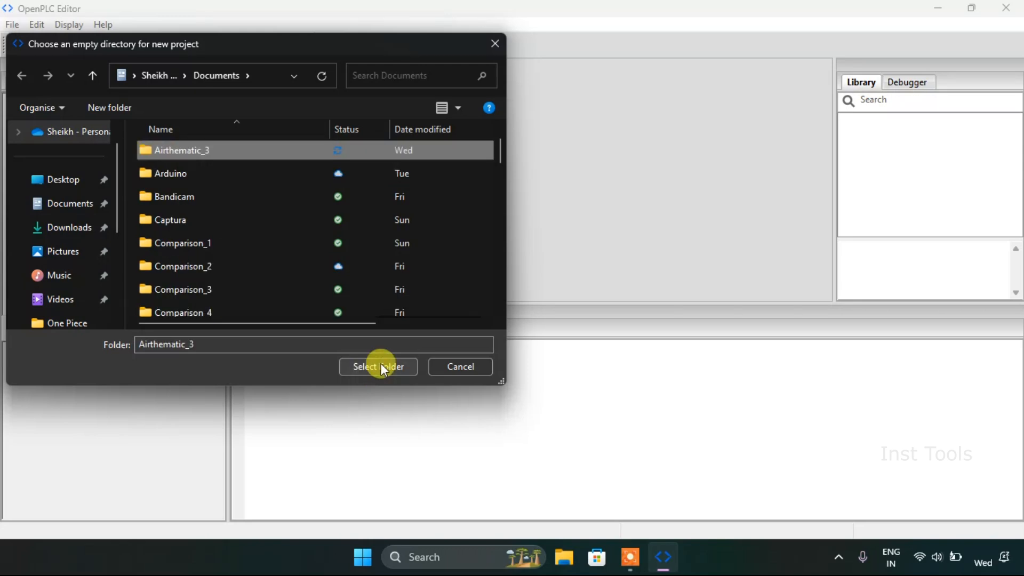
click(378, 366)
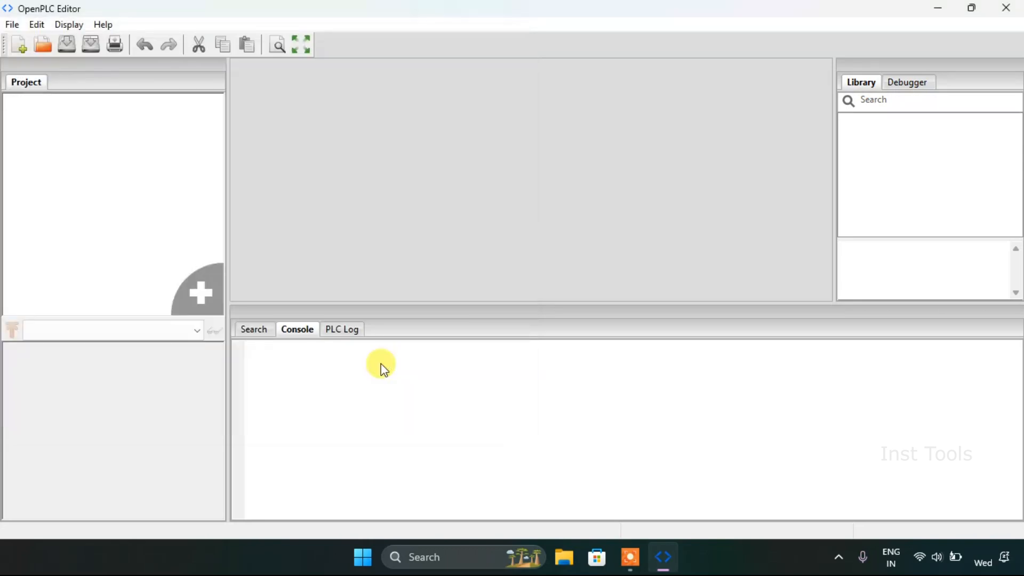
Step: Create the POU program0 with language LD and open its ladder editor
click(201, 293)
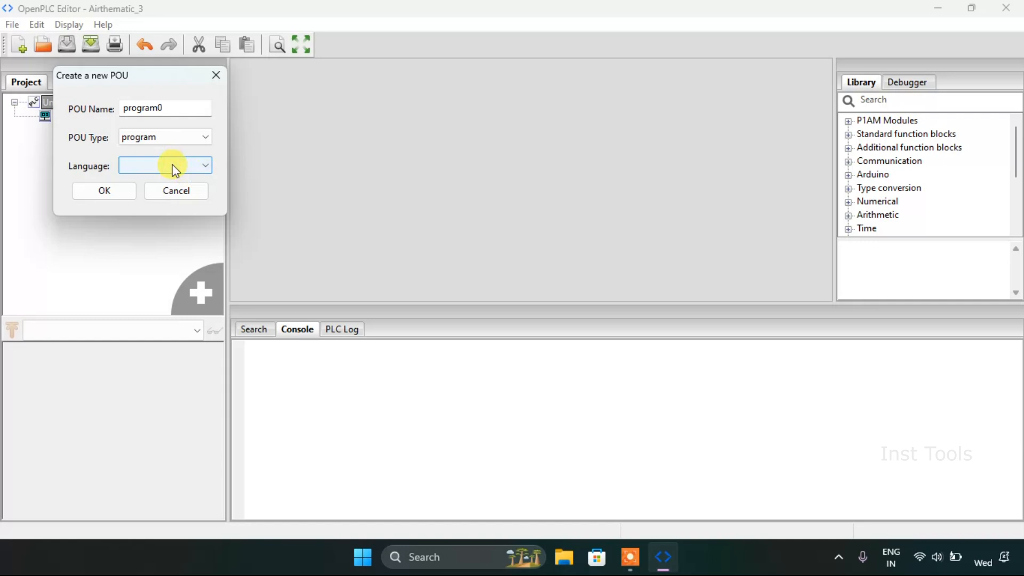
click(164, 165)
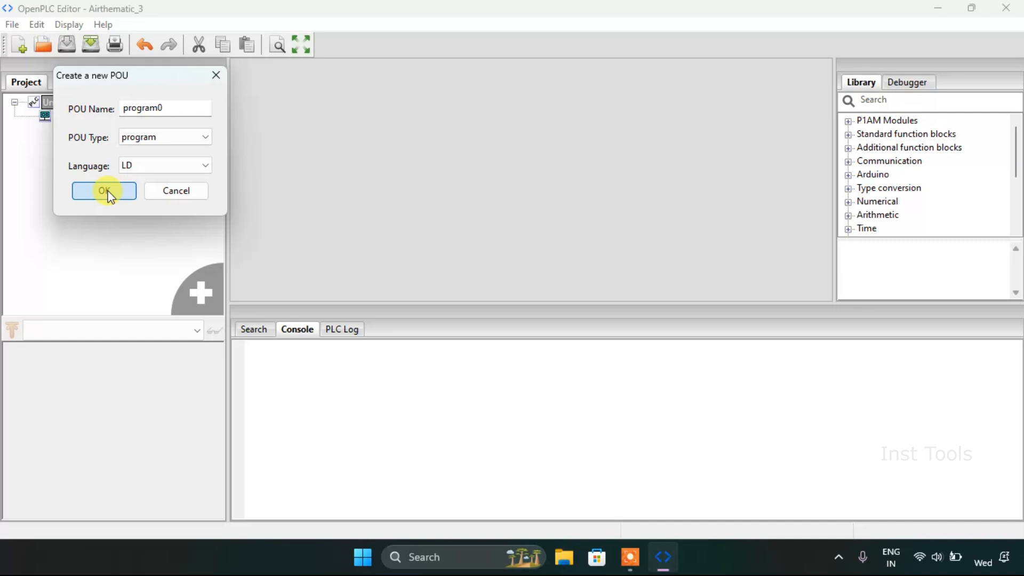
click(103, 191)
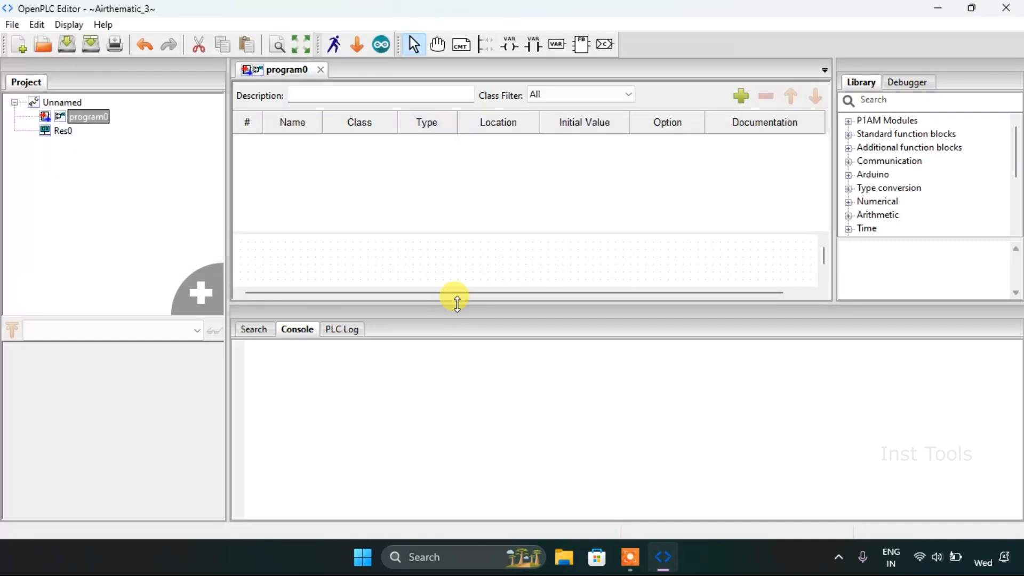
mouse_move(458, 474)
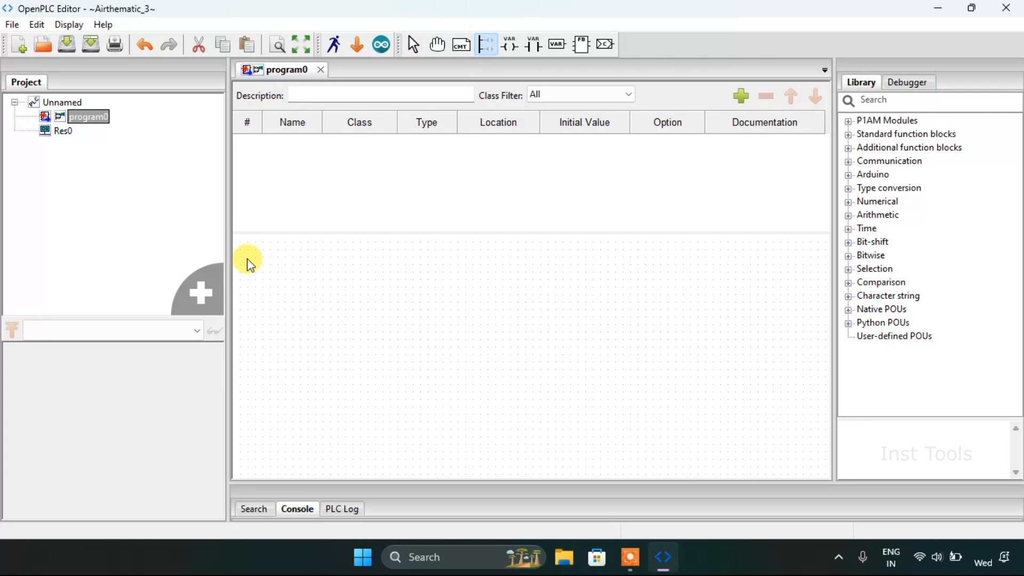
Step: Add a left power rail and a right power rail, each with 10 pins
click(485, 45)
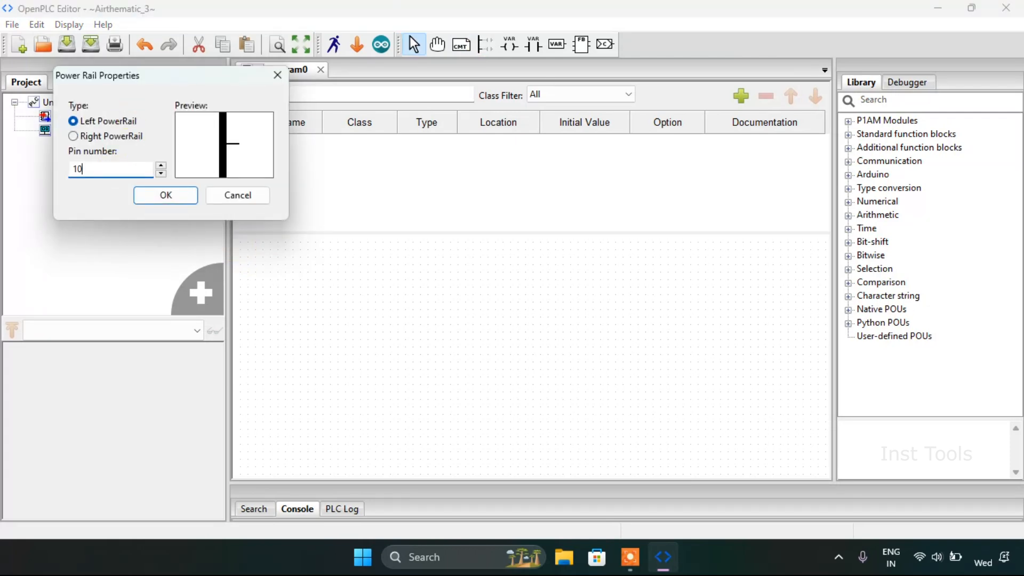
click(165, 196)
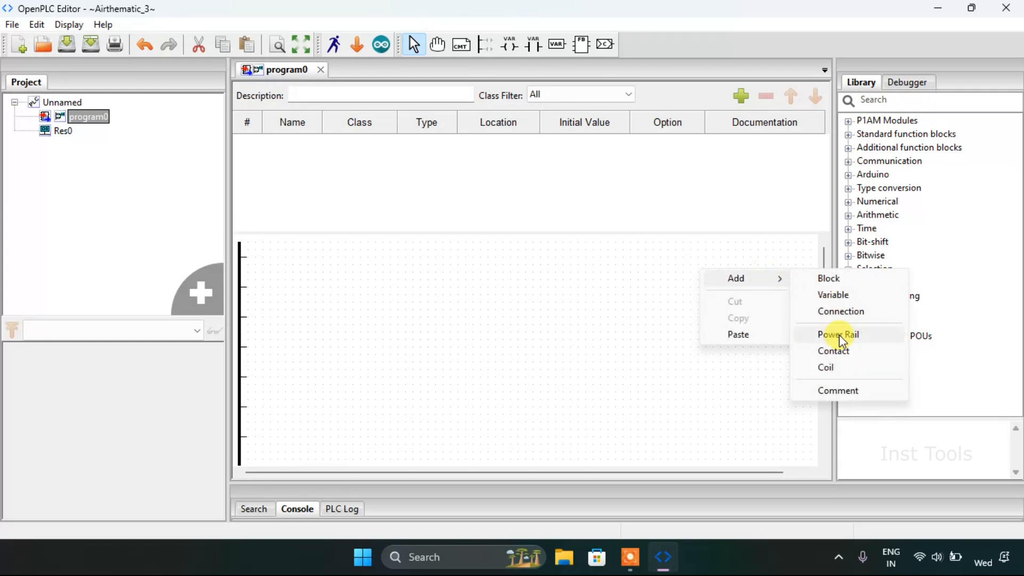
click(838, 334)
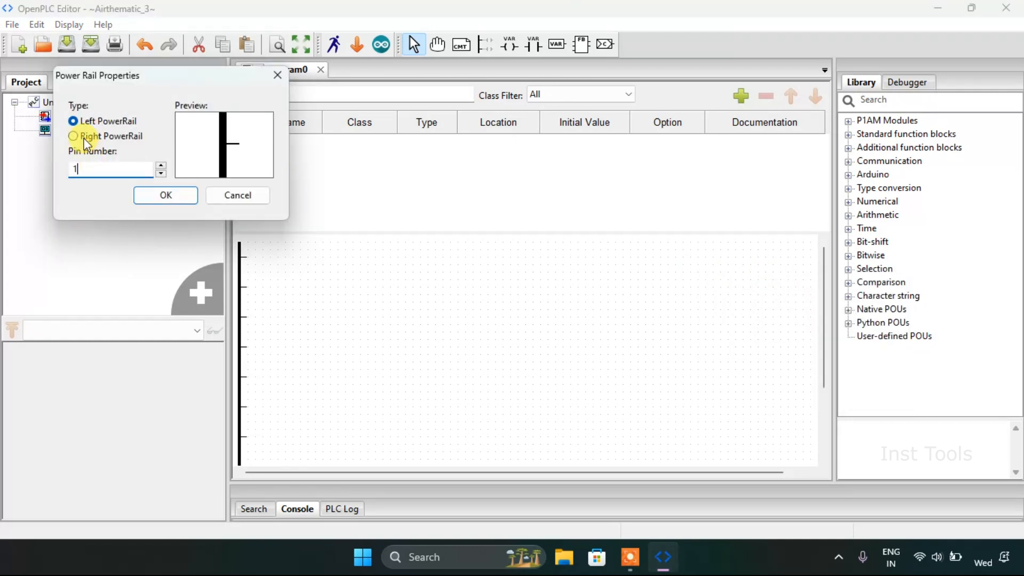
click(74, 136)
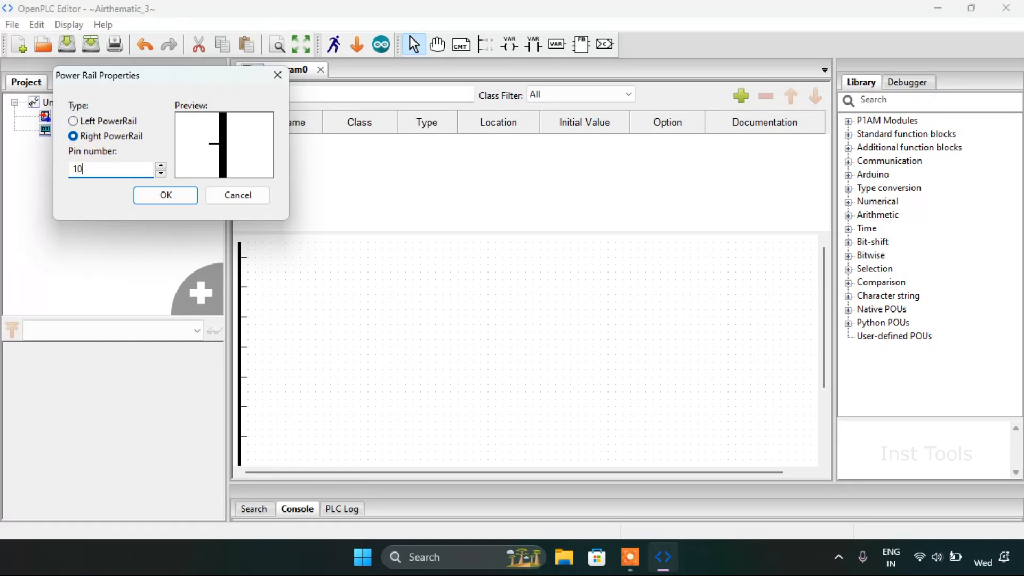
click(165, 194)
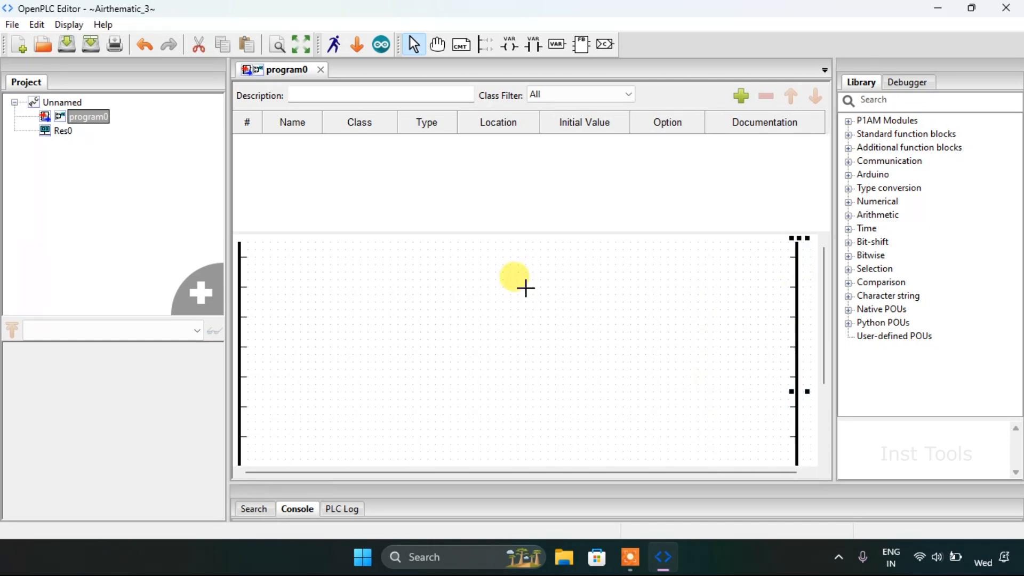
right_click(525, 288)
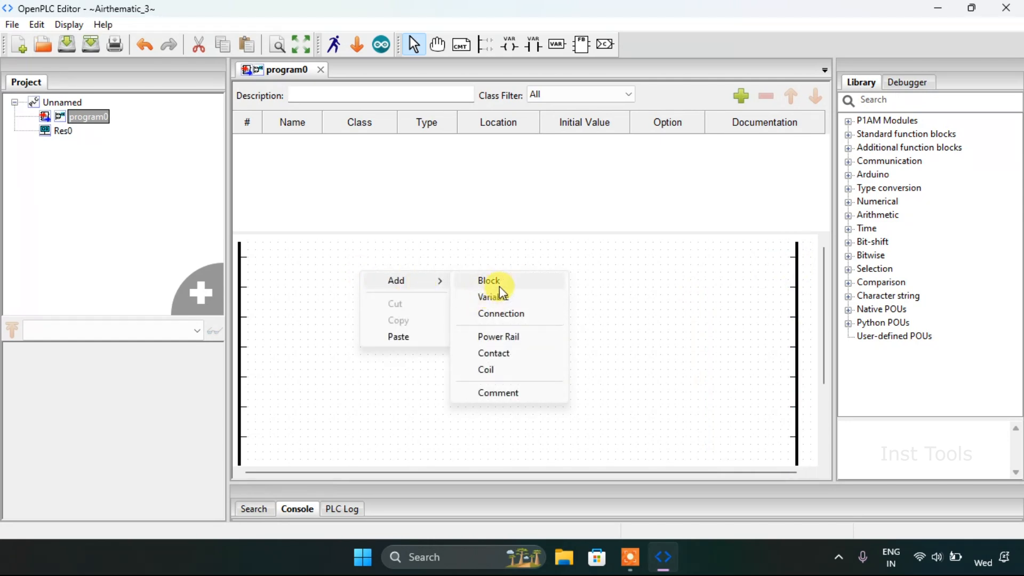
click(488, 281)
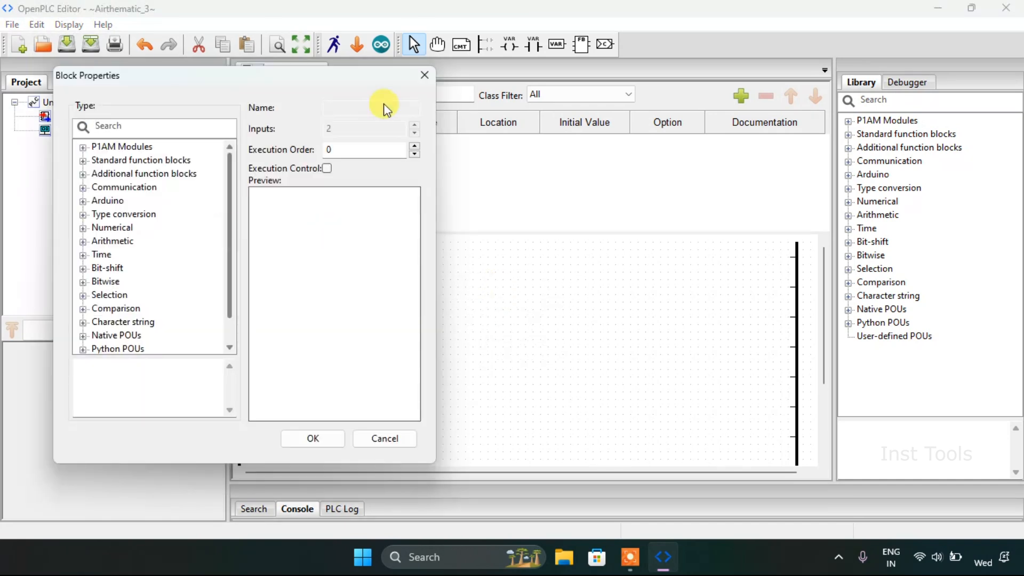
click(384, 439)
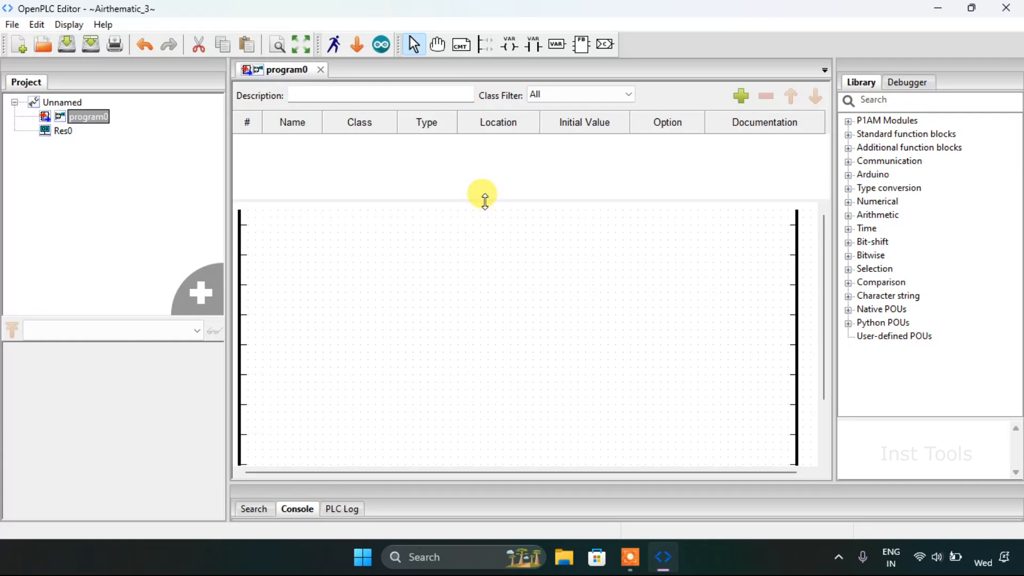
mouse_move(433, 246)
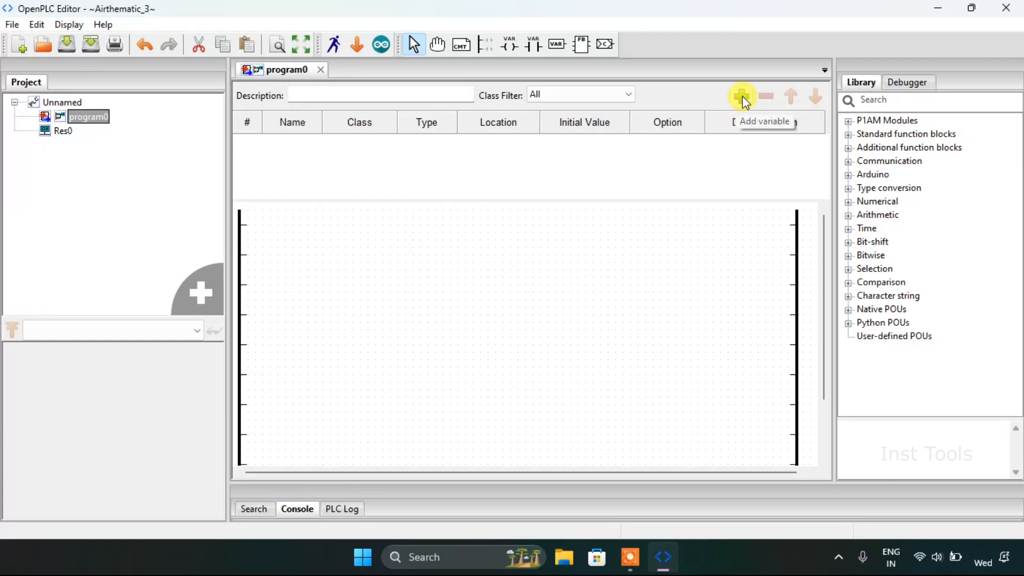
Step: Declare a local variable M0 of type BOOL
click(740, 96)
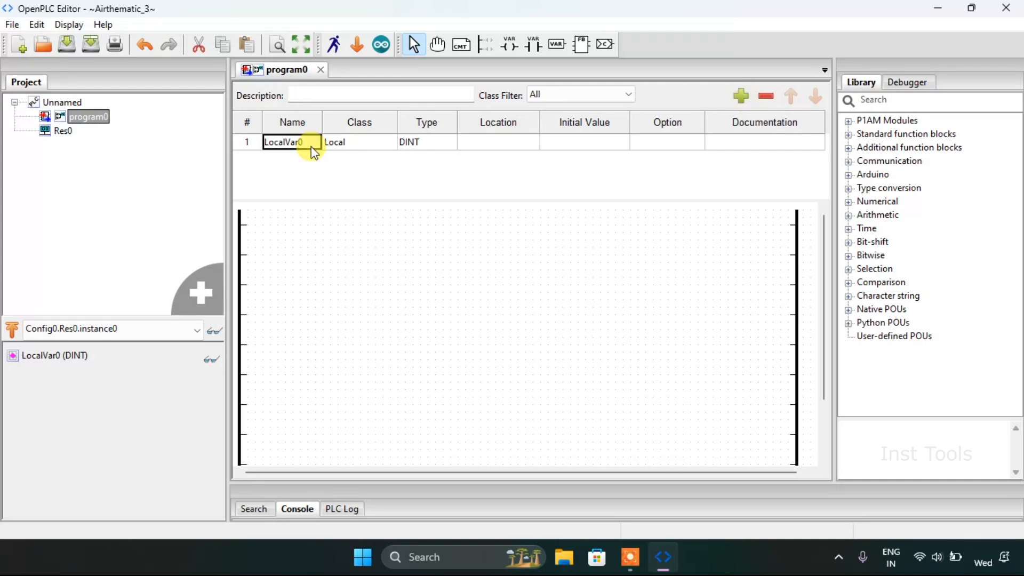
text(M0)
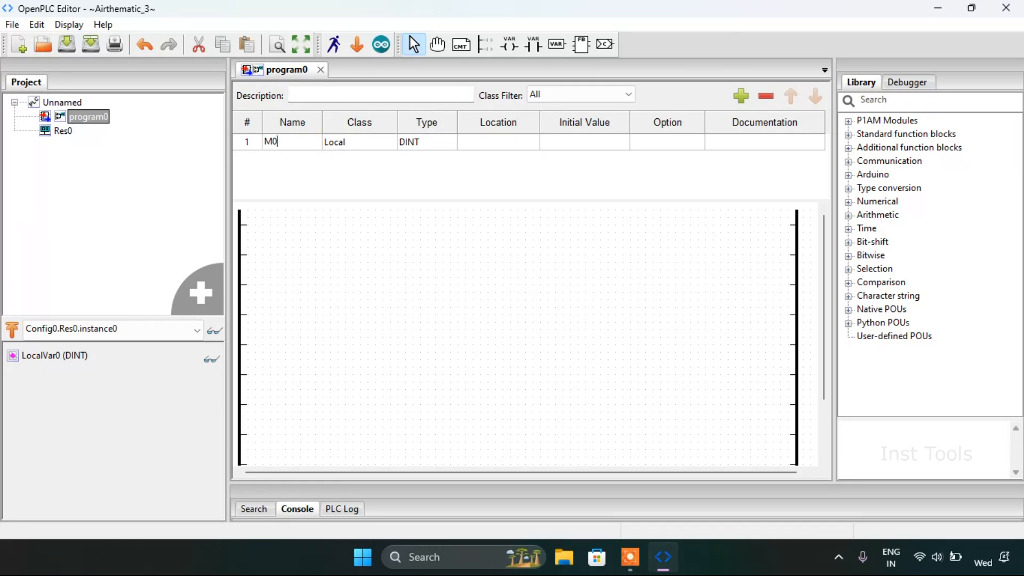
click(427, 142)
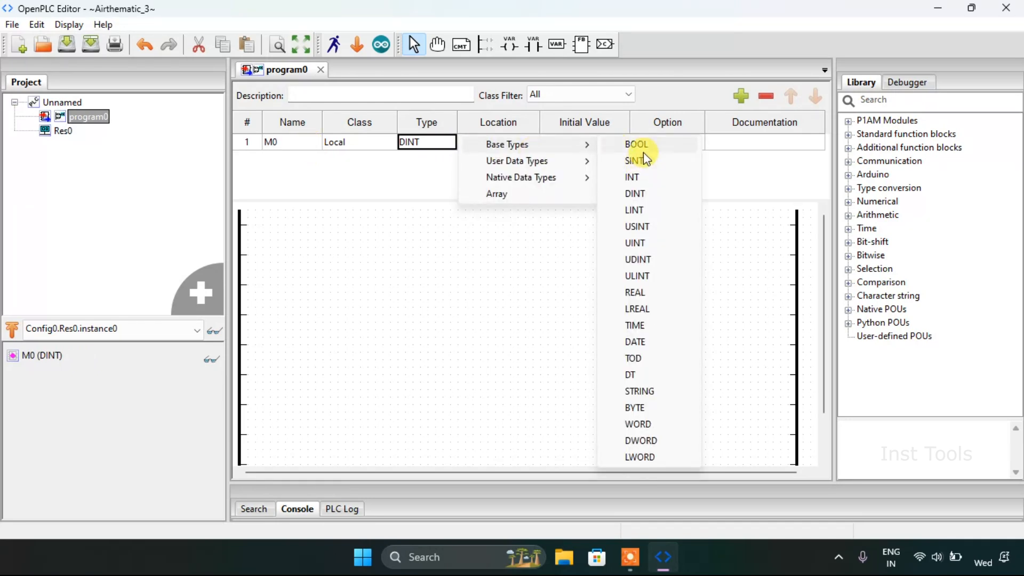
click(636, 144)
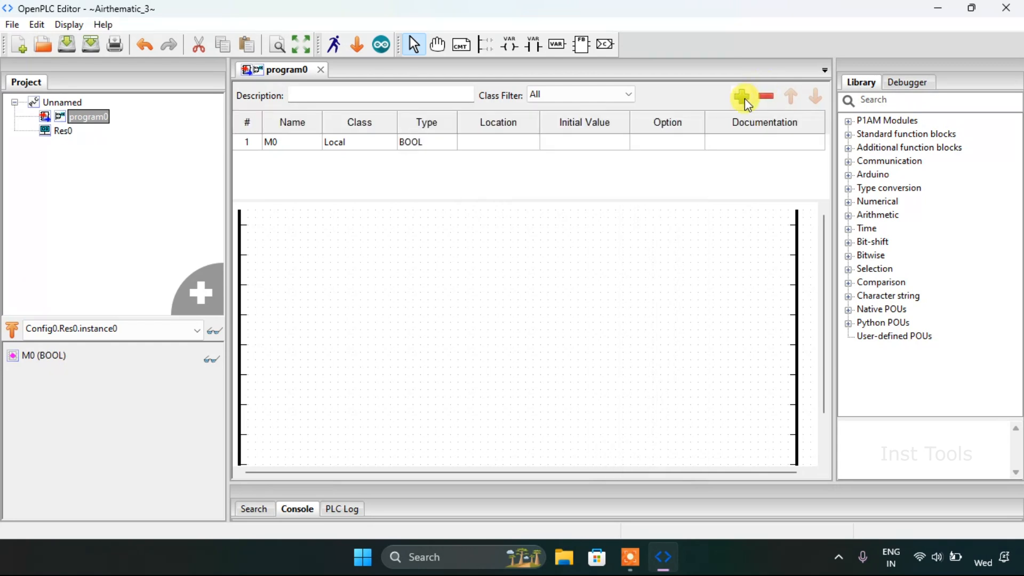
Step: Add further BOOL variables M1, Coil_1 and Coil_2 to the program
click(743, 96)
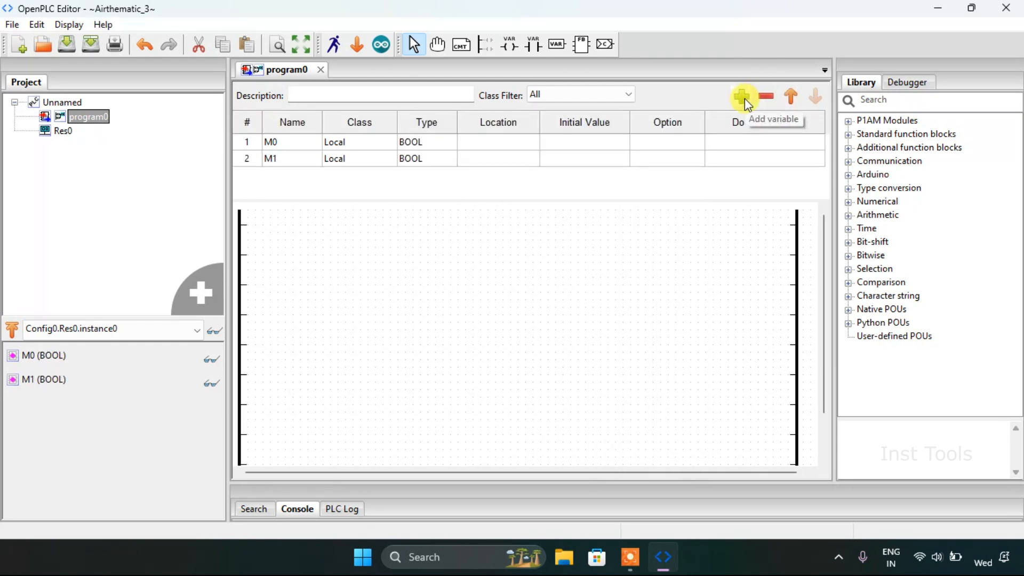
click(744, 96)
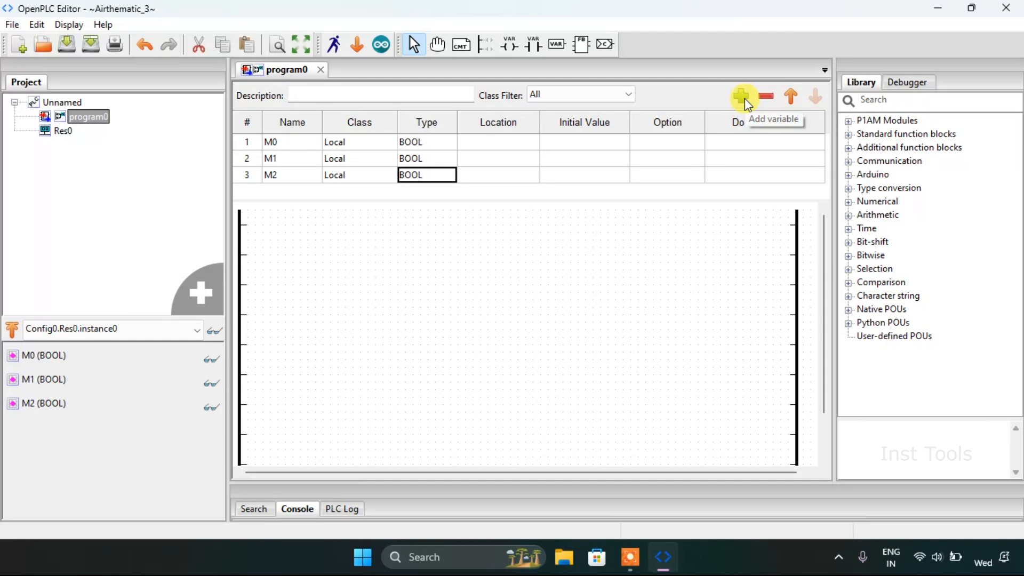
mouse_move(346, 199)
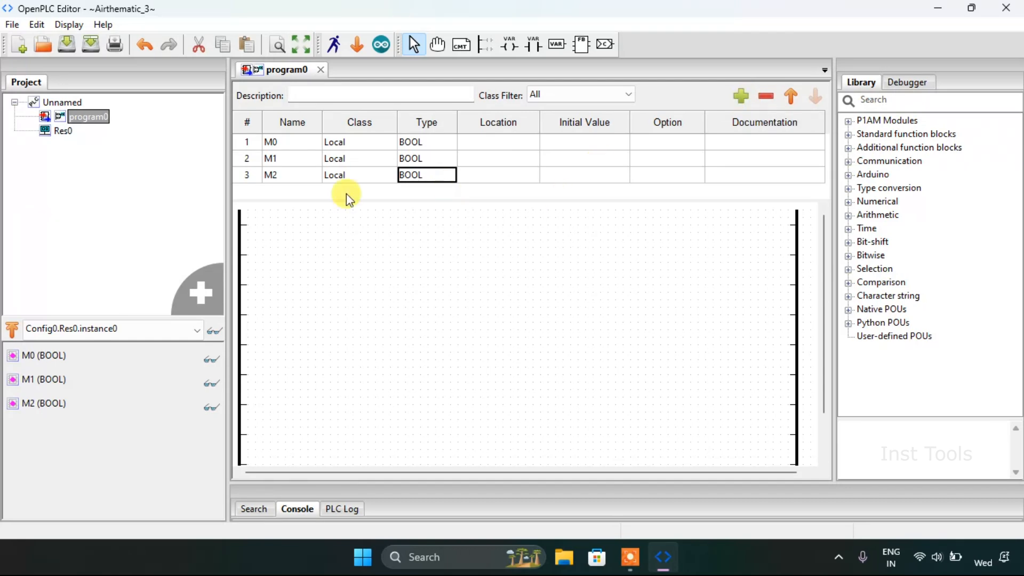
click(291, 173)
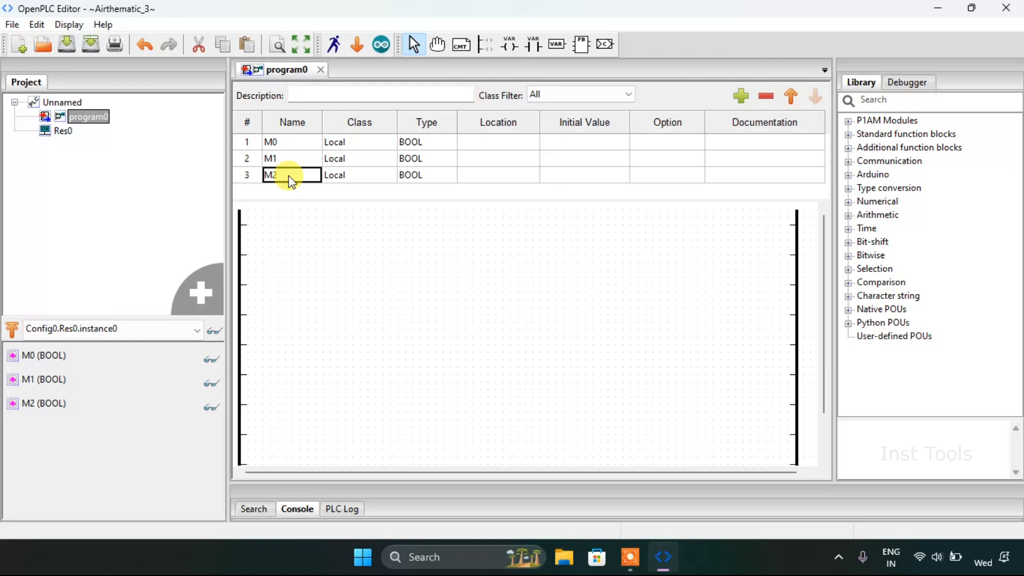
text(c)
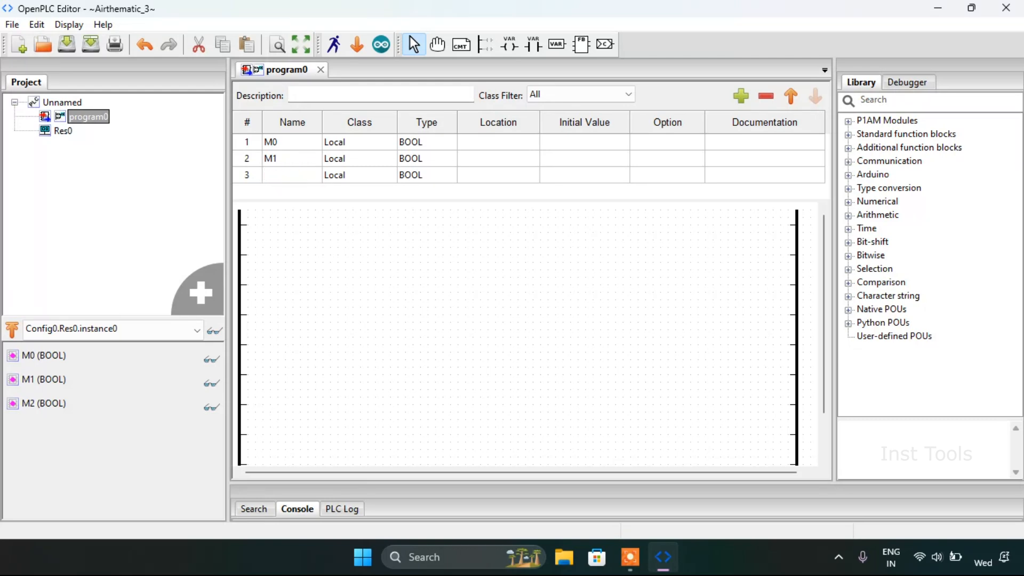
text(Coil_1)
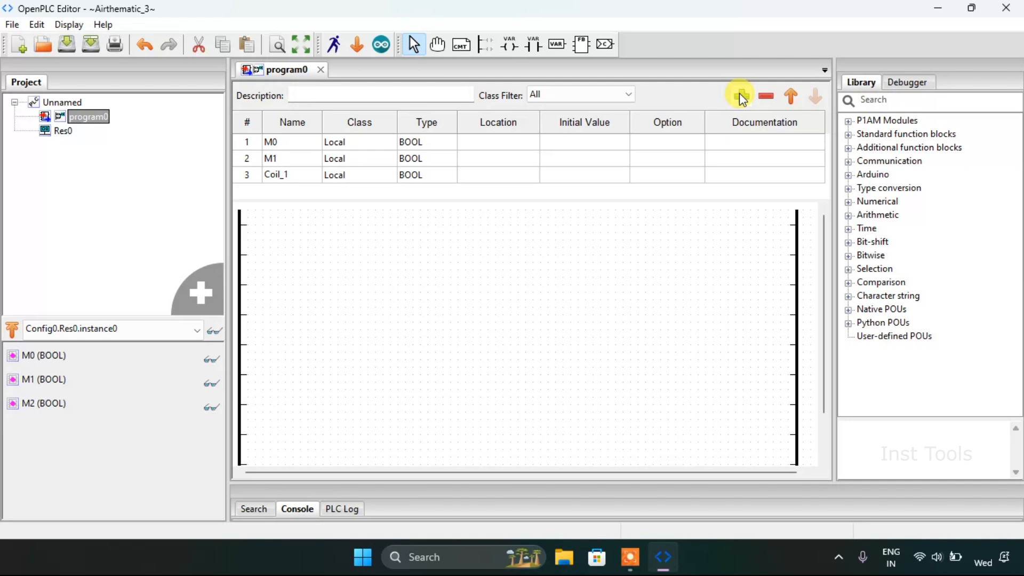
click(740, 94)
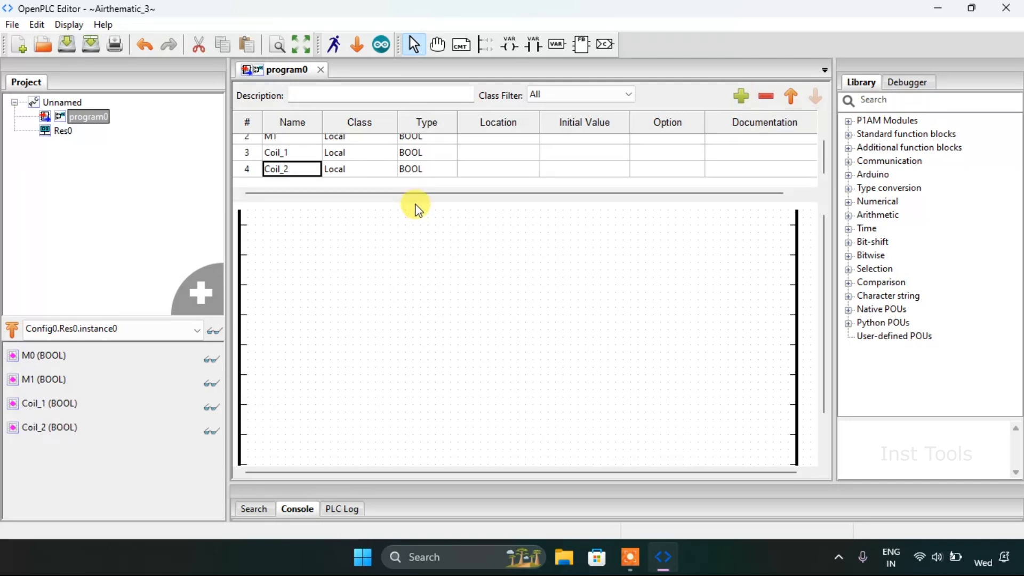
right_click(406, 203)
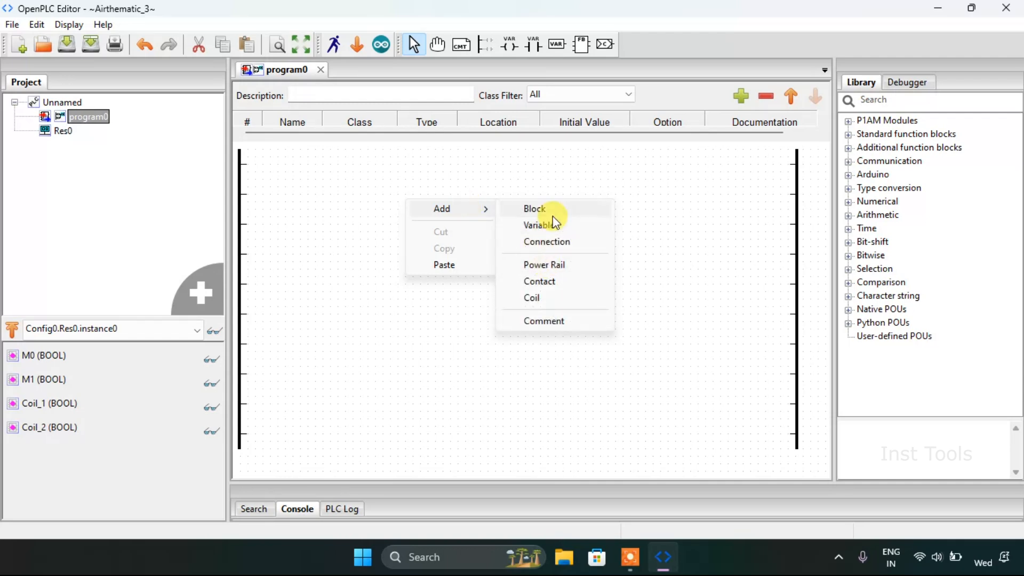
Step: Insert a TP pulse timer block TP0 from the standard function blocks and enlarge it on the canvas
click(535, 208)
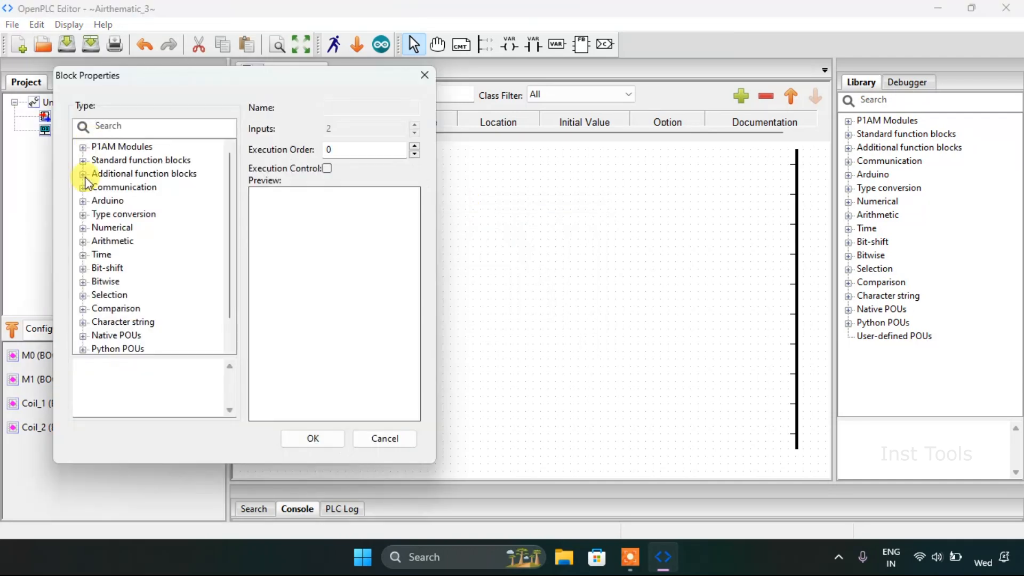
click(141, 160)
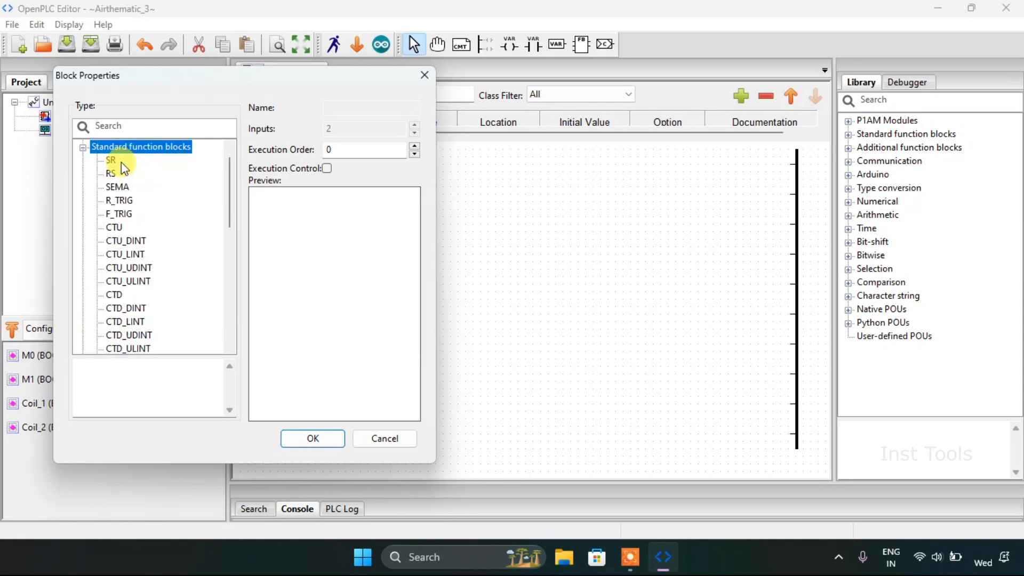
scroll(down, 3)
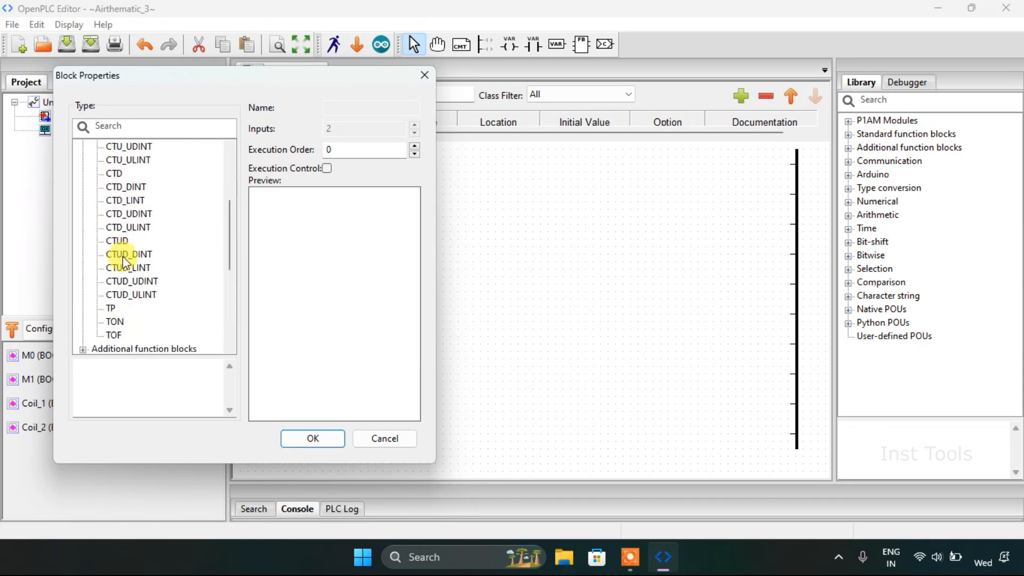
click(110, 308)
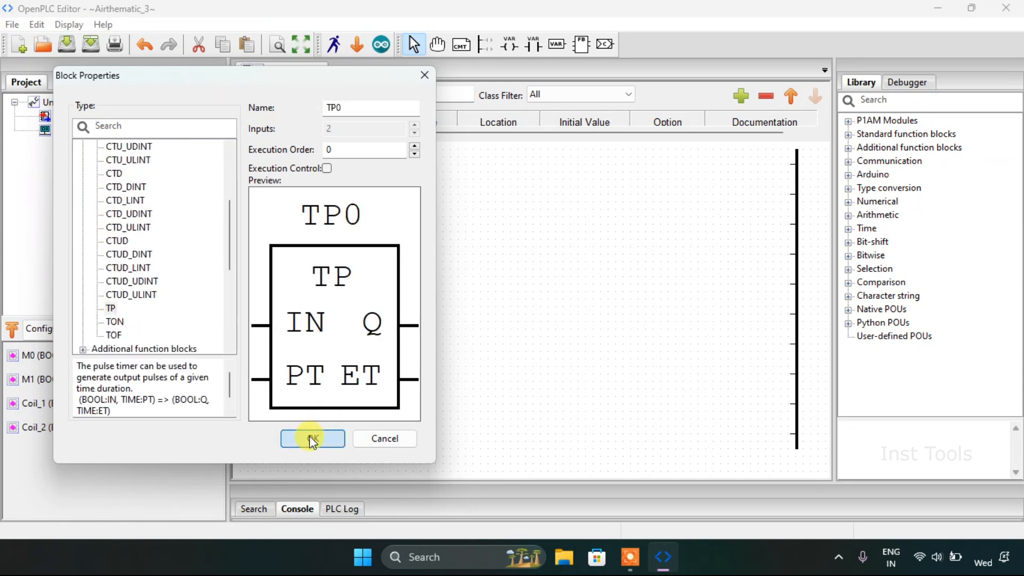
click(313, 439)
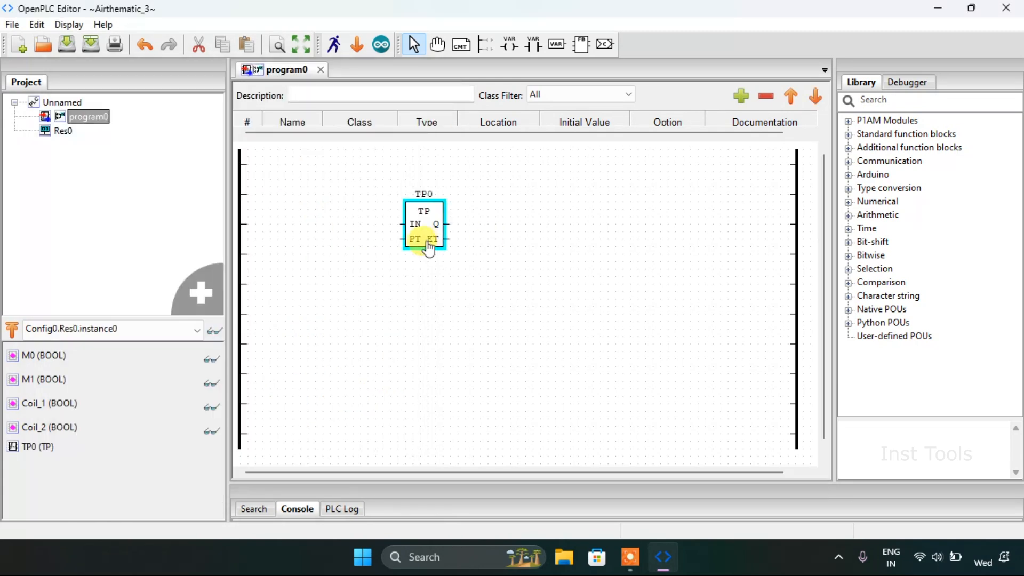
click(424, 225)
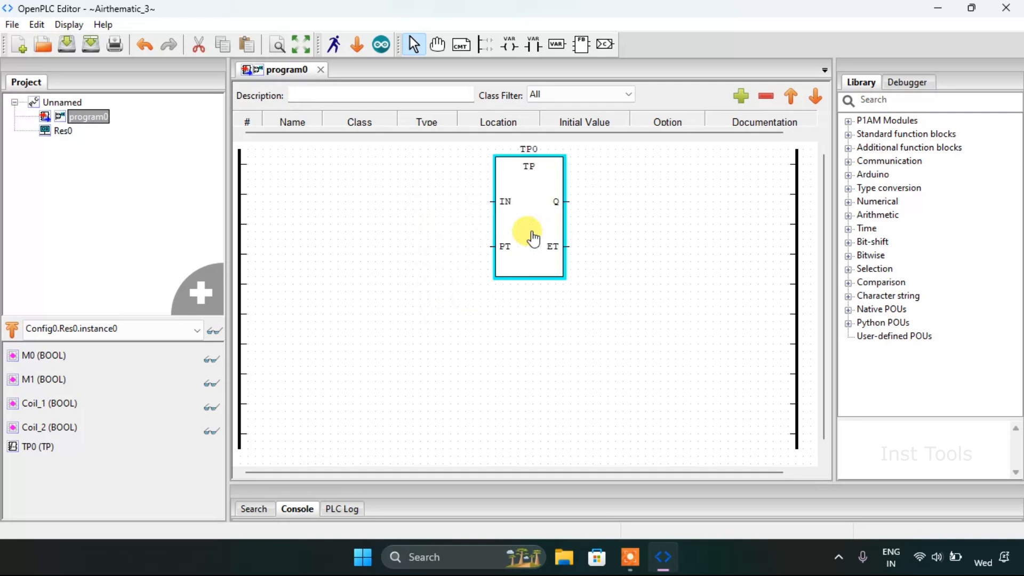
click(240, 261)
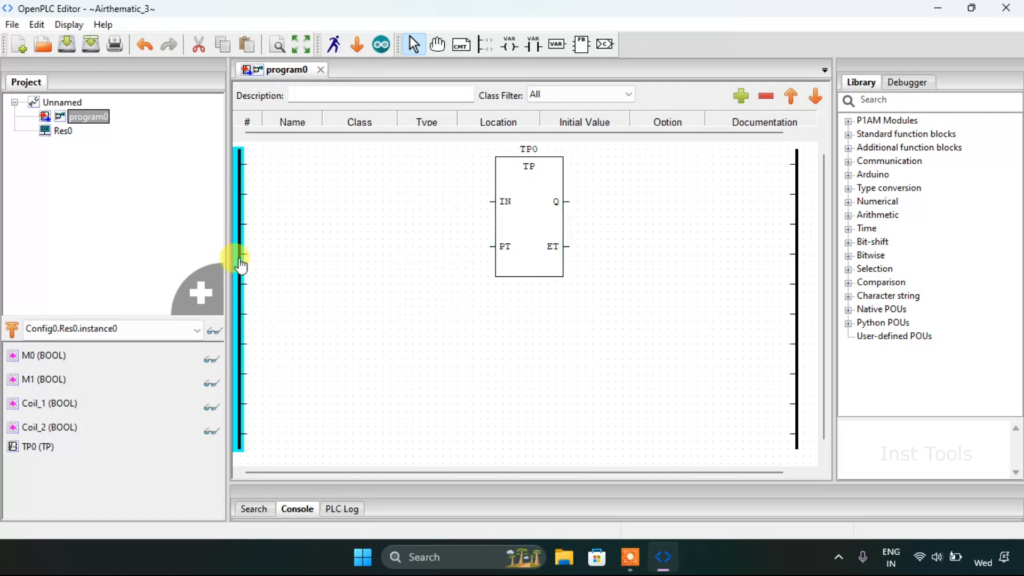
Step: Set both the left and right power rails to 100 pins
double_click(240, 261)
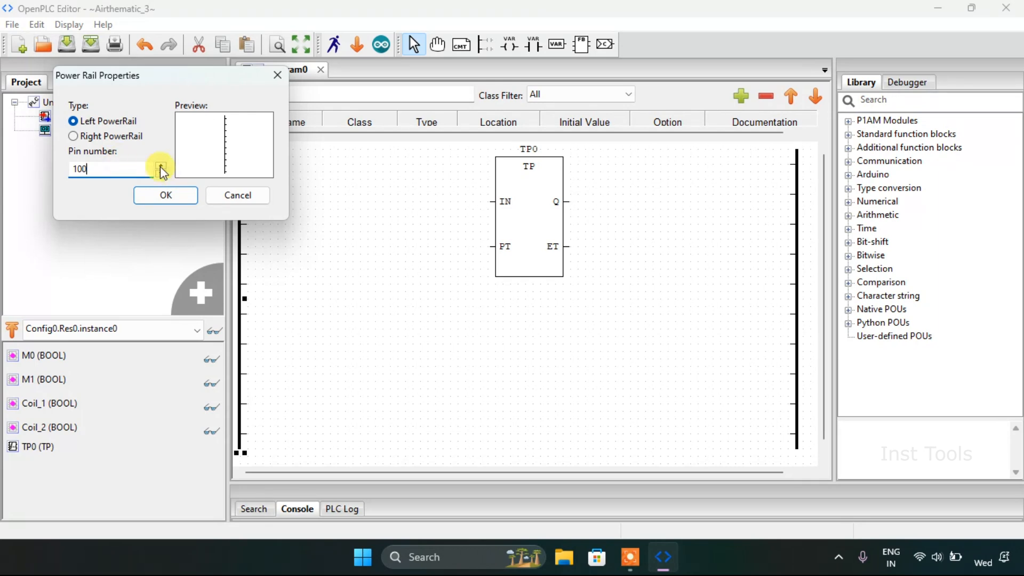
click(164, 194)
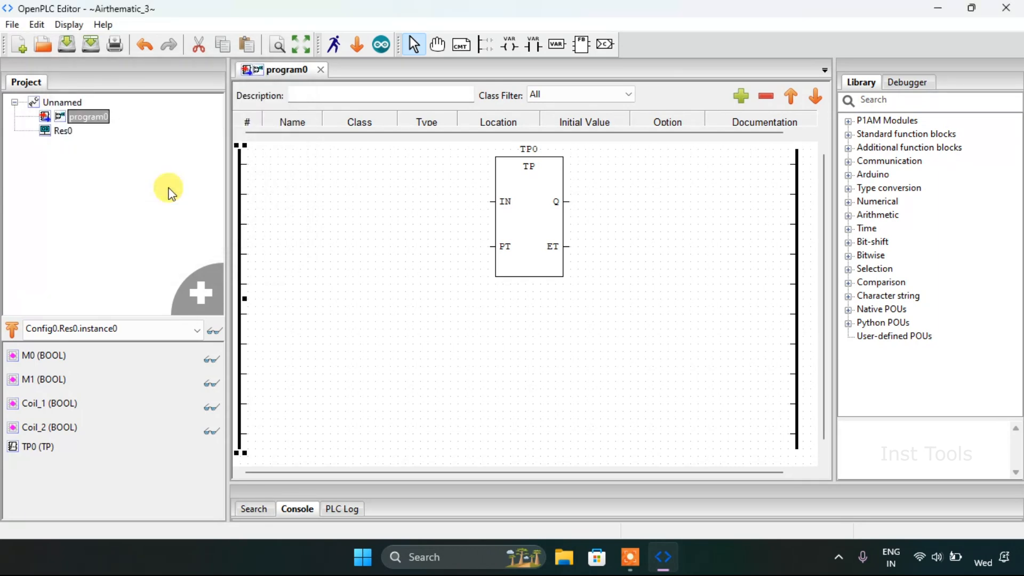
mouse_move(787, 210)
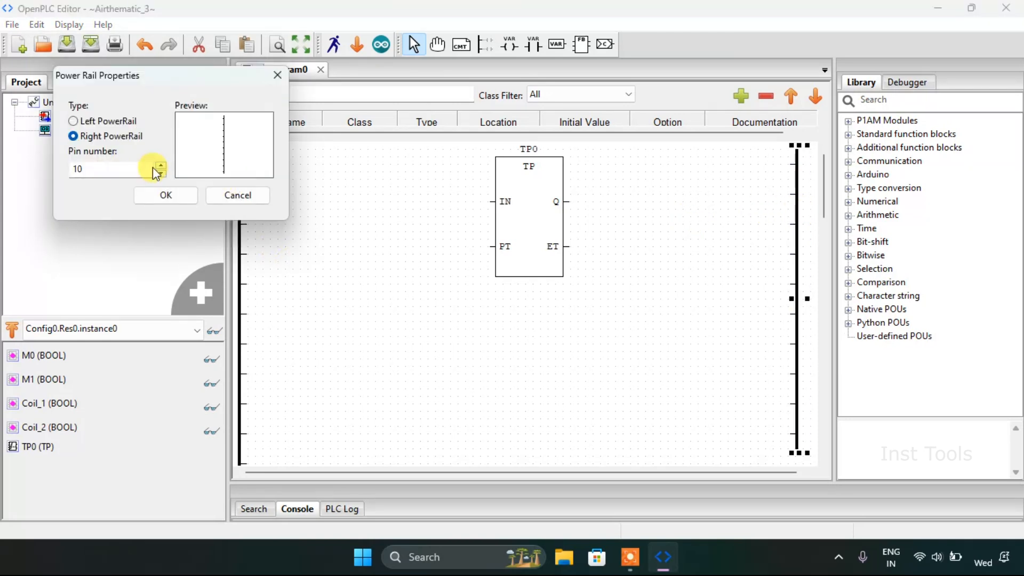
click(161, 166)
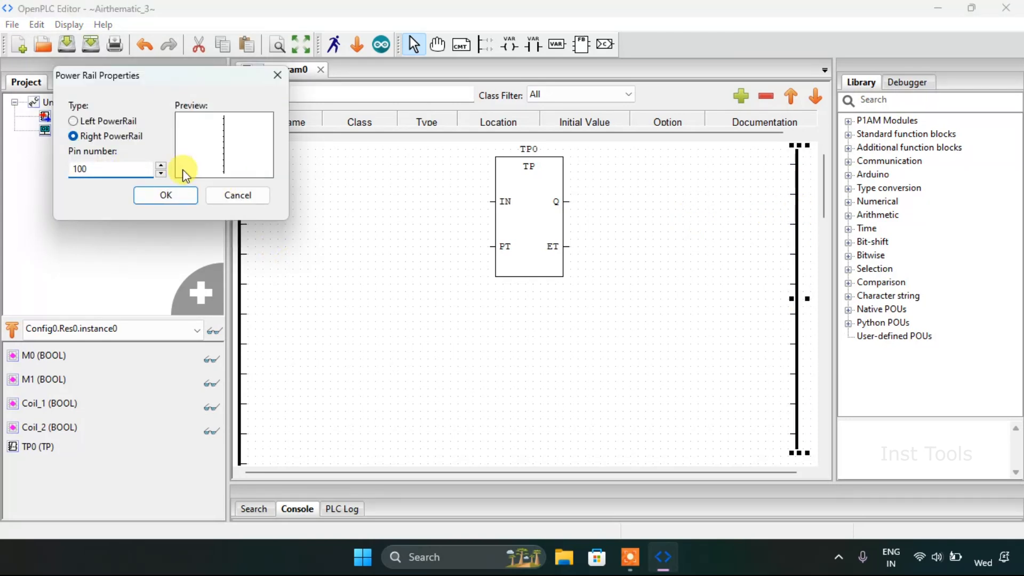
click(161, 174)
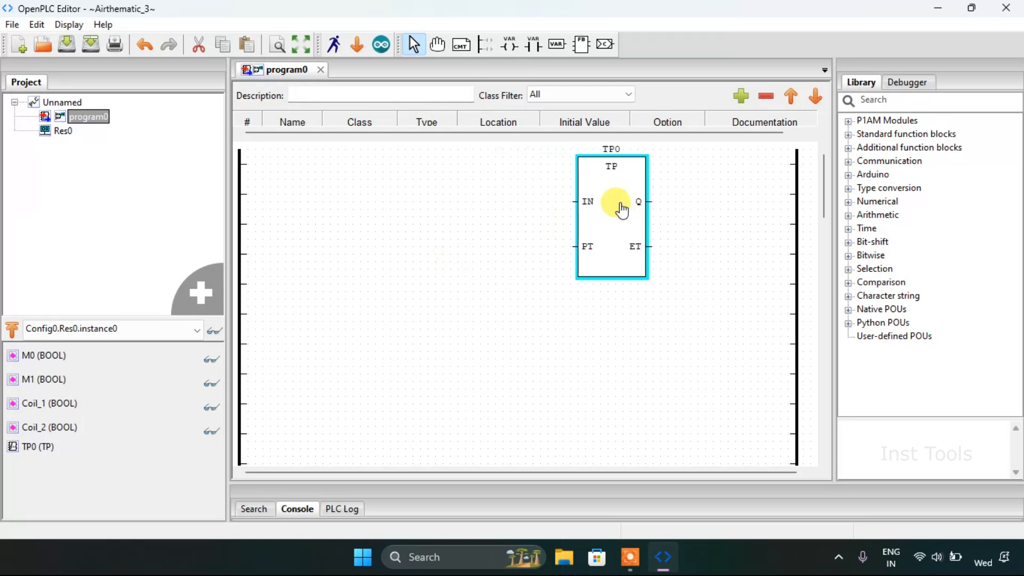
Step: Add a Coil_1 output coil wired between TP0's Q output and the right power rail
right_click(619, 208)
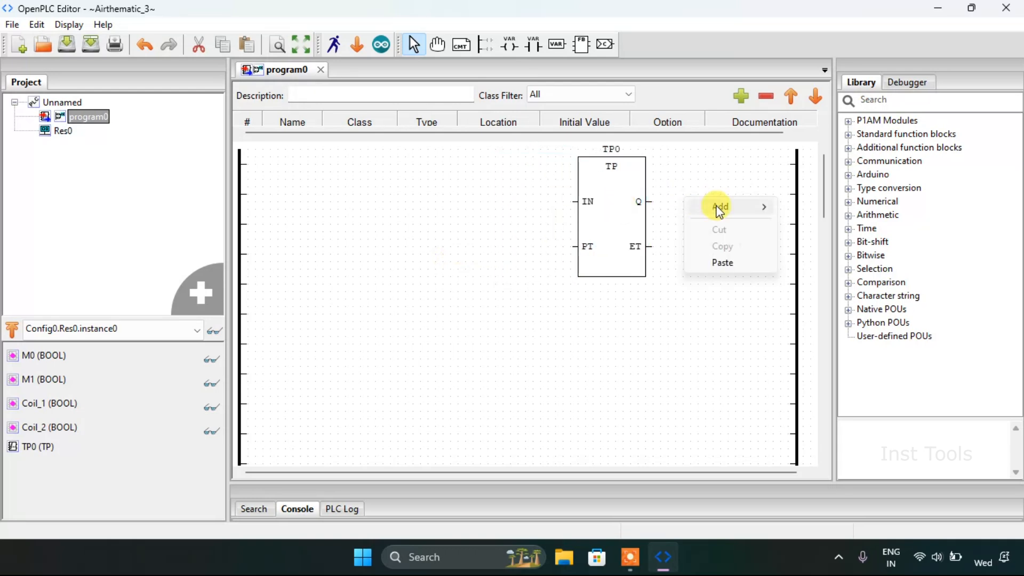
mouse_move(720, 206)
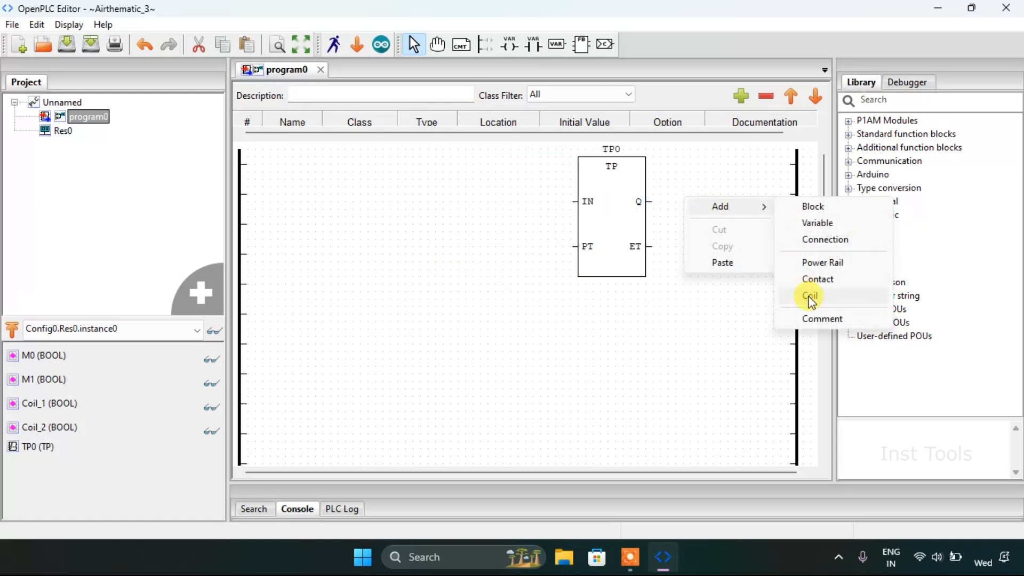
click(810, 295)
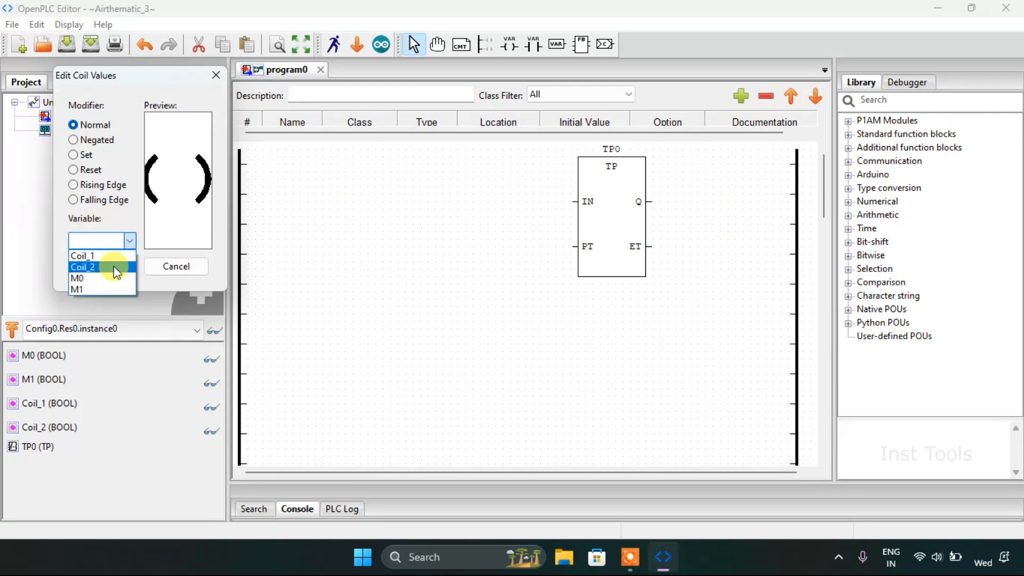
click(82, 255)
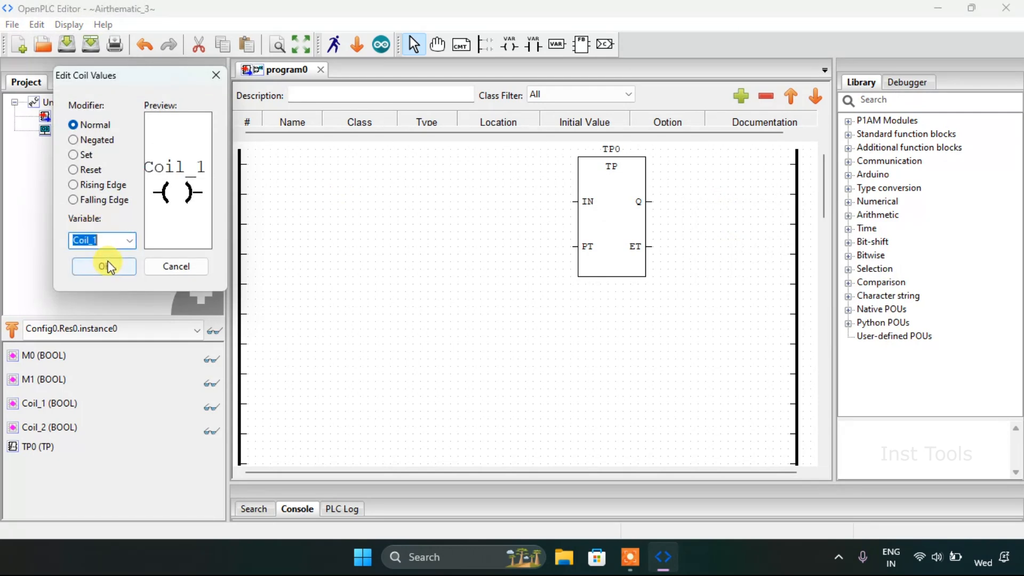
click(102, 266)
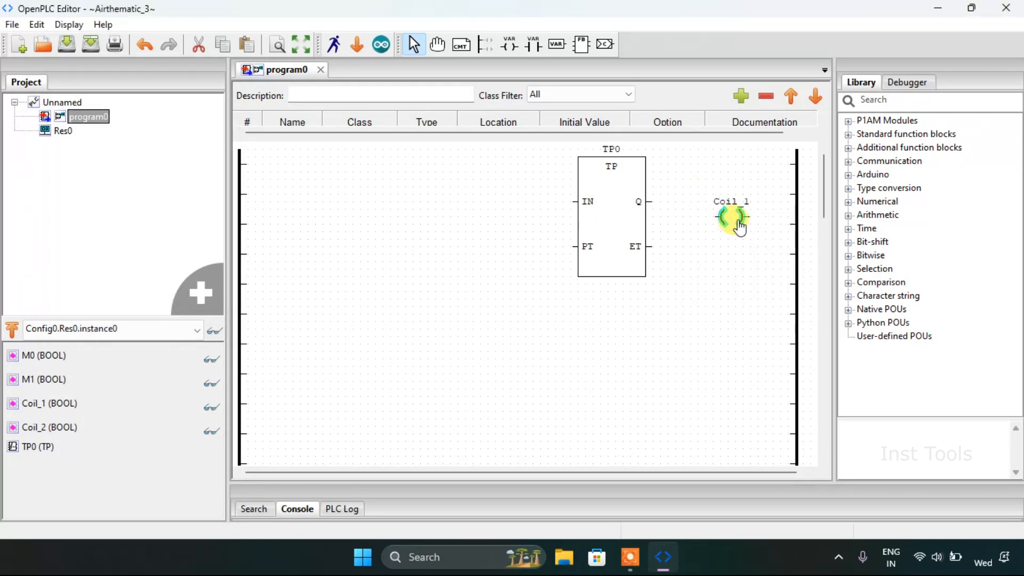
click(732, 219)
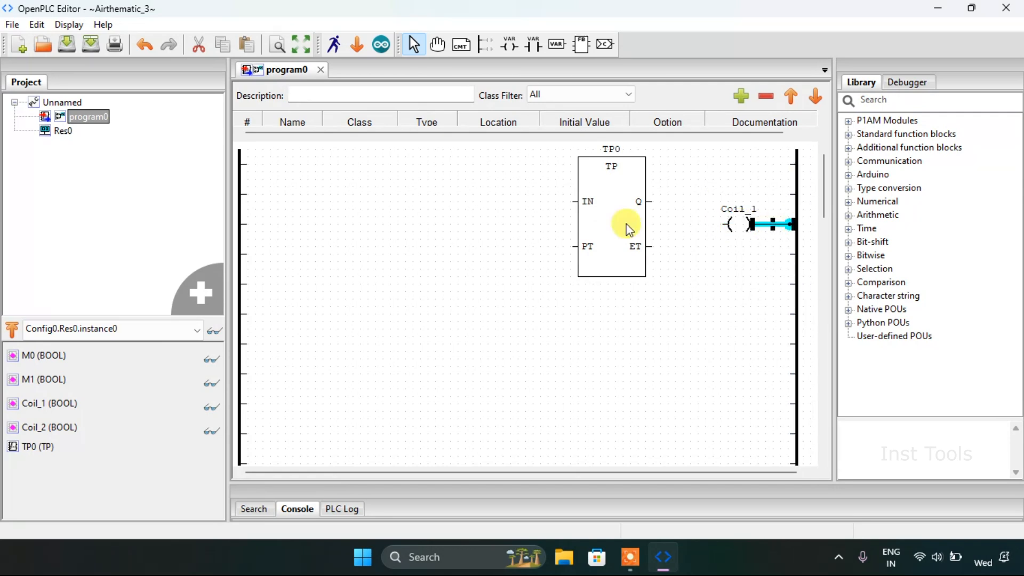
click(610, 215)
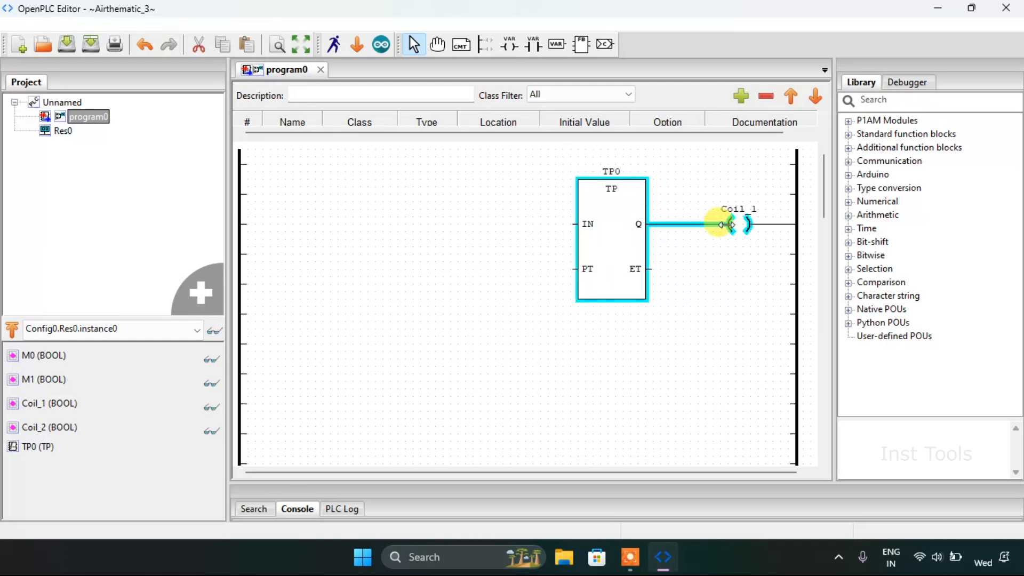
Step: Add an M0 contact connected to the left power rail at the start of the timer rung
right_click(457, 229)
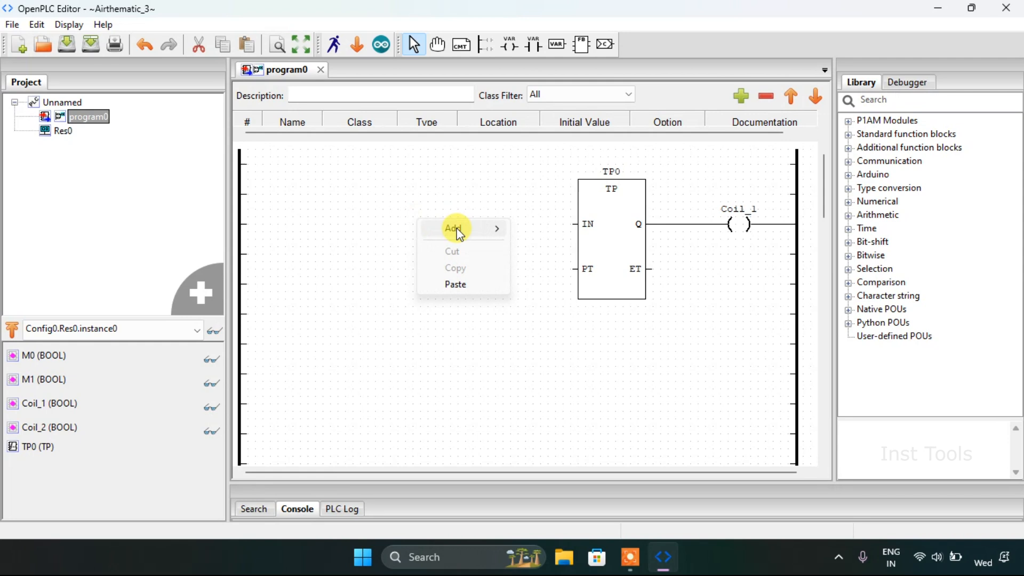
click(453, 228)
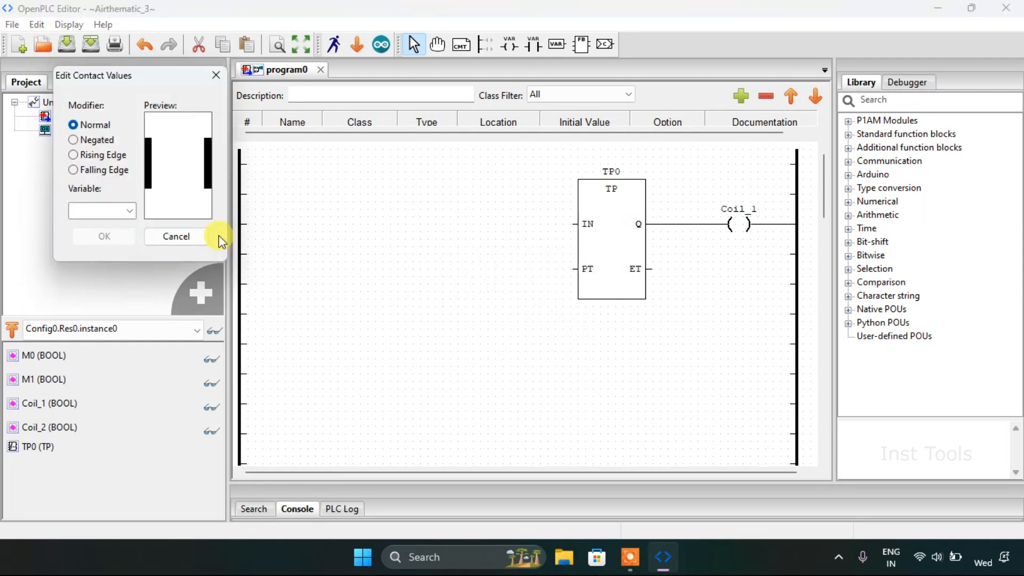
click(128, 210)
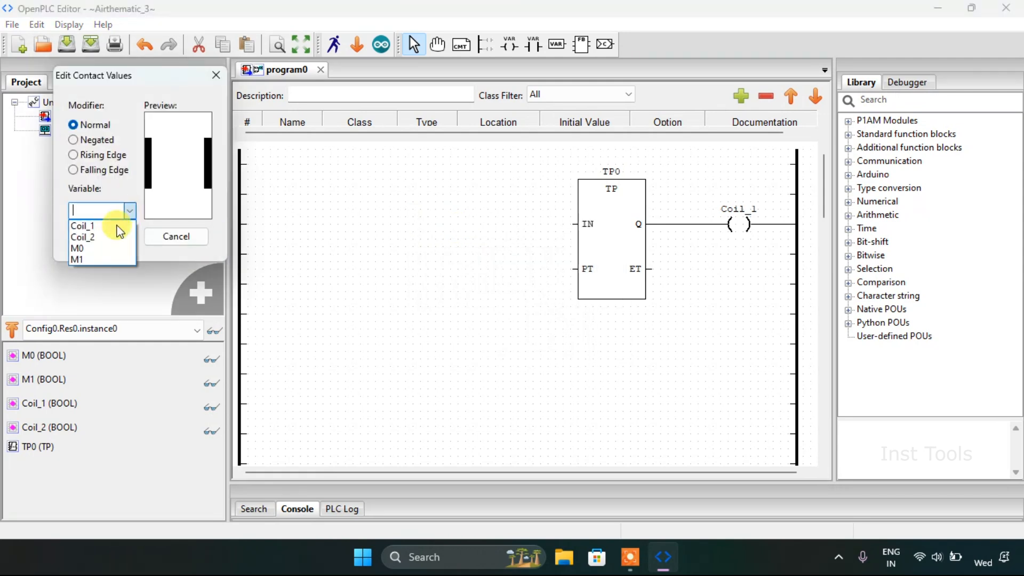
click(77, 249)
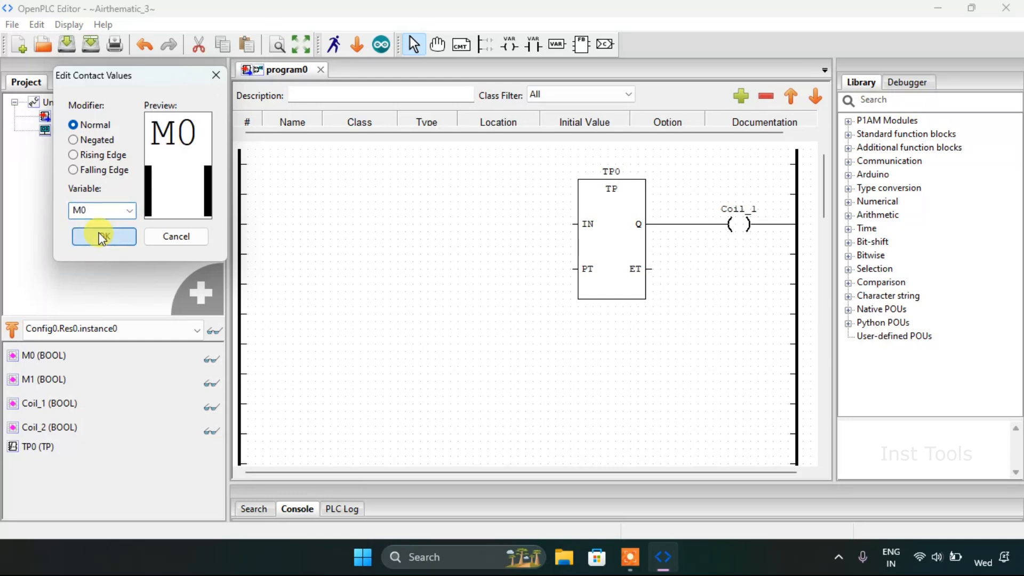
click(103, 237)
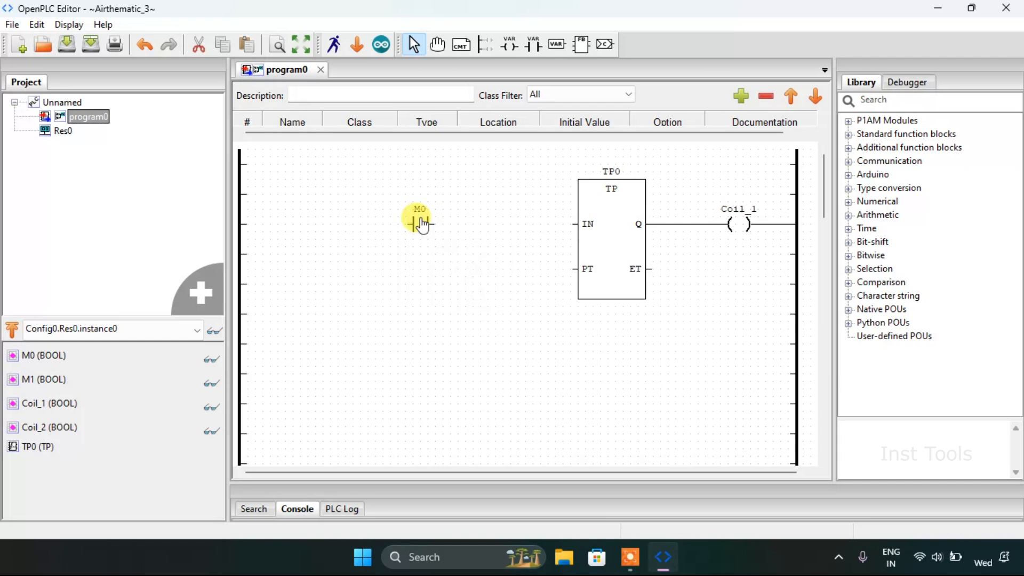
click(418, 224)
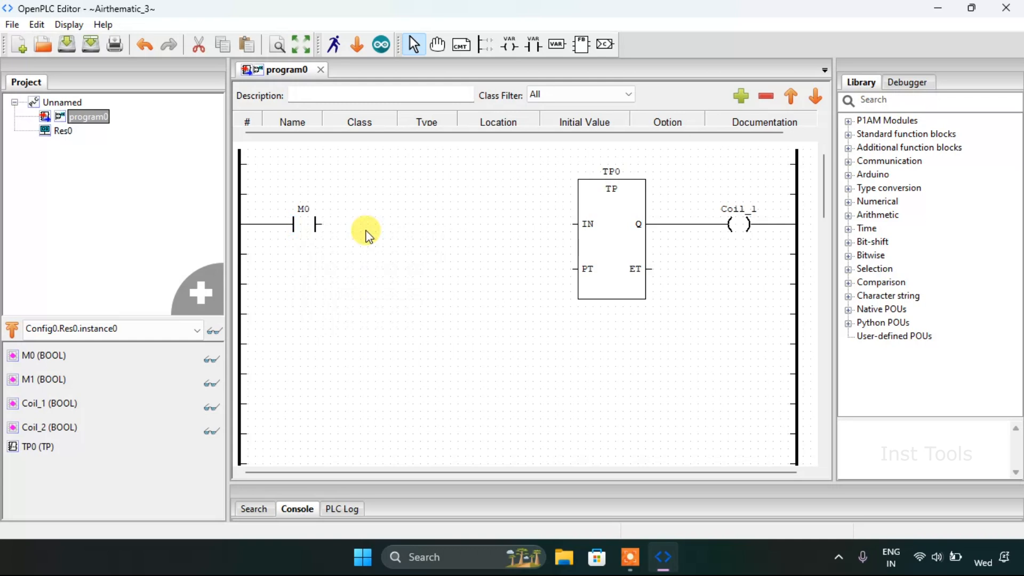
Step: Paste a contact after M0, assign it Coil_2, wire it to TP0 IN and make it negated
right_click(366, 235)
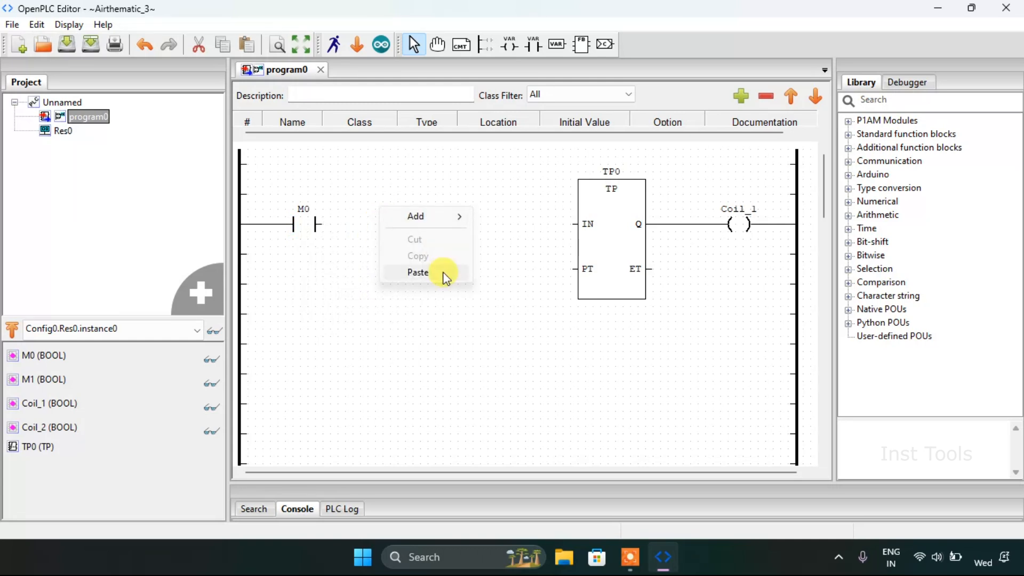
click(418, 272)
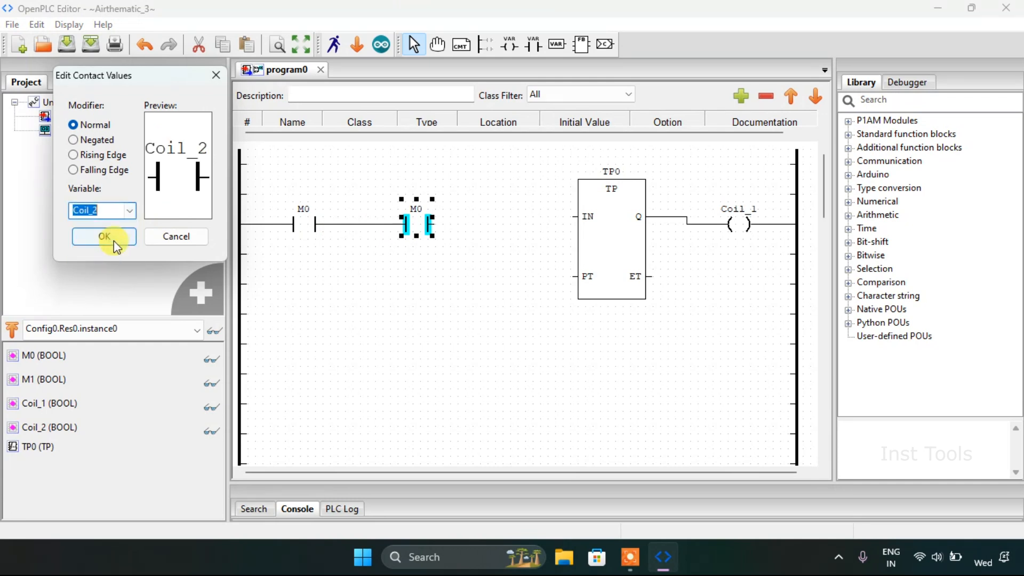
click(104, 236)
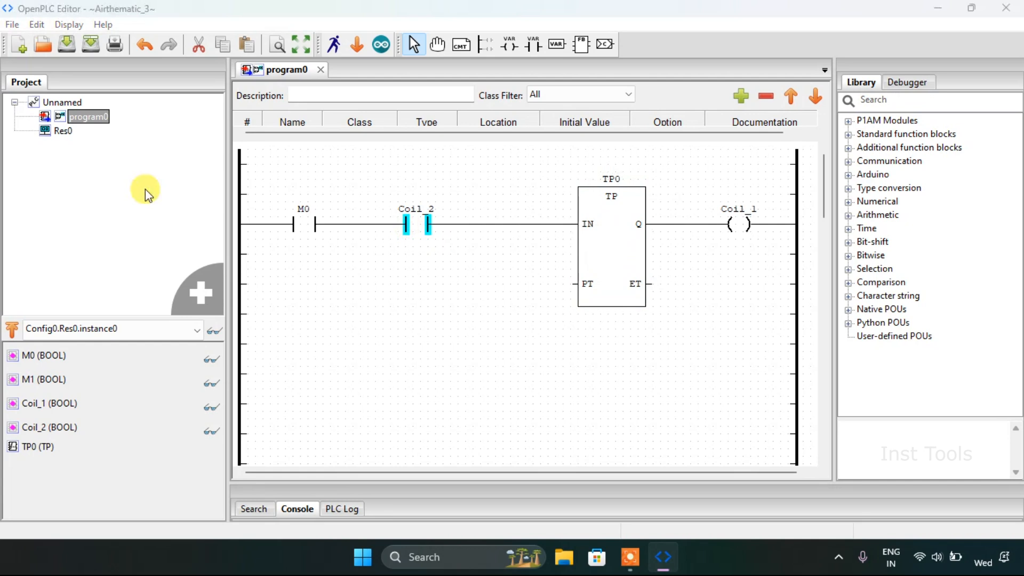
double_click(415, 224)
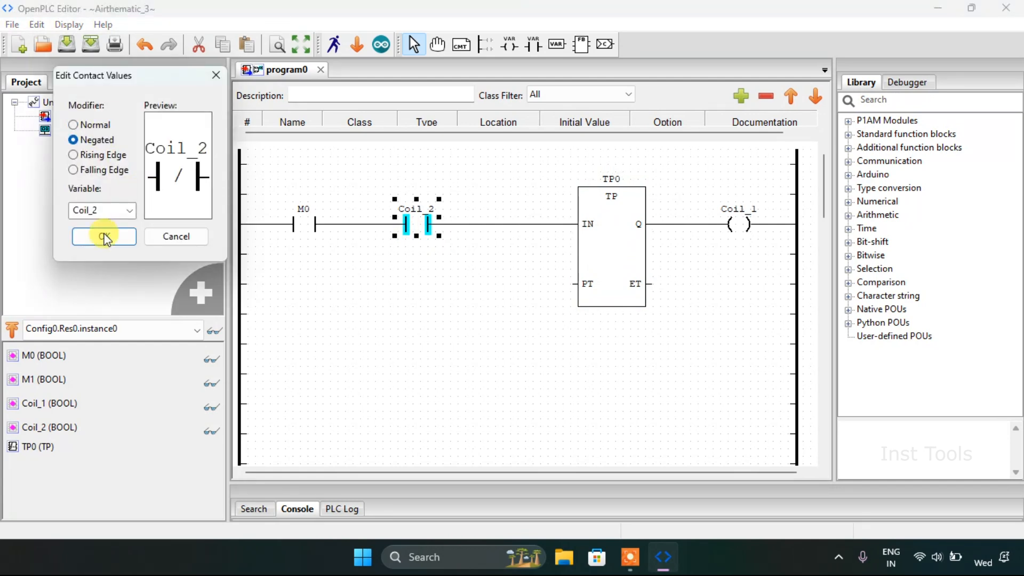
click(104, 237)
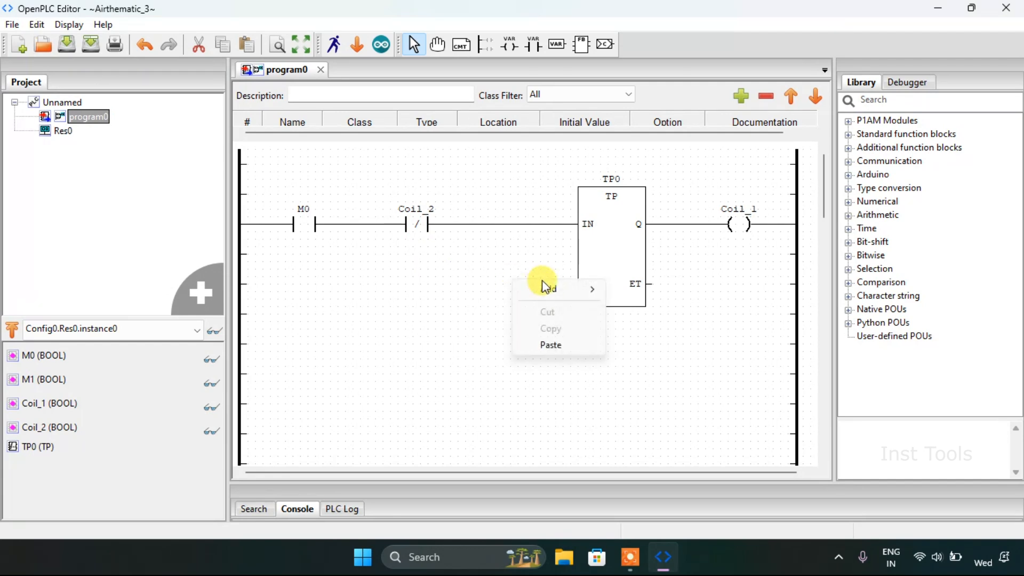
mouse_move(548, 289)
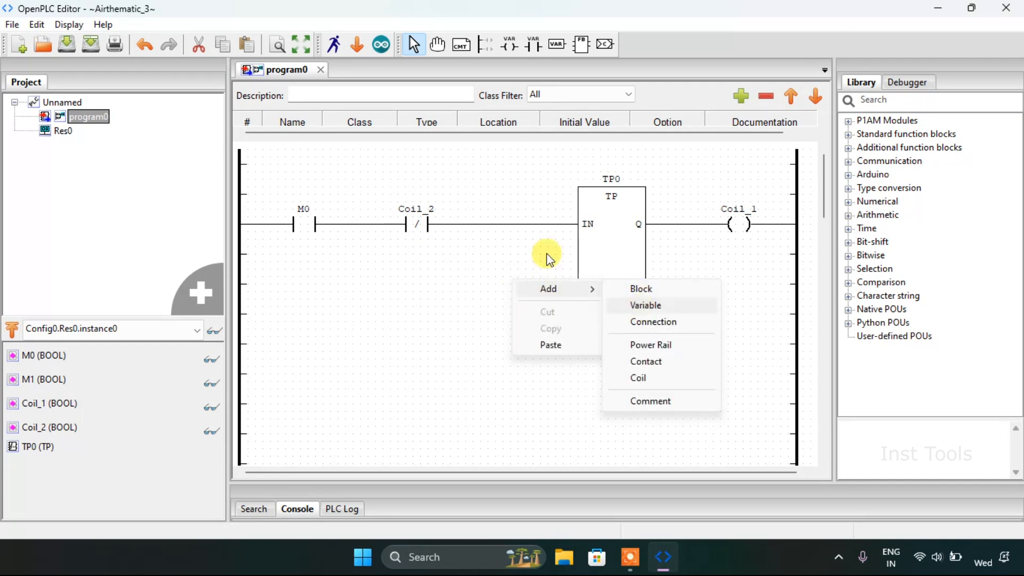
Step: Add a variable element with expression T#500ms and wire it to TP0's PT pin
click(646, 305)
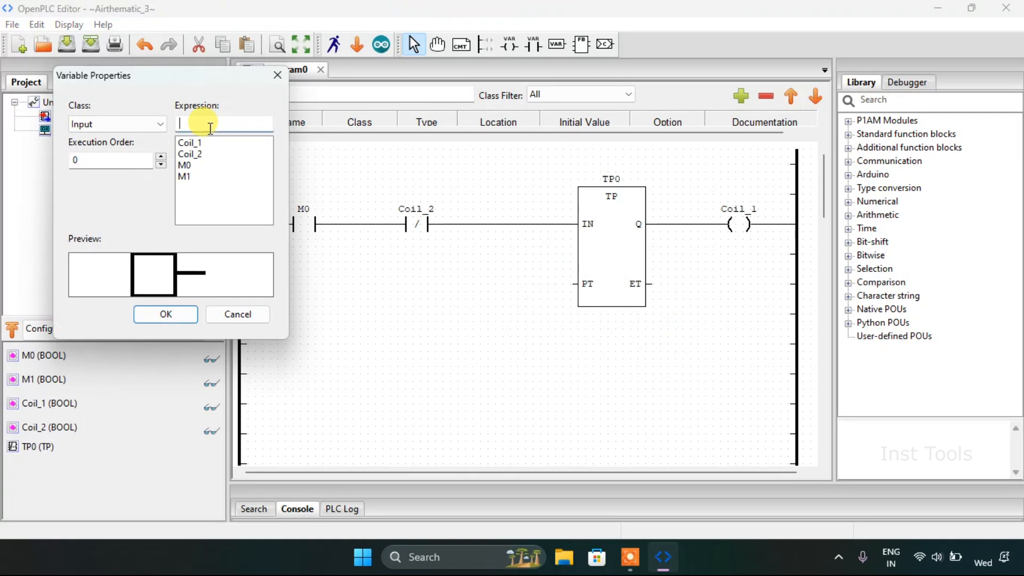
text(T)
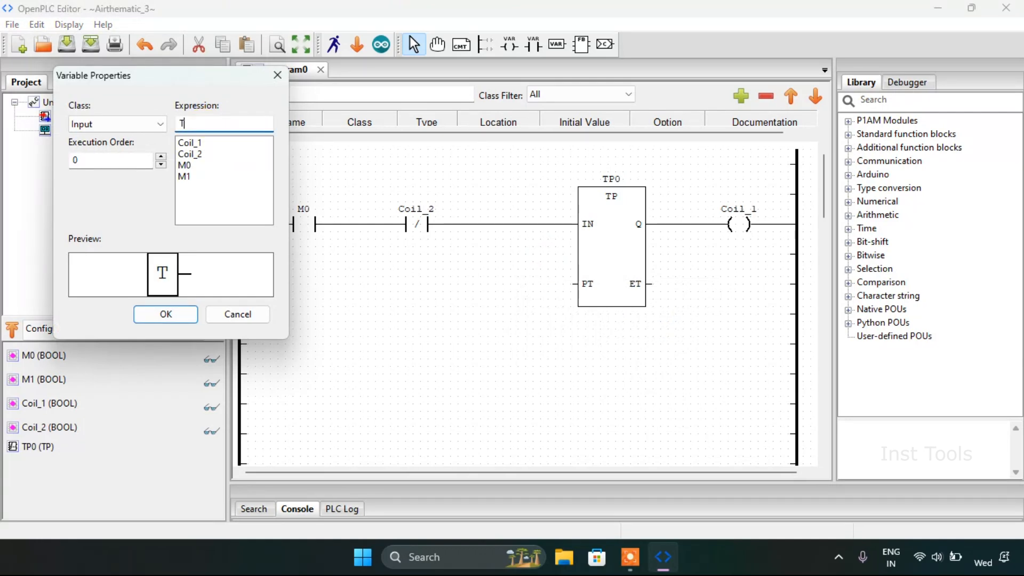
text(#)
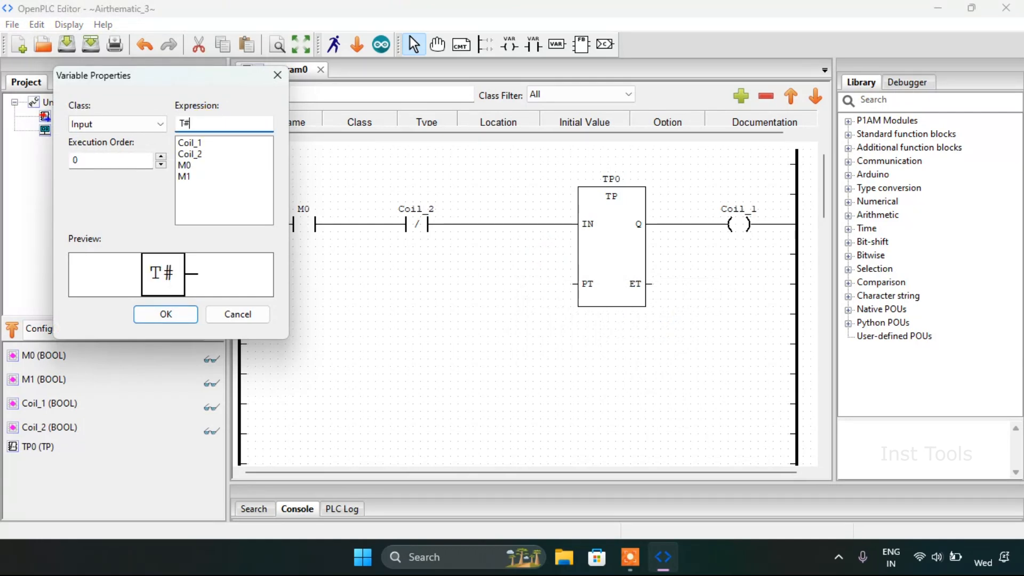
text(5)
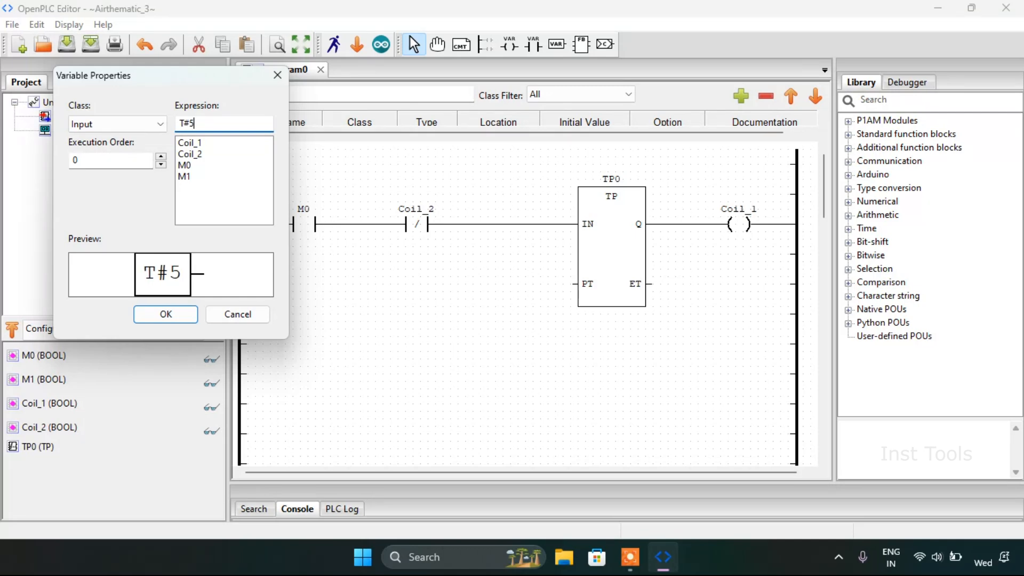
key(Backspace)
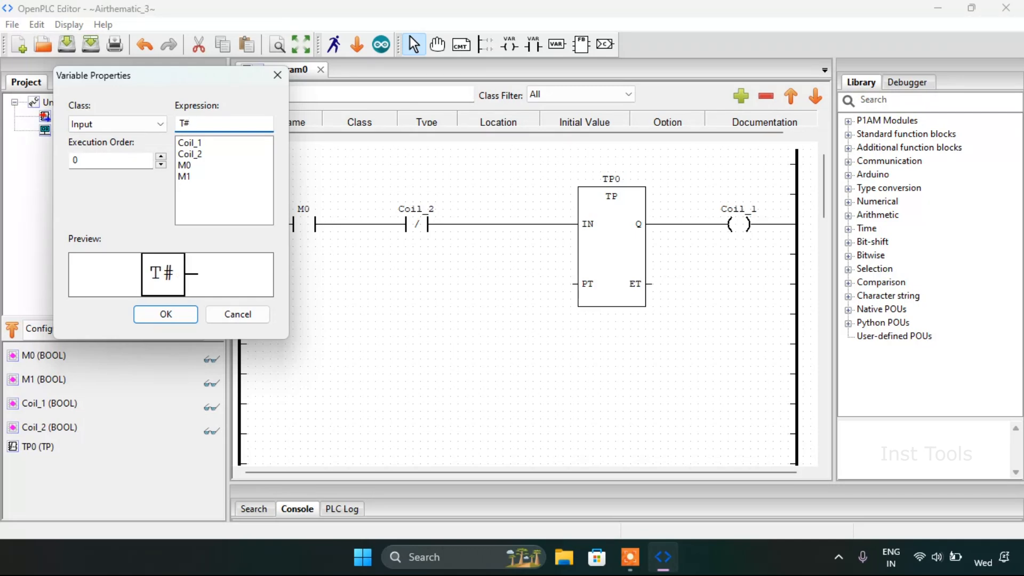
text(500MS)
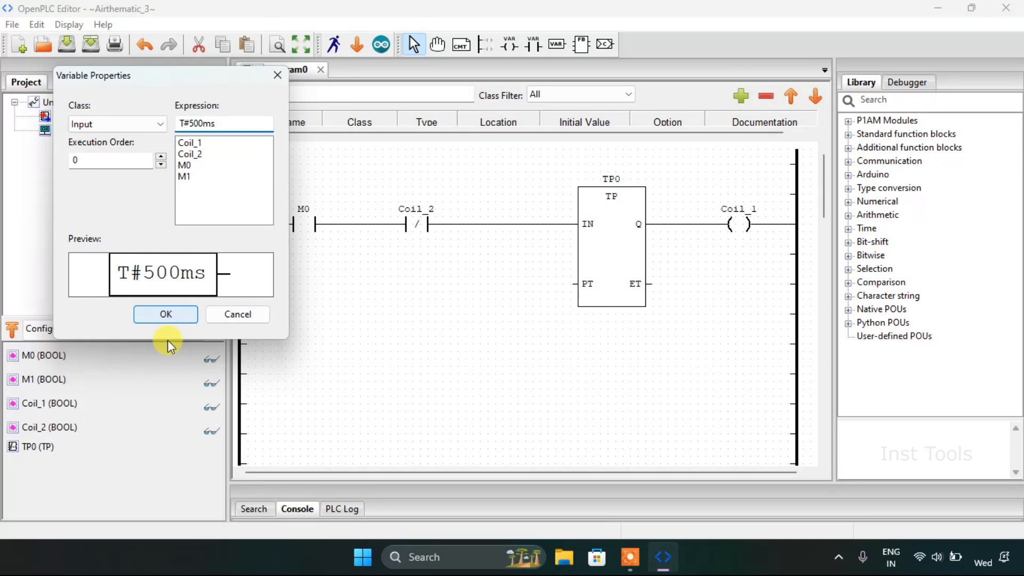
click(165, 314)
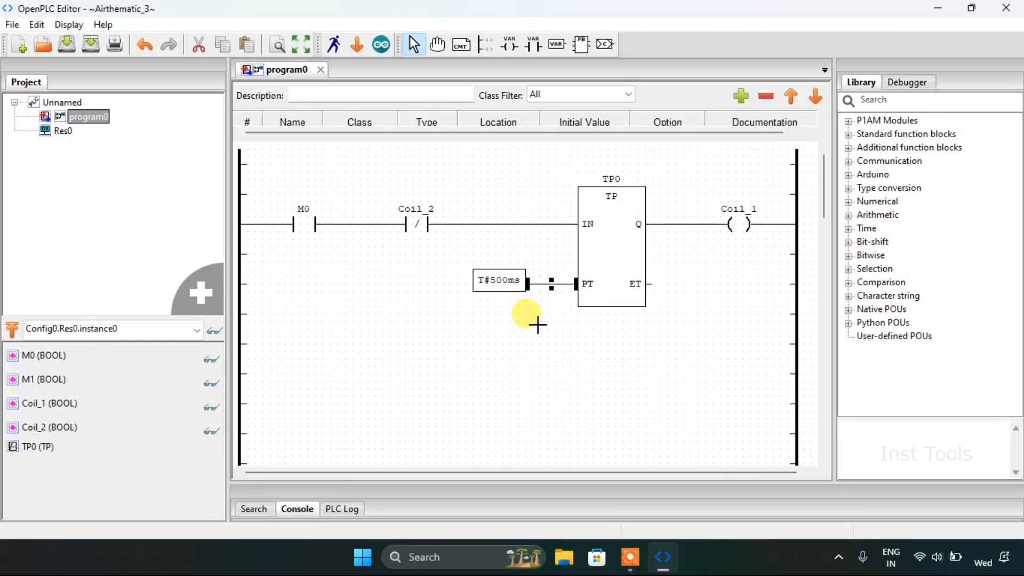
Step: Paste the negated contact onto the second rung after M0 and assign it Coil_1
right_click(536, 324)
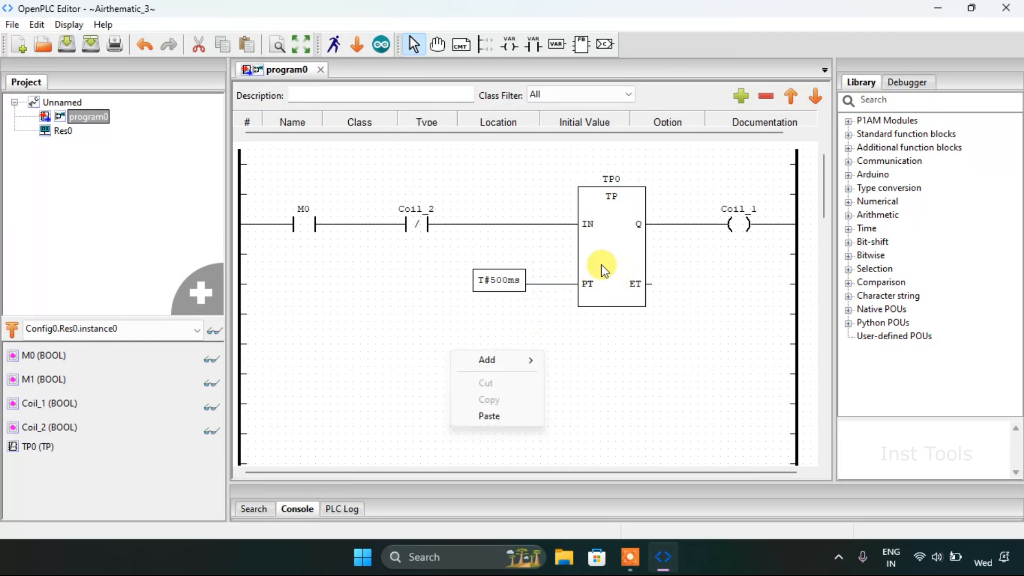
right_click(610, 245)
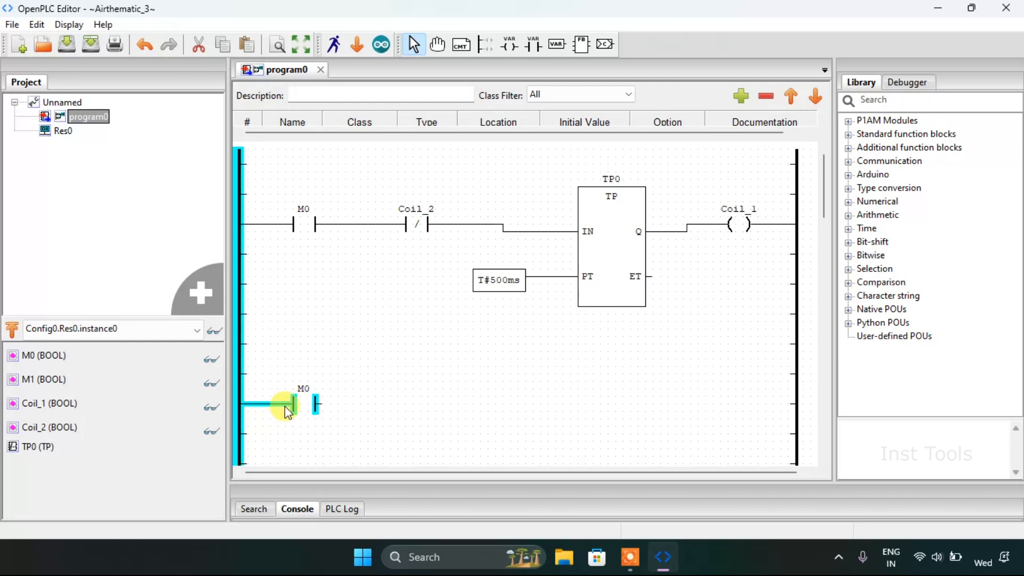
right_click(287, 408)
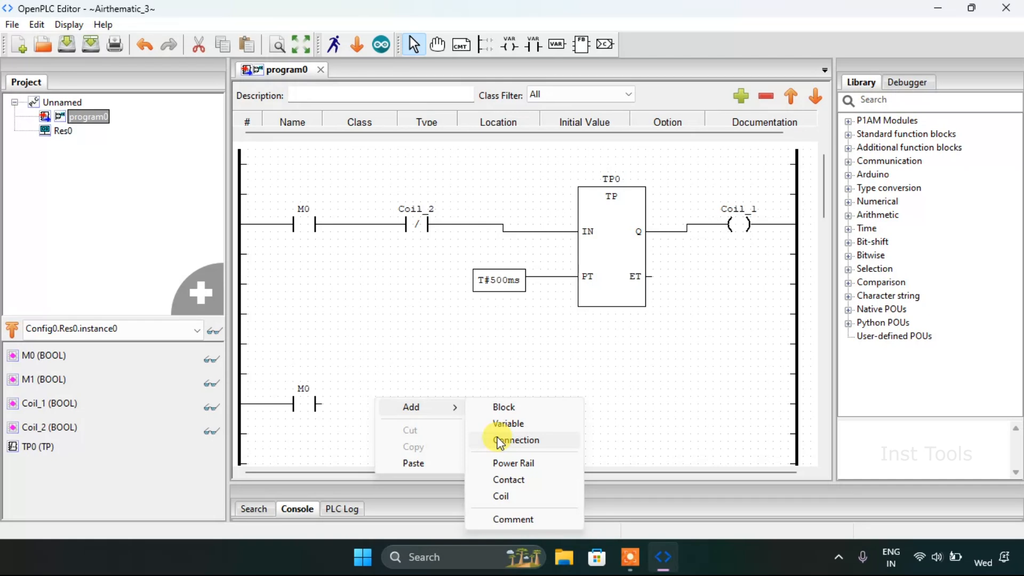
mouse_move(507, 424)
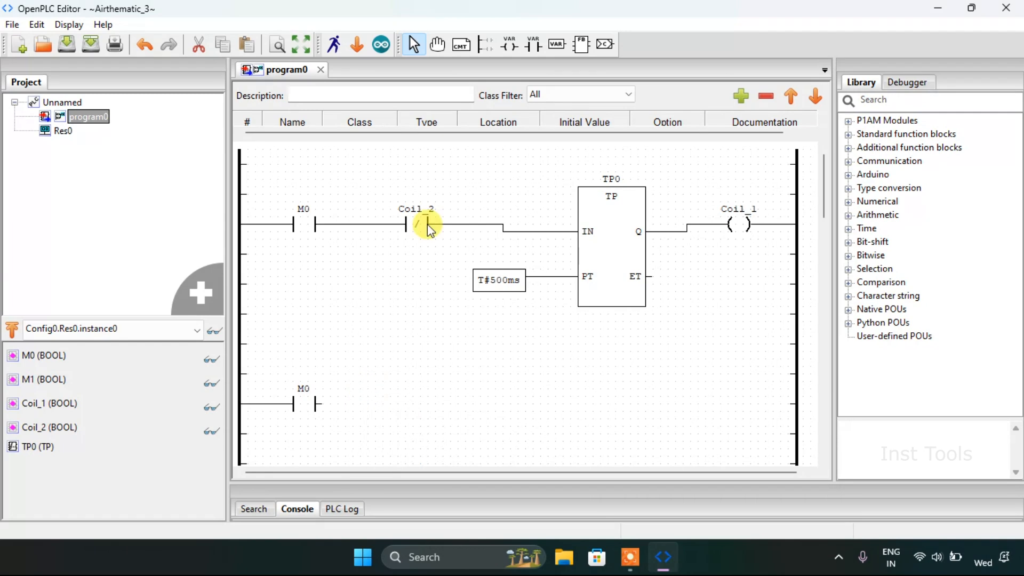
right_click(416, 225)
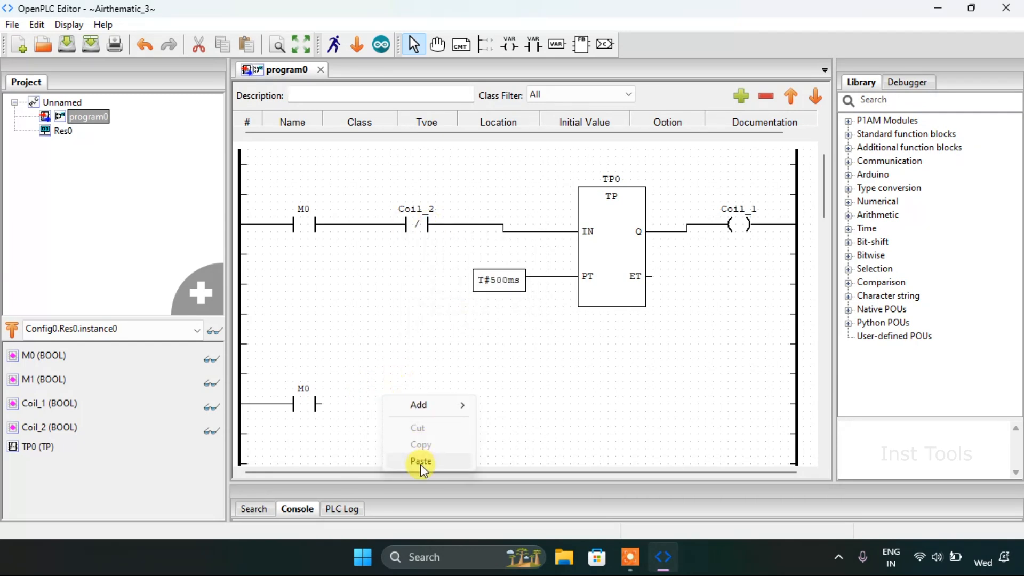
click(420, 461)
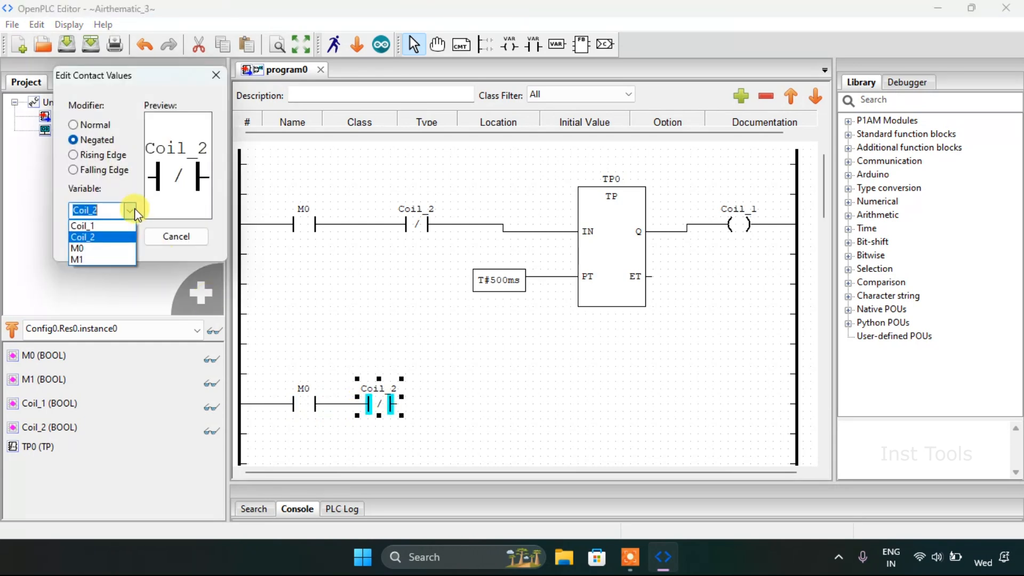
click(83, 225)
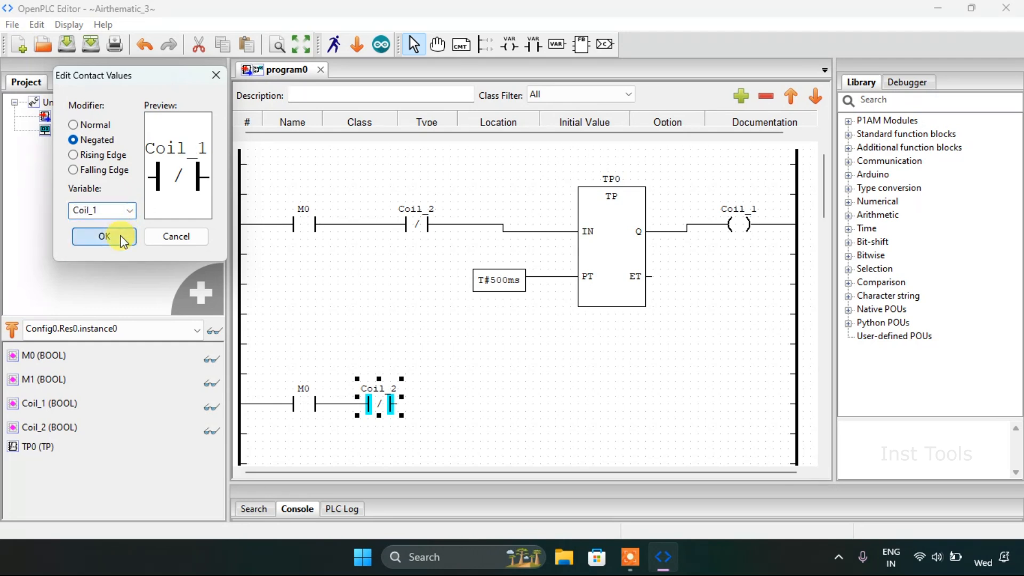
click(103, 236)
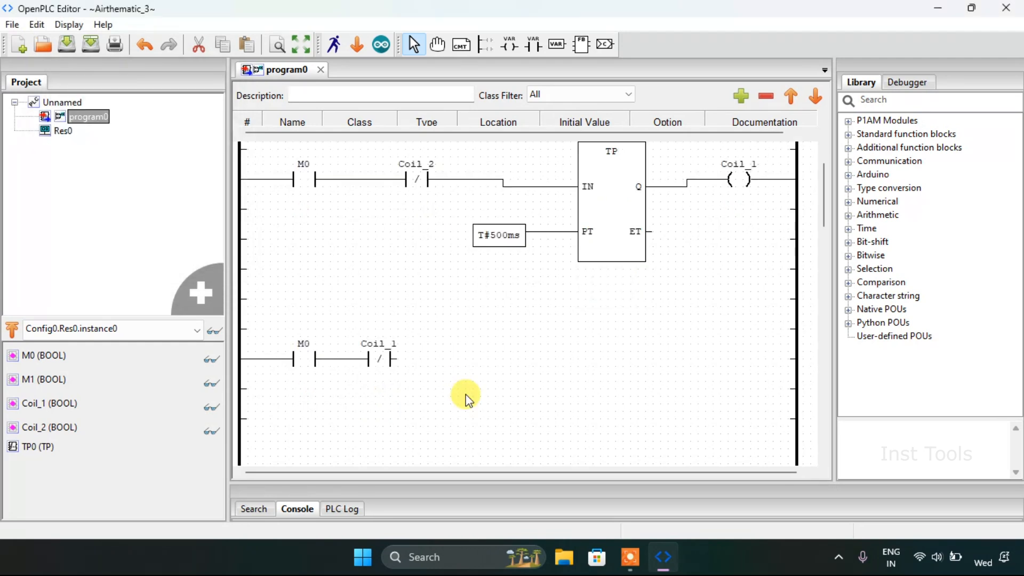
Step: Paste a TP timer (TP1) onto the second rung and wire the Coil_1 contact to its IN
right_click(468, 394)
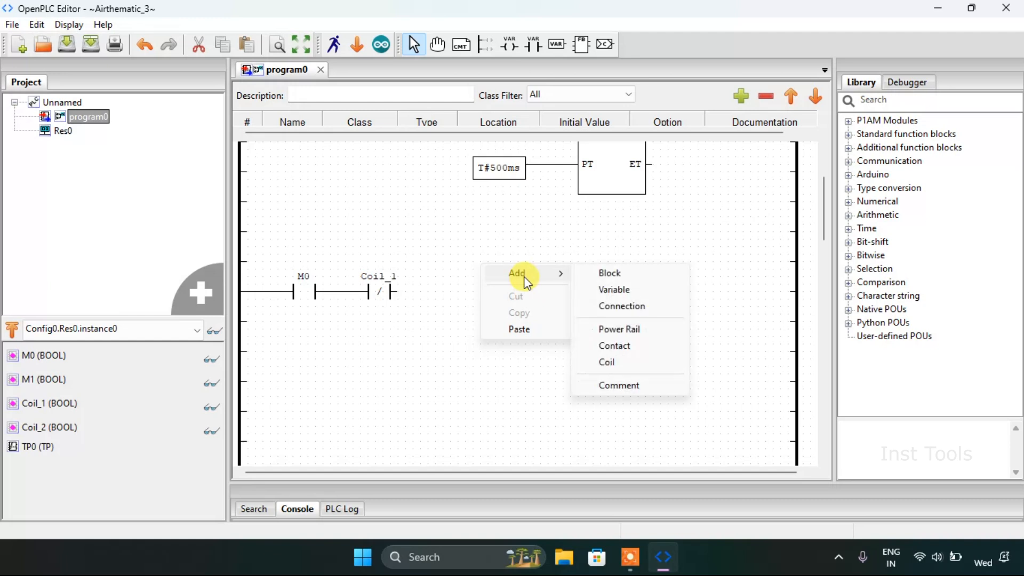
right_click(603, 176)
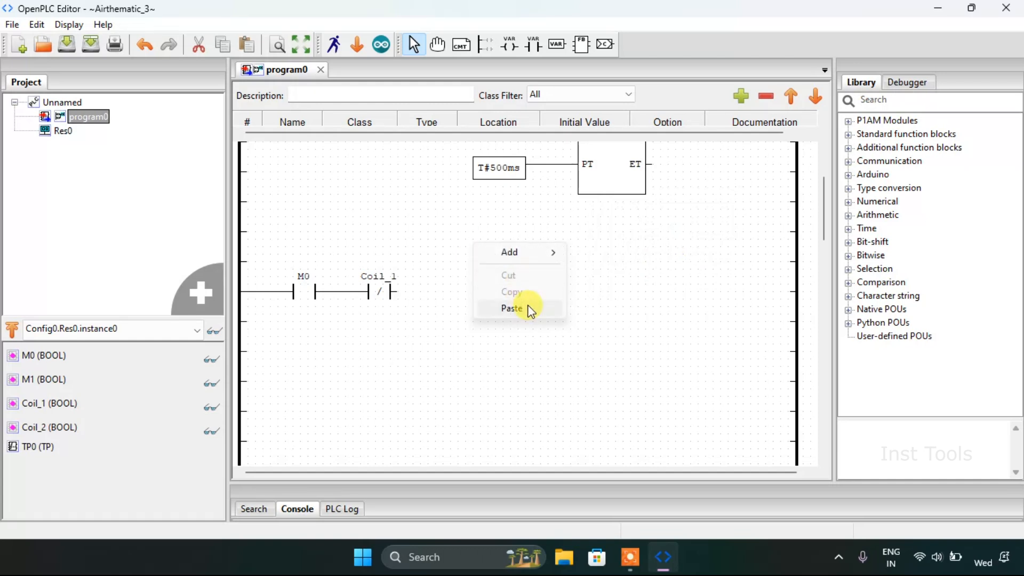
click(512, 308)
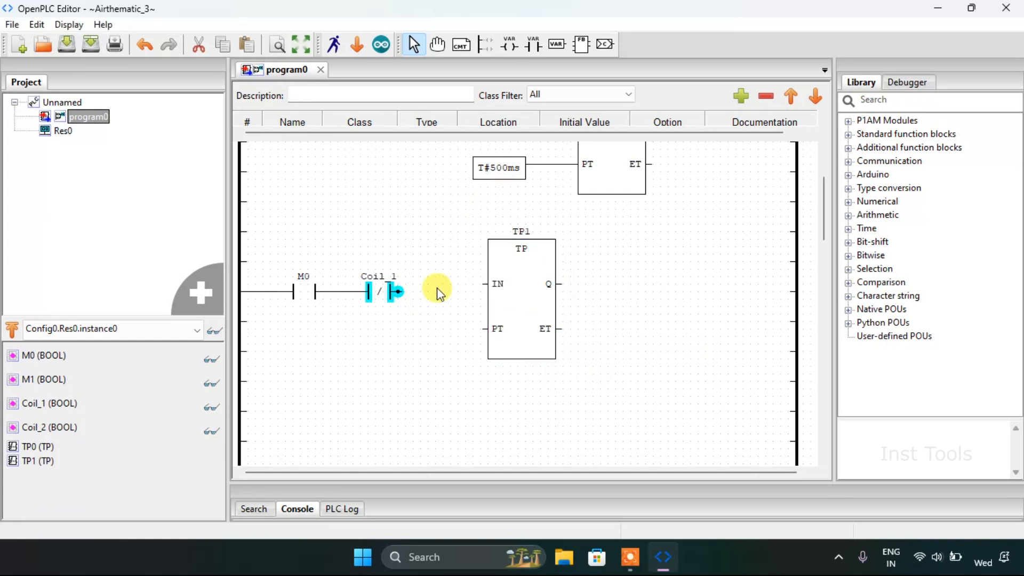
click(521, 297)
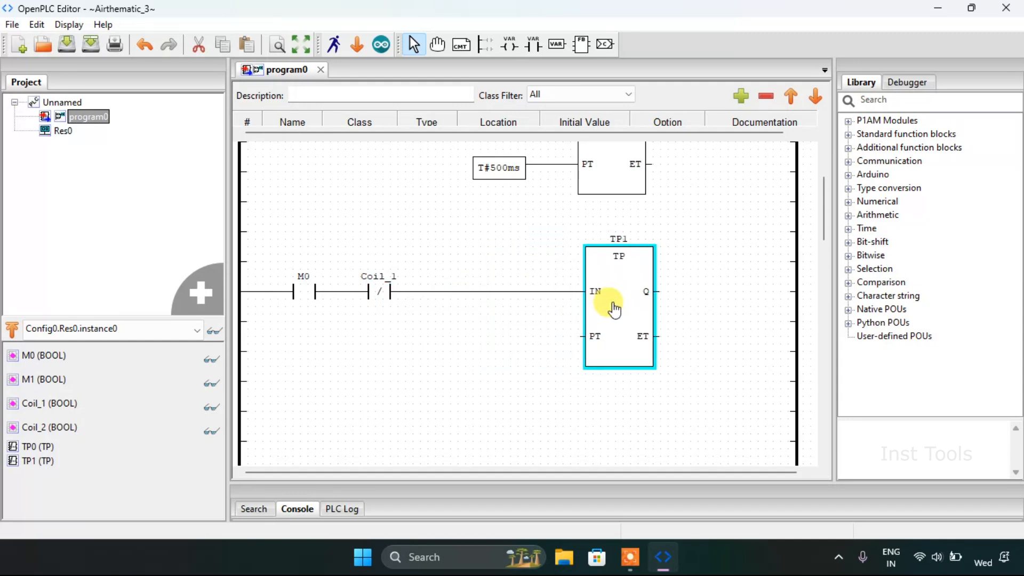
Step: Add a Coil_2 coil driven by TP1's Q output and tied to the right power rail
right_click(618, 307)
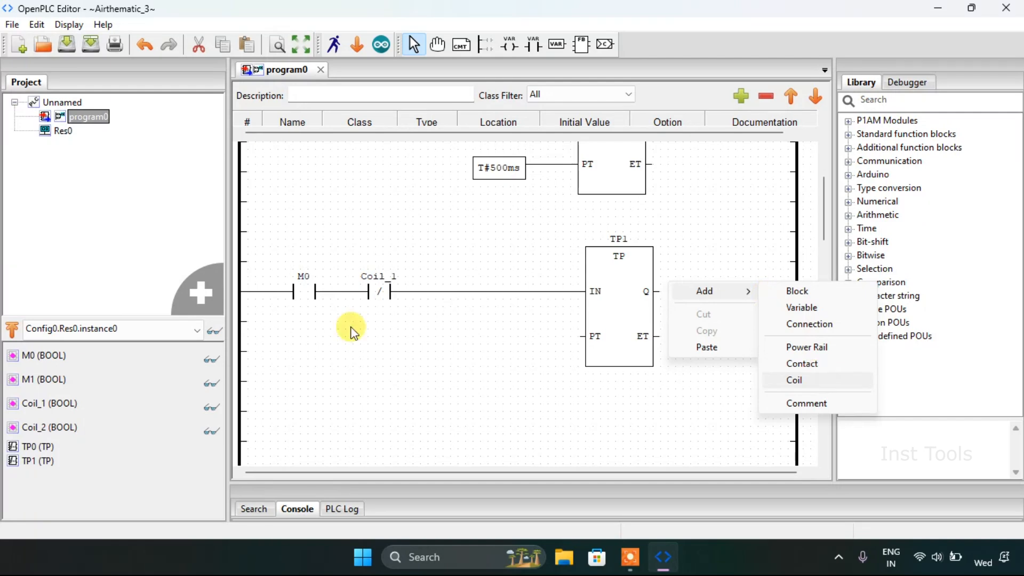
click(794, 380)
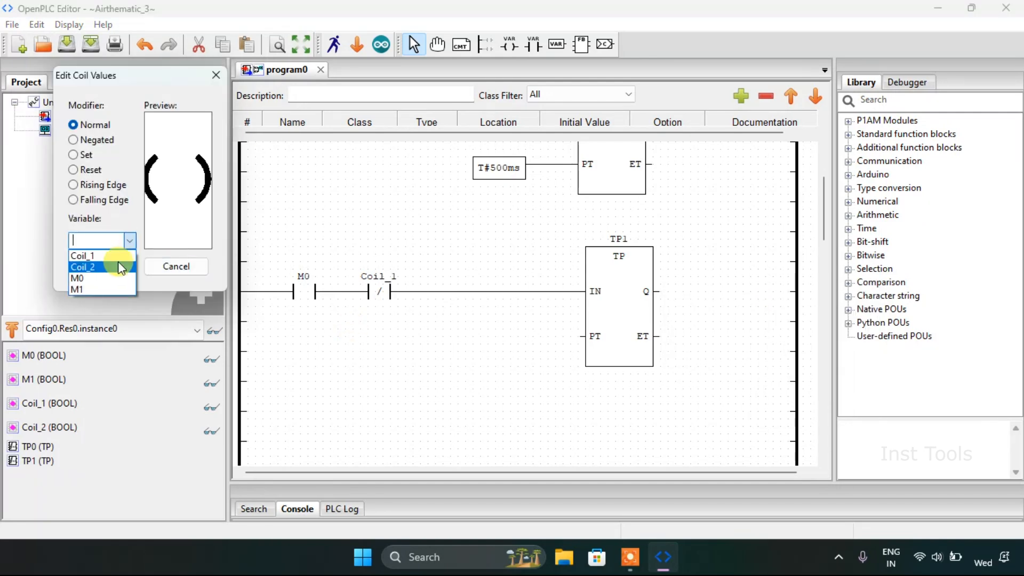
click(82, 266)
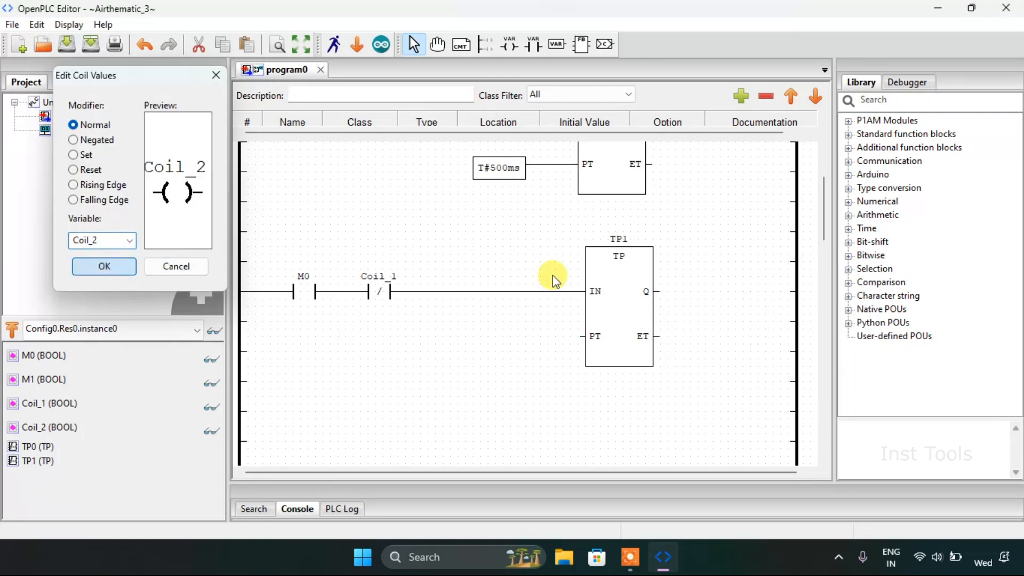
right_click(669, 290)
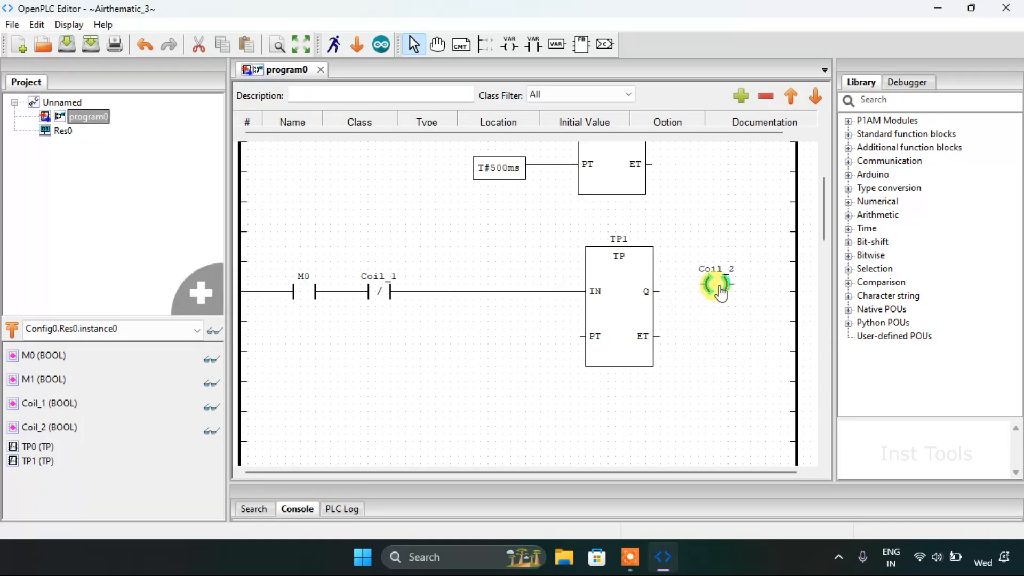
click(617, 307)
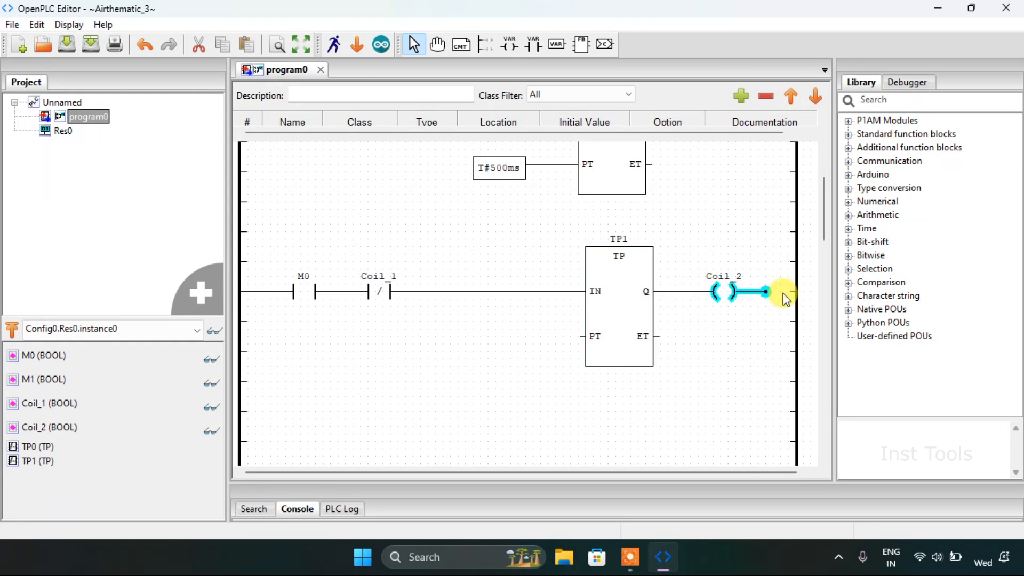
click(784, 292)
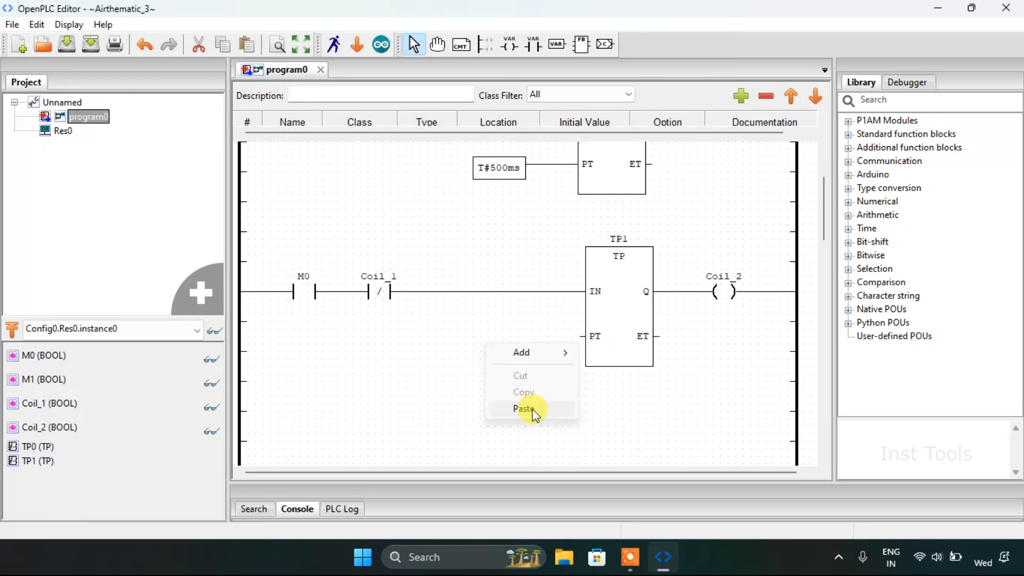
Step: Paste a T#500ms variable and connect it to TP1's PT input
click(526, 408)
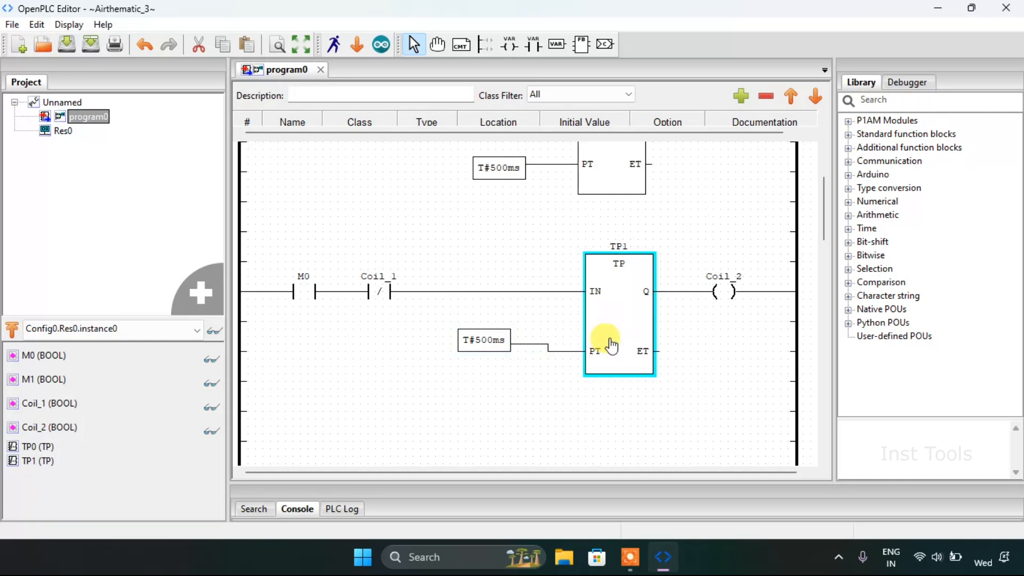
click(506, 347)
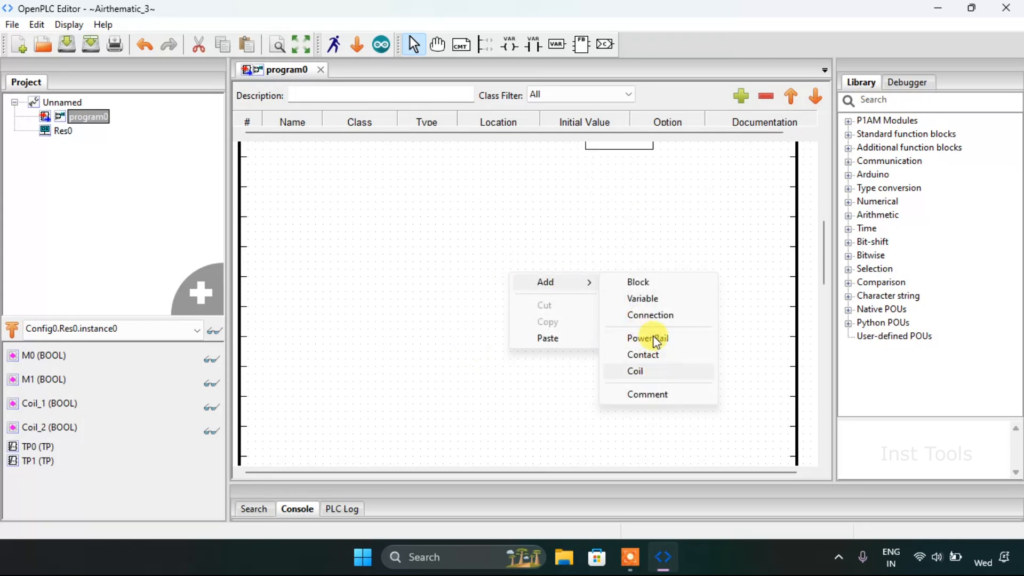
mouse_move(673, 302)
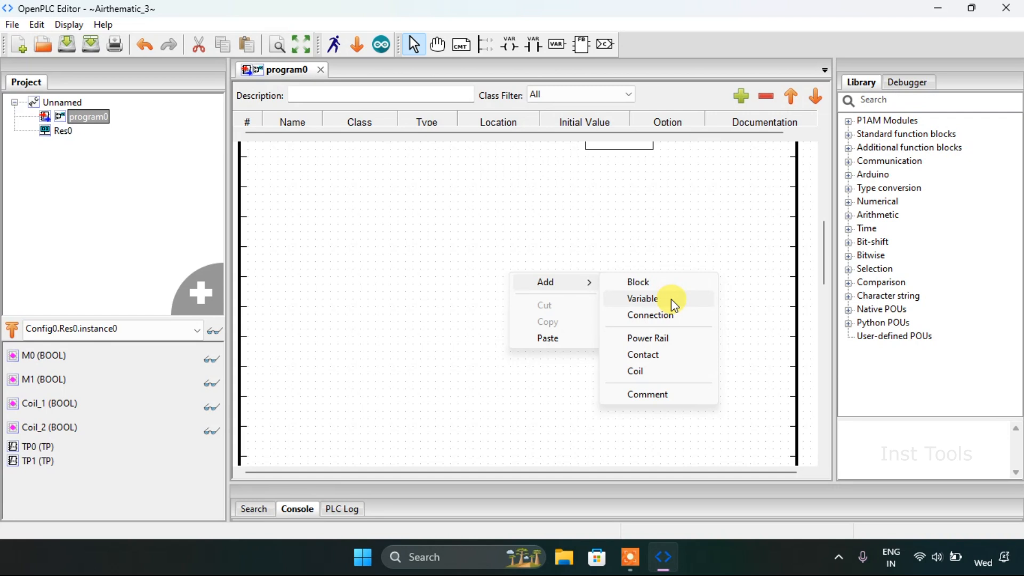
Step: Add a SUB block from the Arithmetic group below the two rungs
click(642, 299)
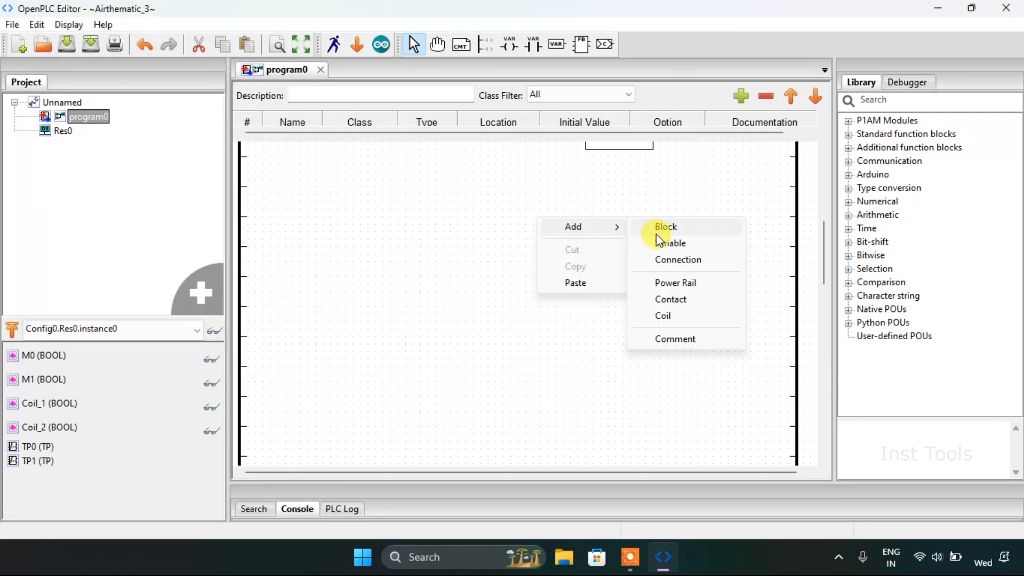
click(665, 226)
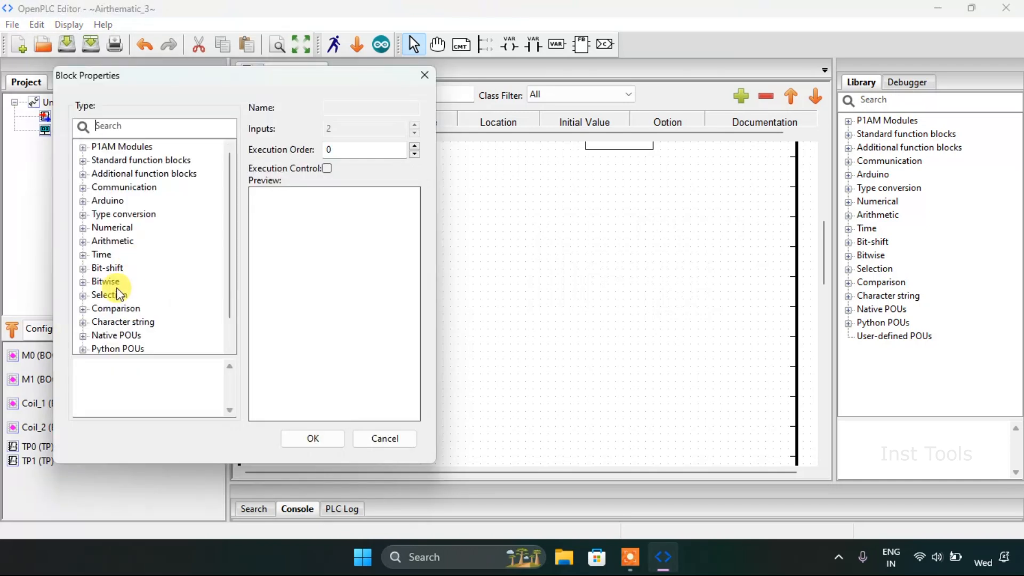
mouse_move(111, 242)
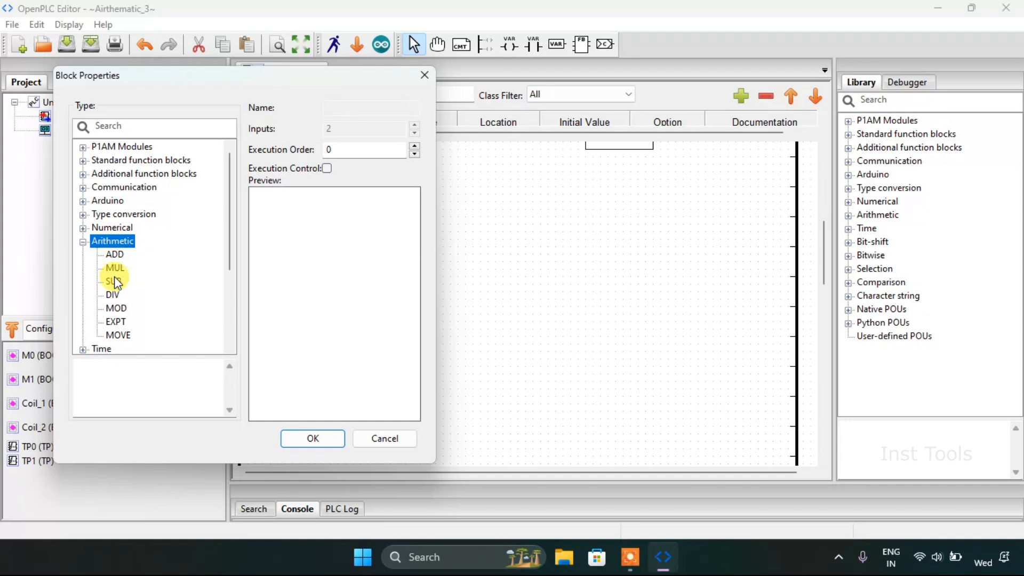
mouse_move(114, 270)
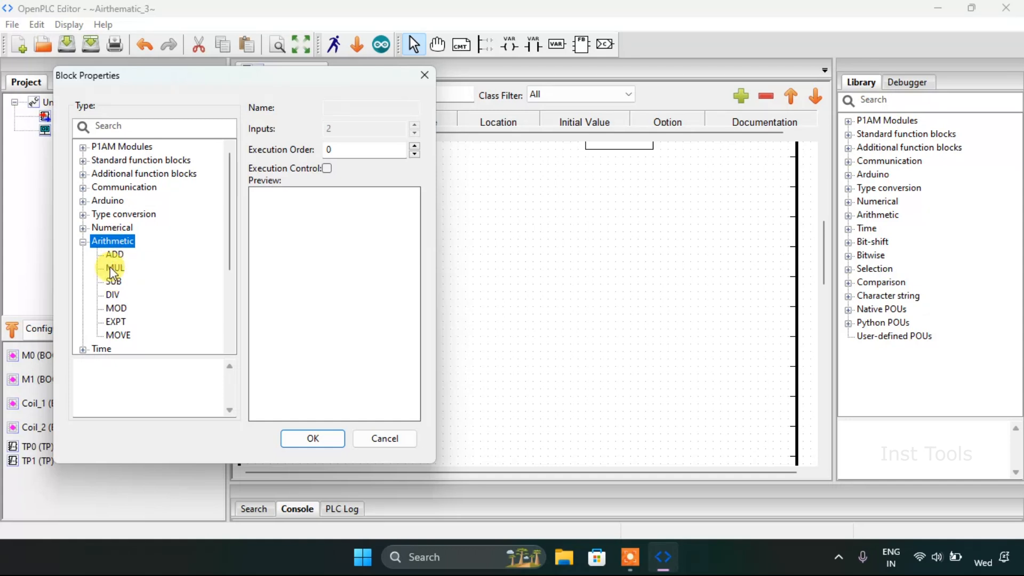
click(114, 268)
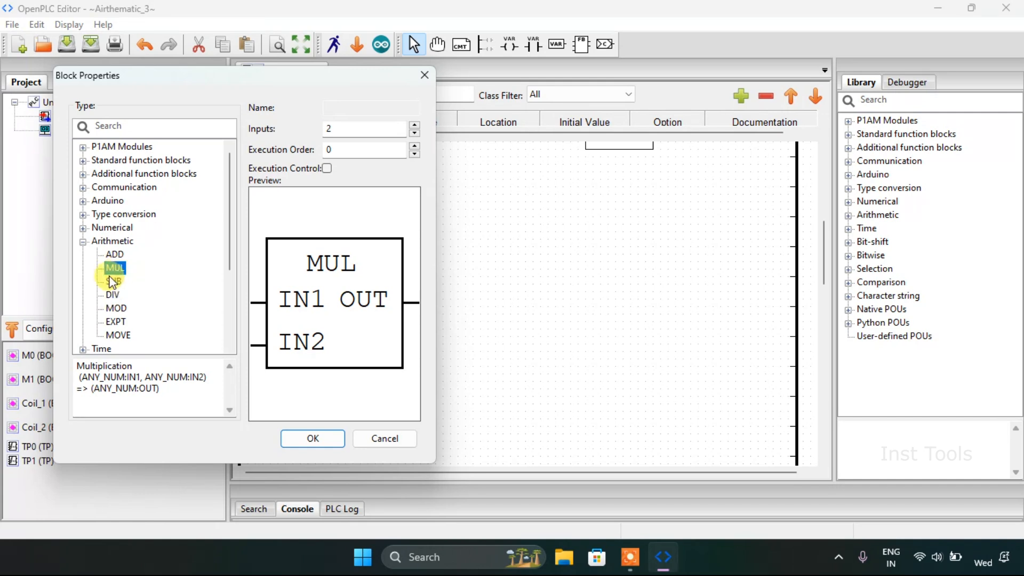
click(114, 280)
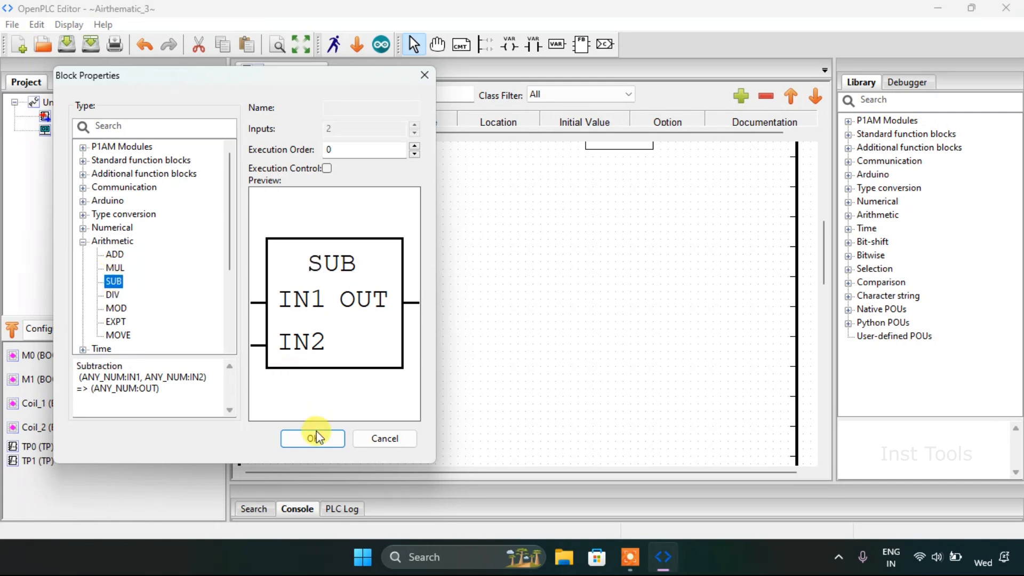
click(312, 439)
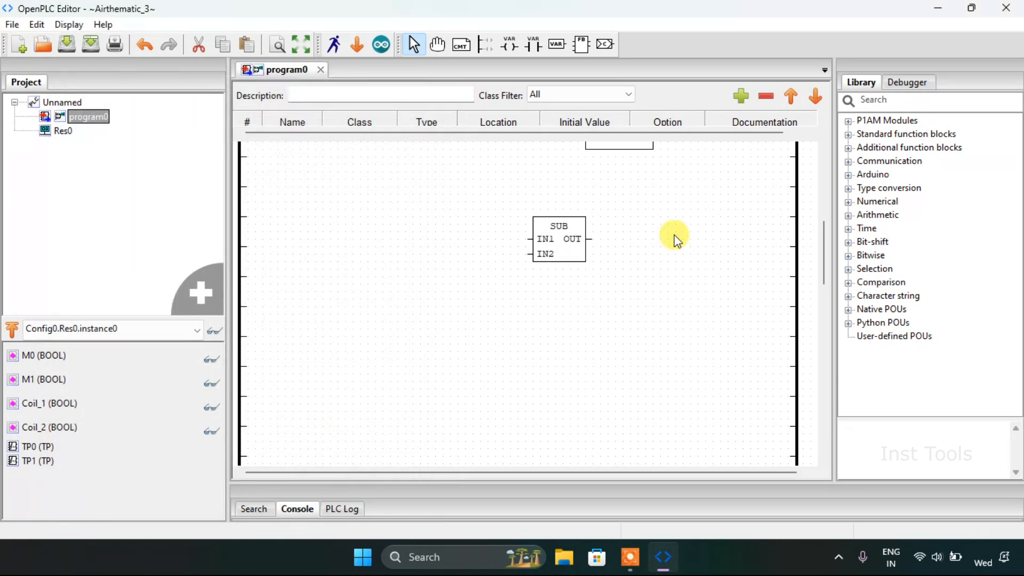
Step: Select and enlarge the SUB block, leaving IN1, IN2 and OUT unwired
click(558, 239)
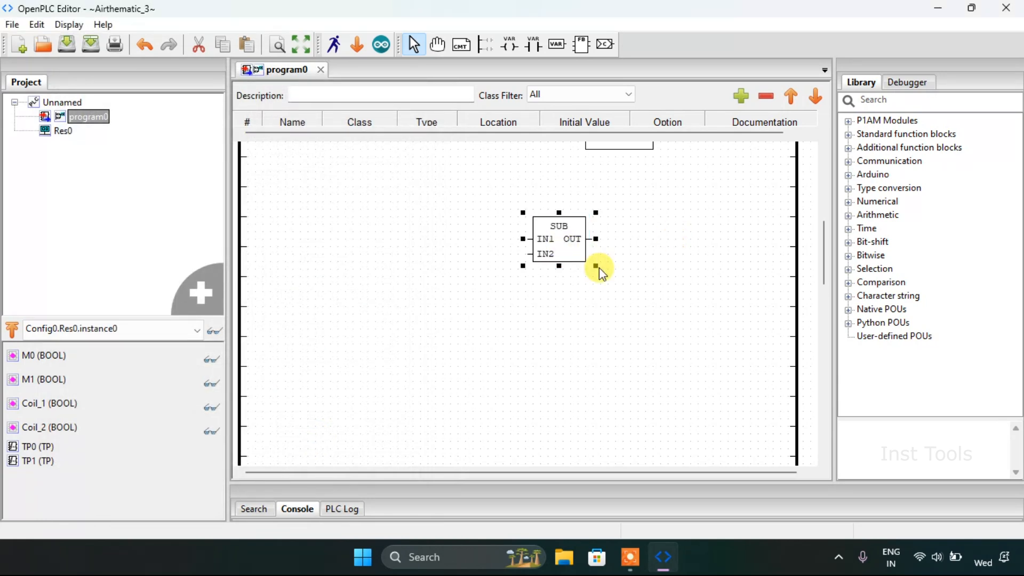
click(558, 238)
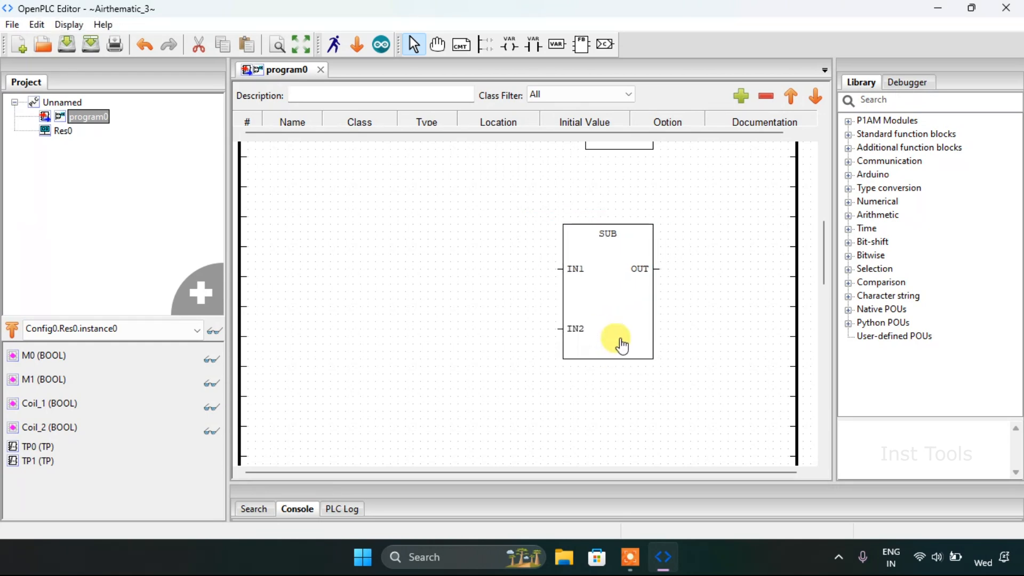
mouse_move(637, 330)
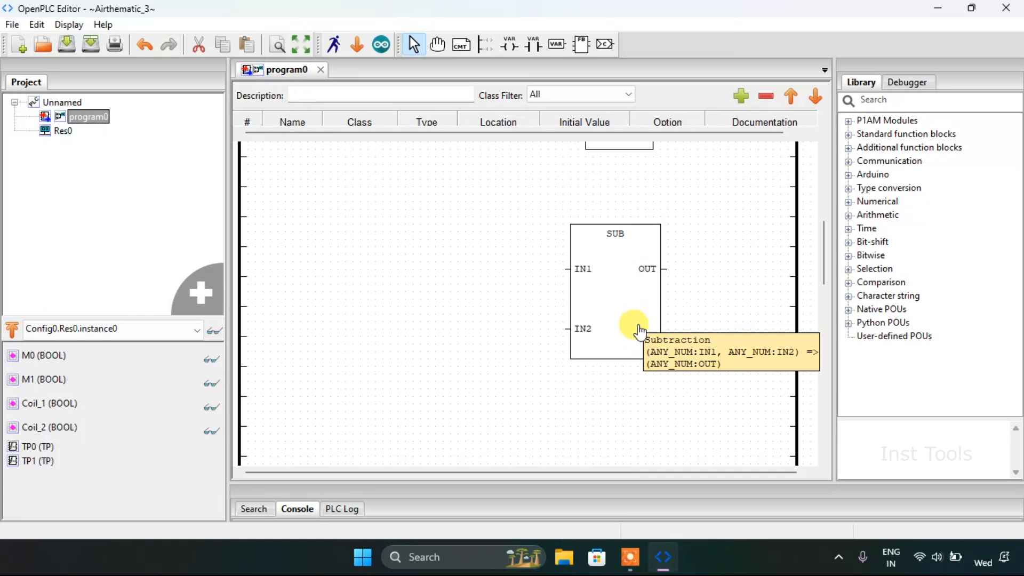
click(614, 301)
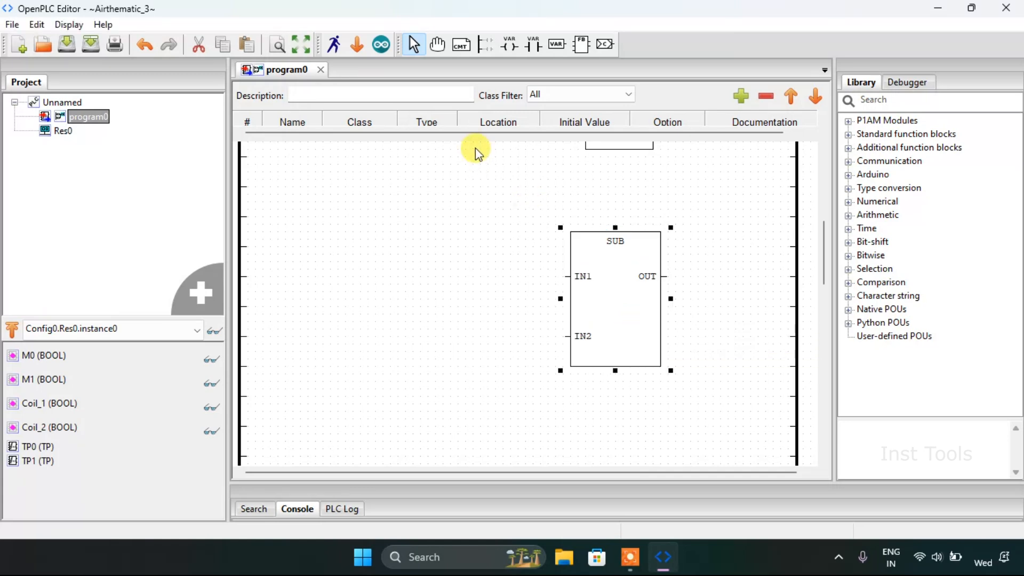
mouse_move(467, 141)
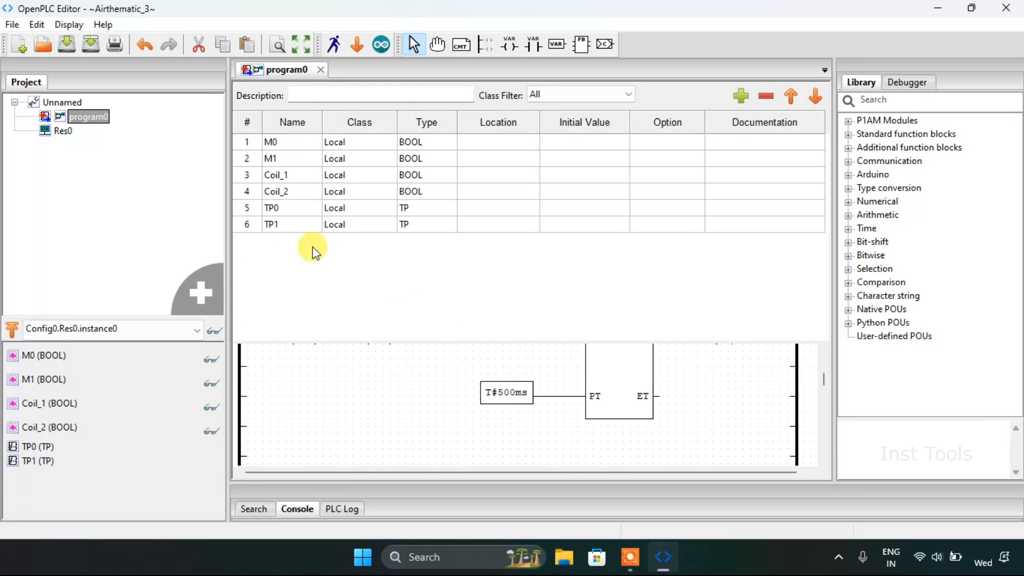
mouse_move(310, 199)
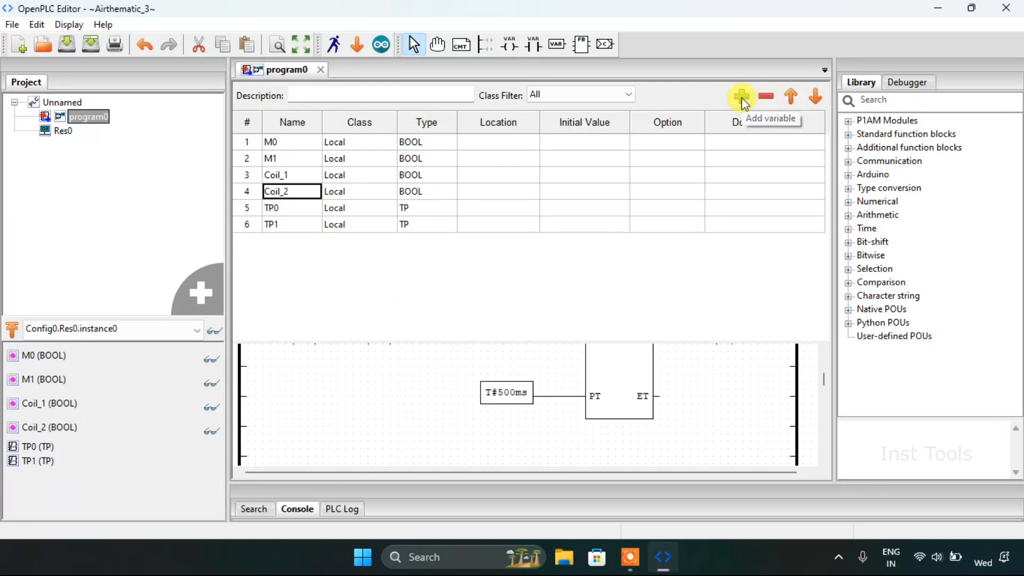
Step: Add variable rows named IN_1, IN_2, OUT and ELAPSEDTIME to the variable table
click(741, 96)
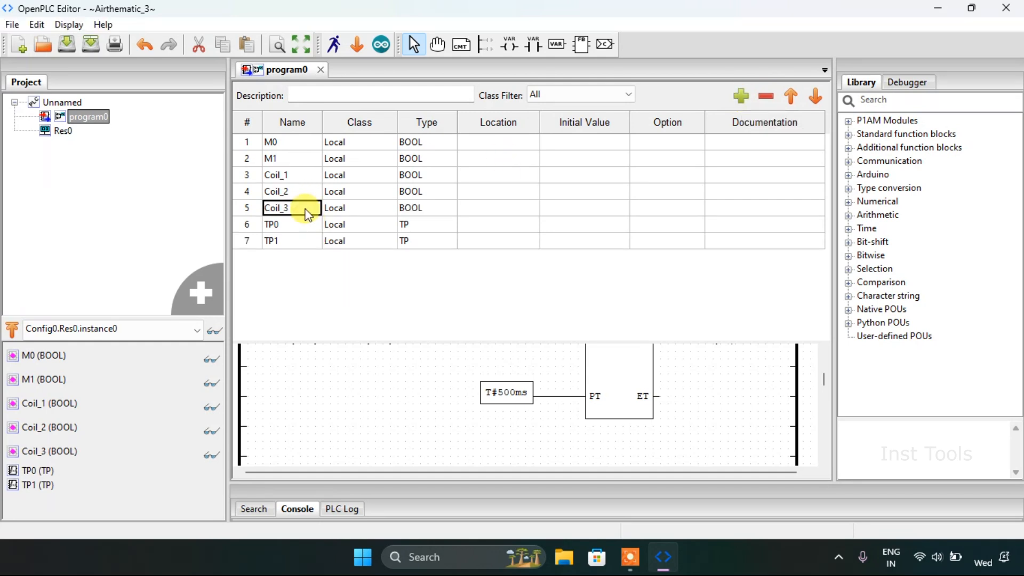
text(IN_1)
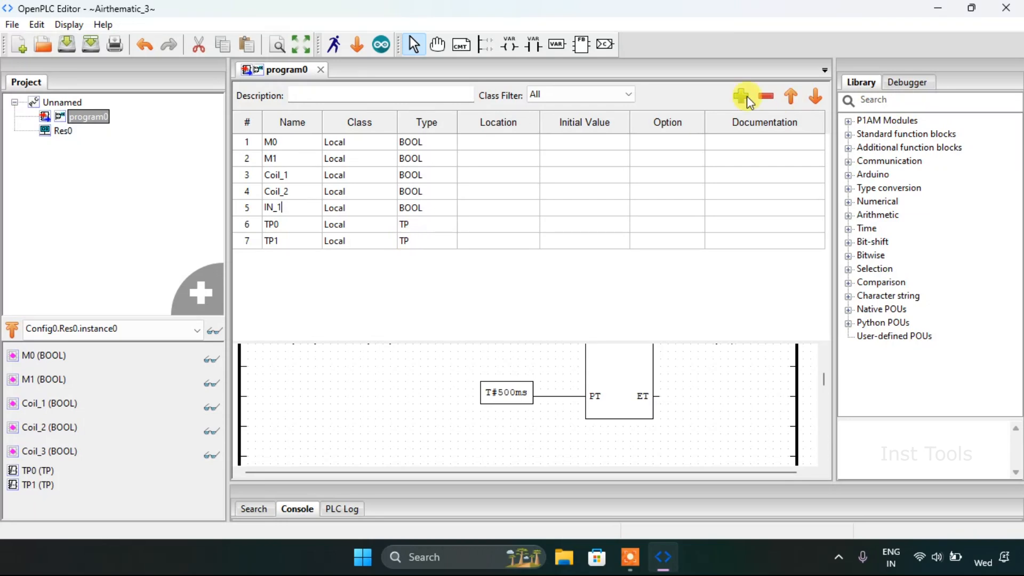
click(741, 96)
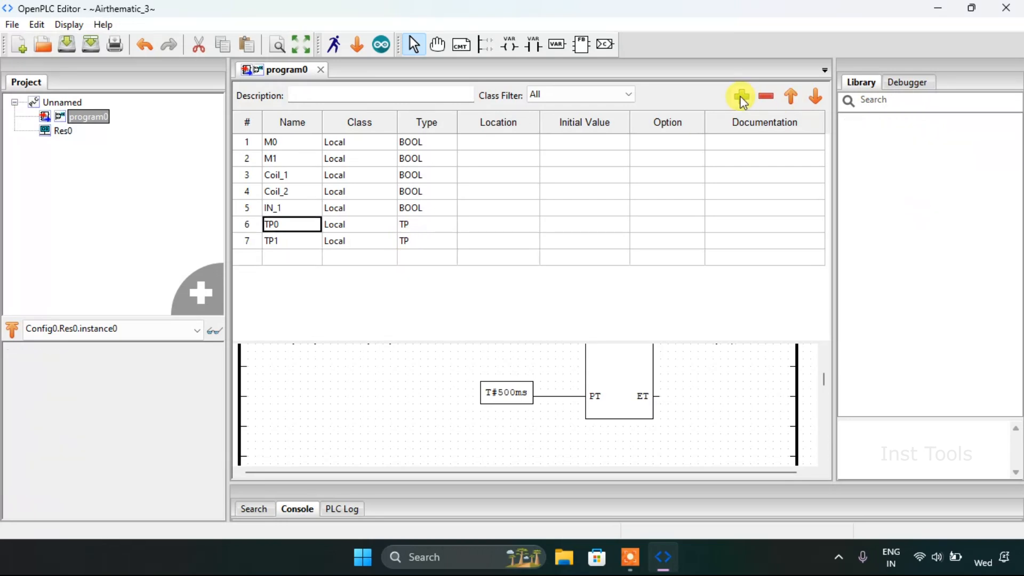
click(741, 96)
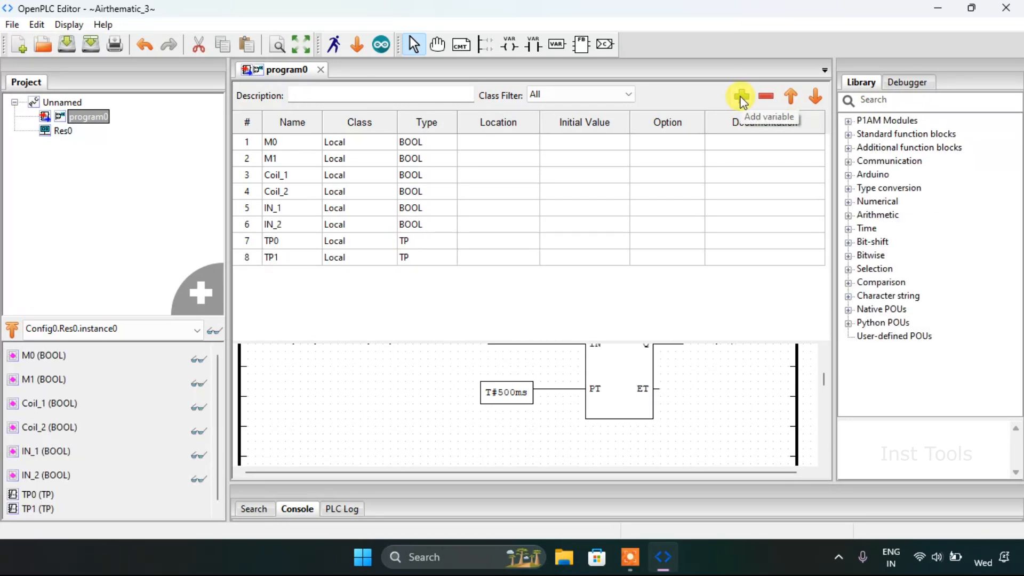
click(740, 95)
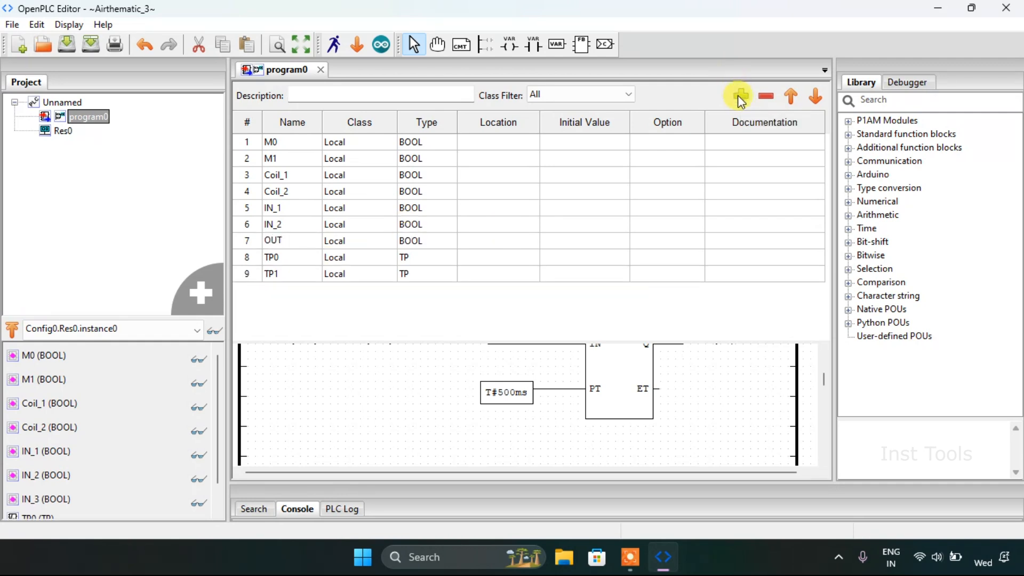
click(740, 96)
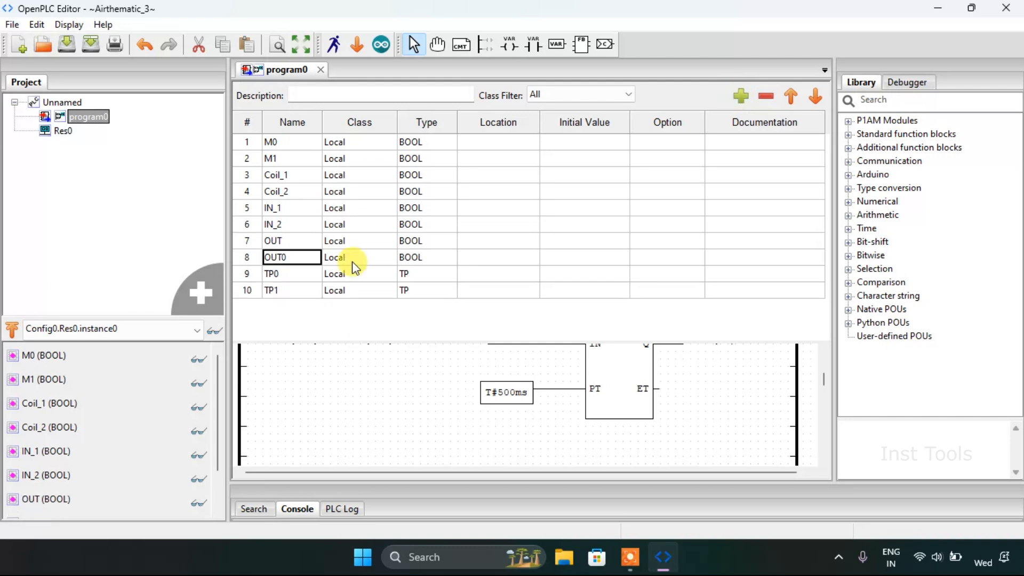
text(ELAPSEDTIME)
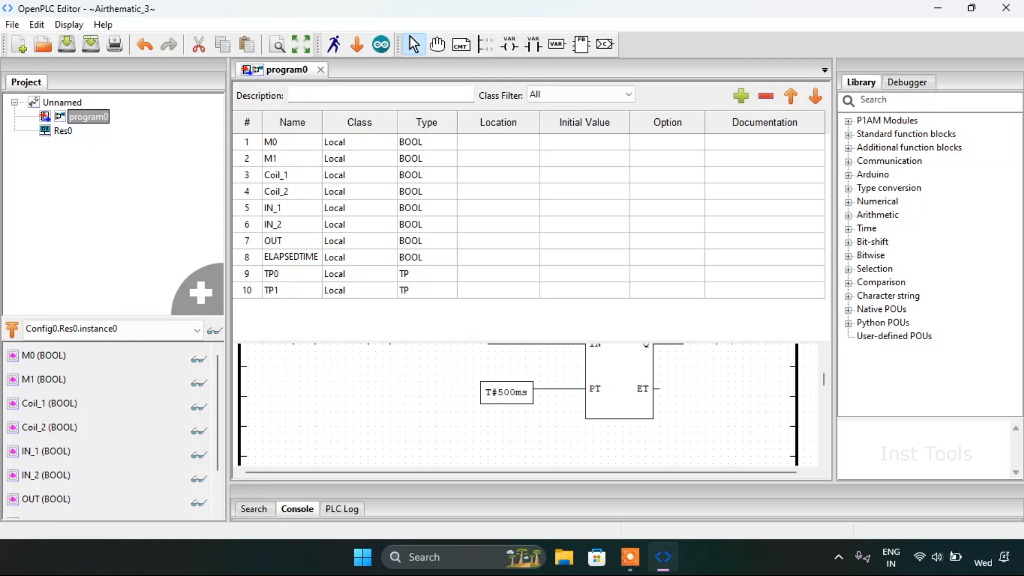
Step: Set the new variables' Type to INT from Base Types
click(426, 257)
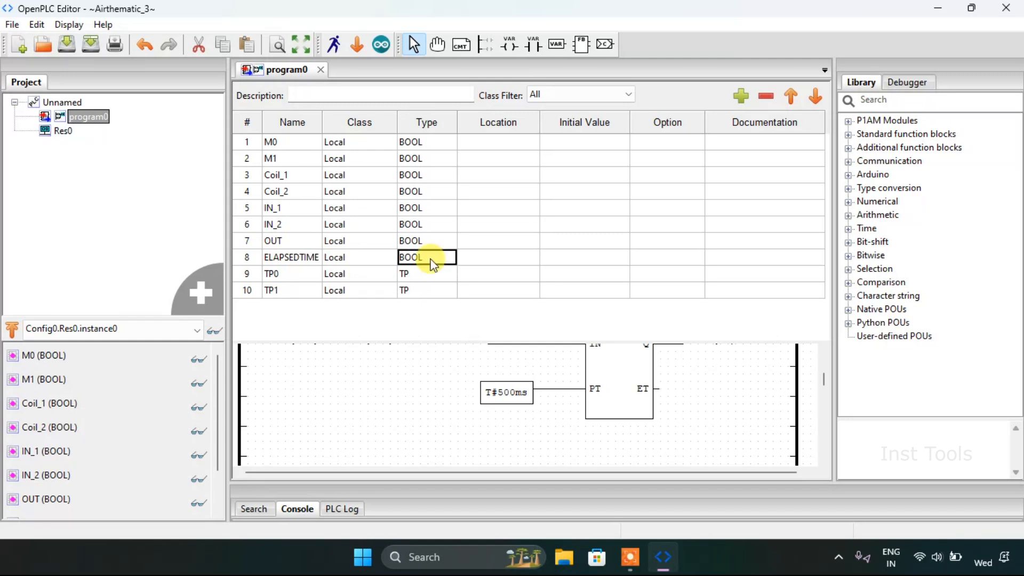
click(425, 257)
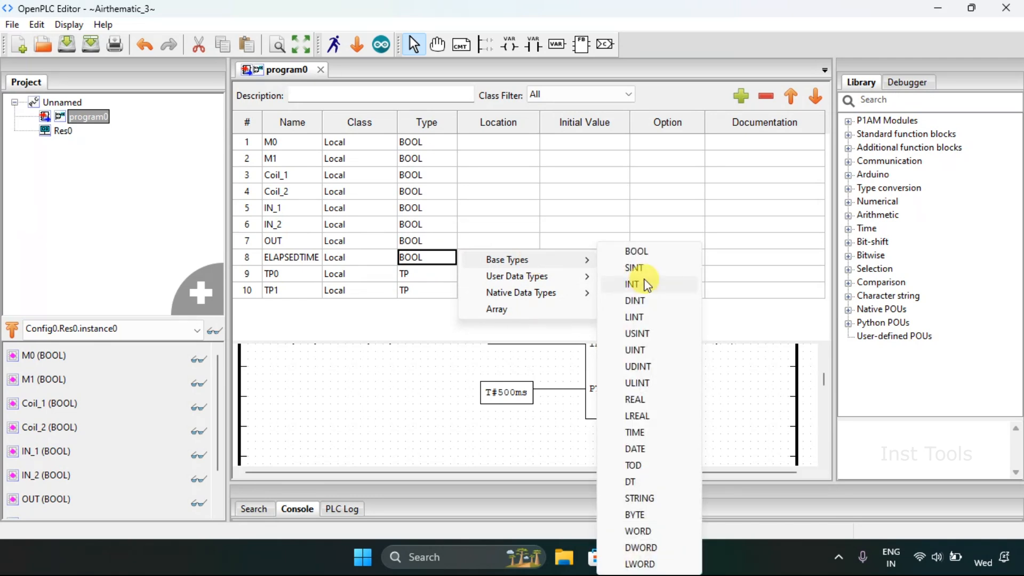
click(631, 284)
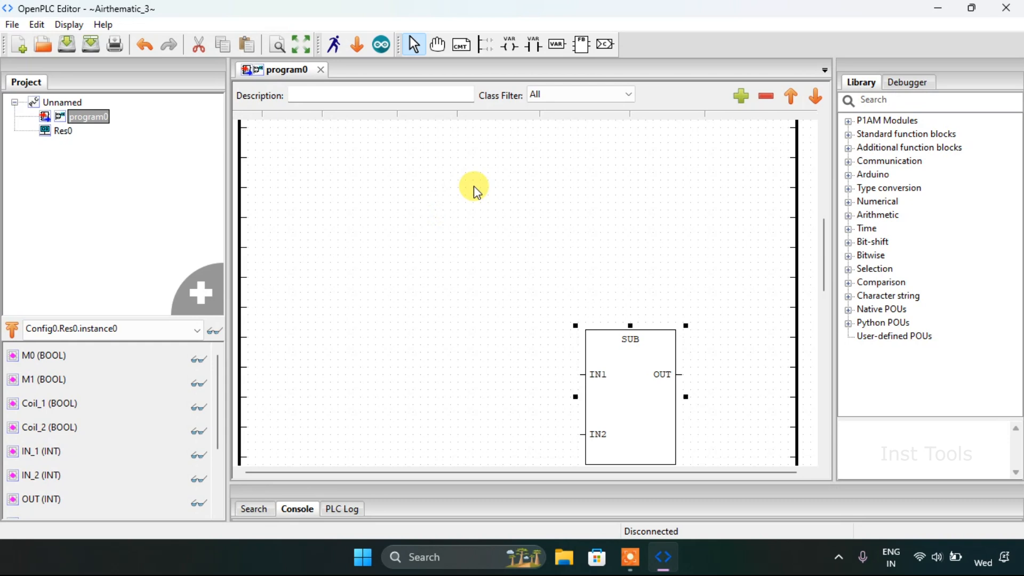
Step: Add a CTU up-counter block (CTU0) from Standard function blocks above the SUB block
right_click(475, 186)
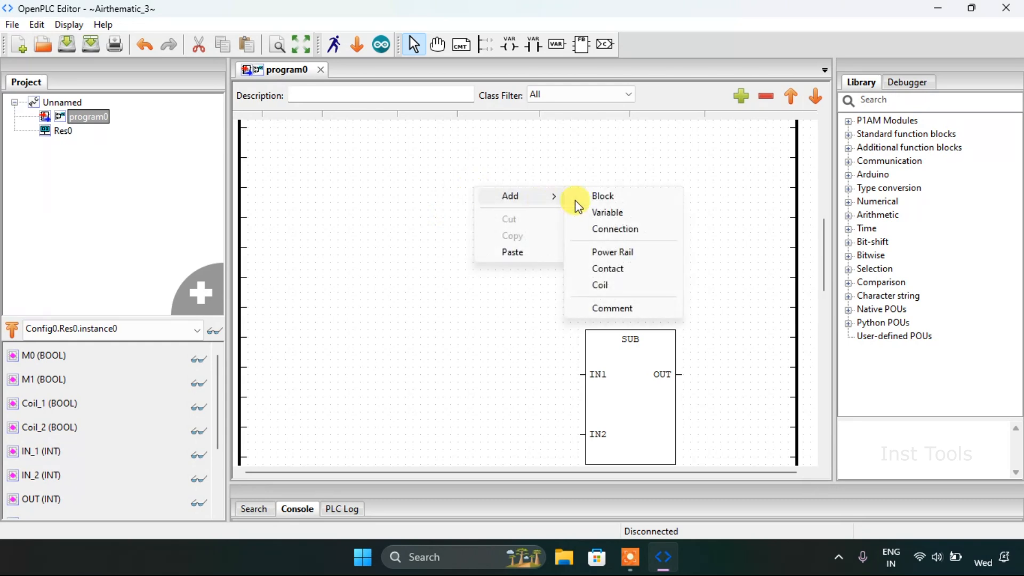
click(602, 196)
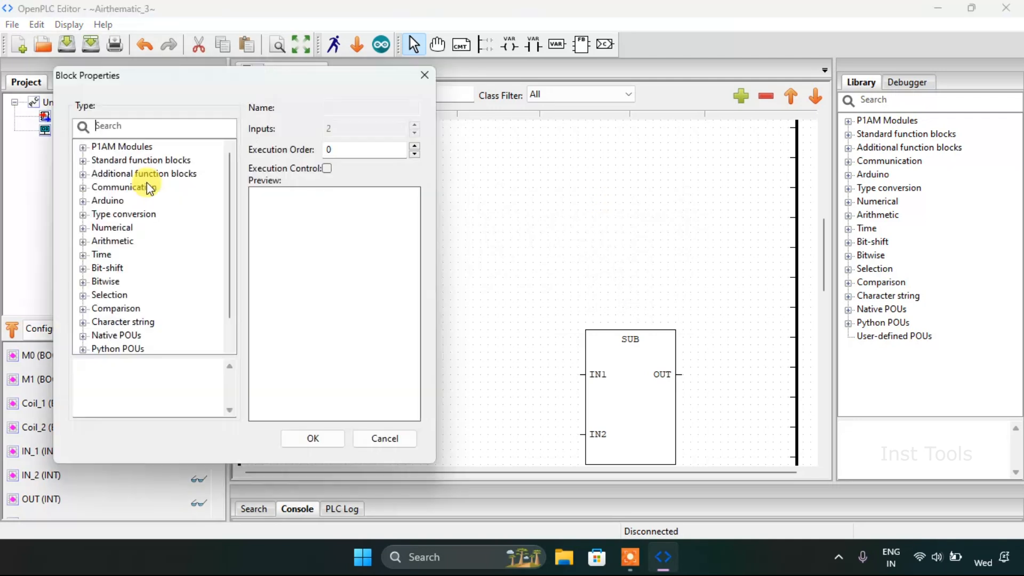
click(140, 160)
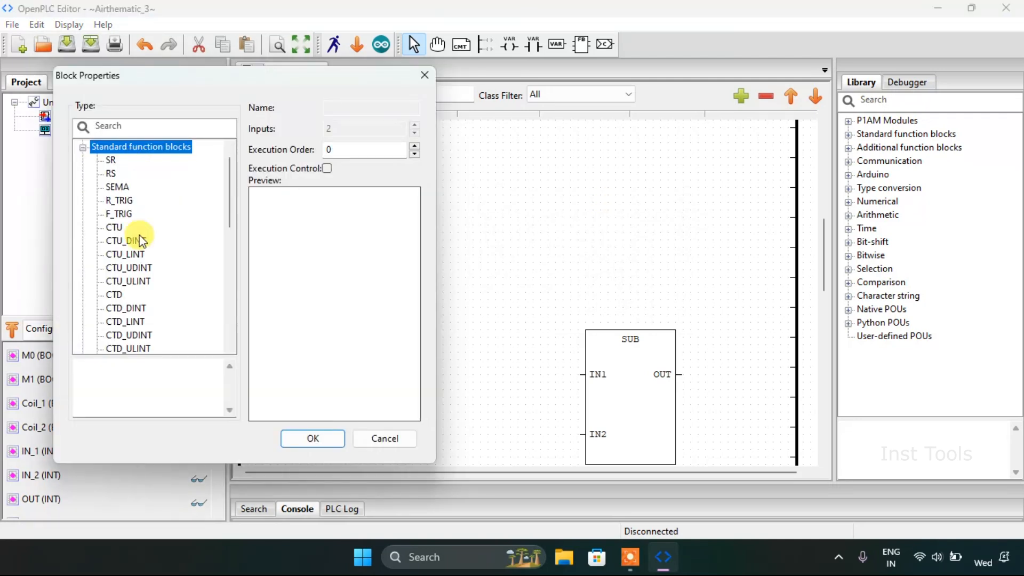
click(115, 227)
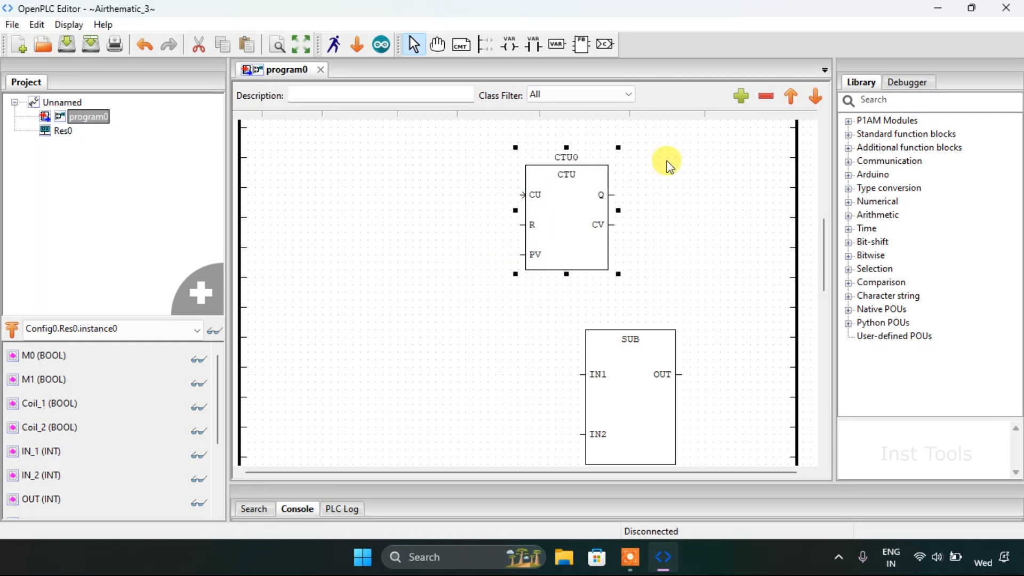
right_click(665, 160)
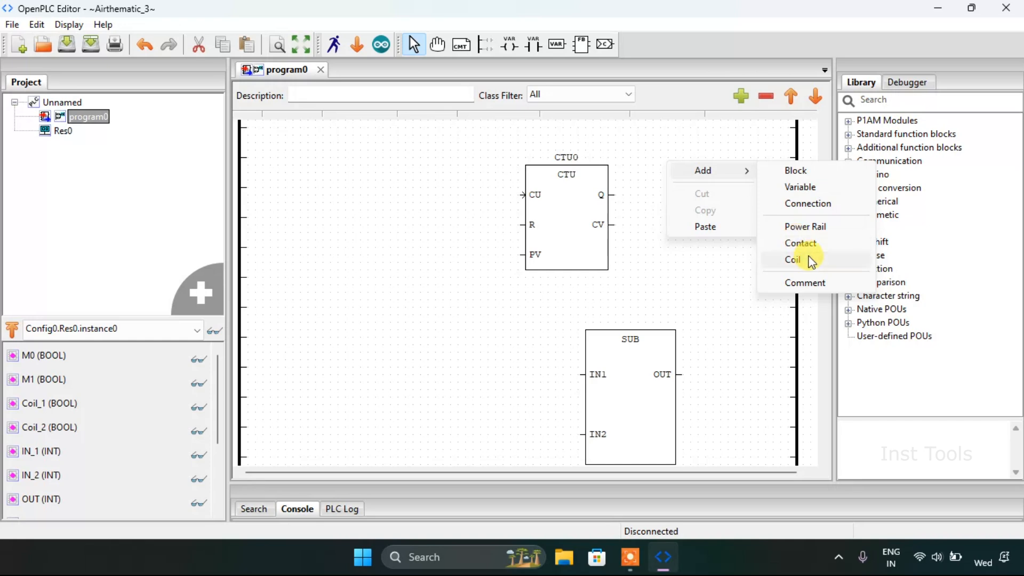
Step: Add an OUT0 coil on CTU0's Q output, positioned beside the counter and tied to the right rail
click(792, 259)
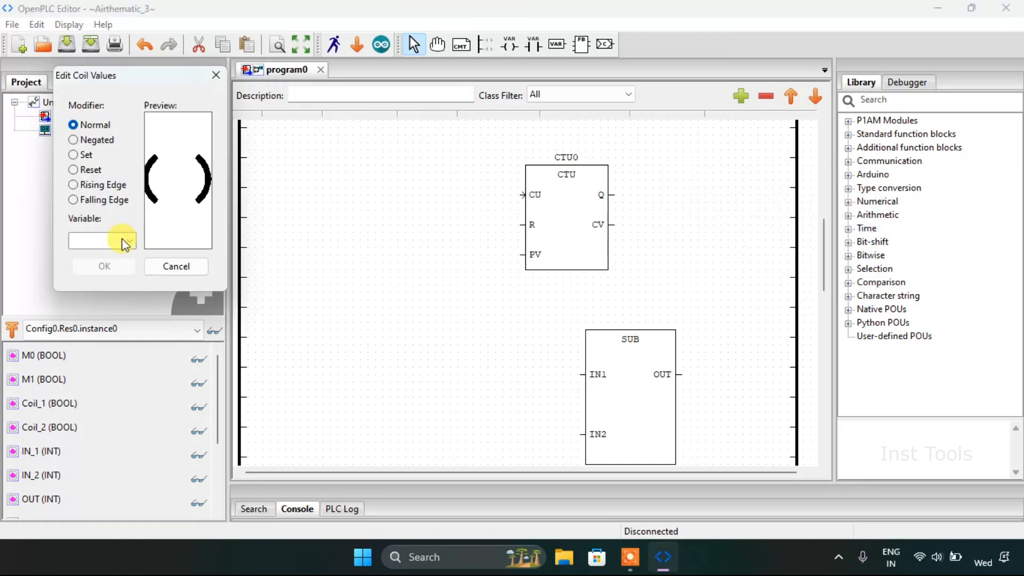
click(129, 240)
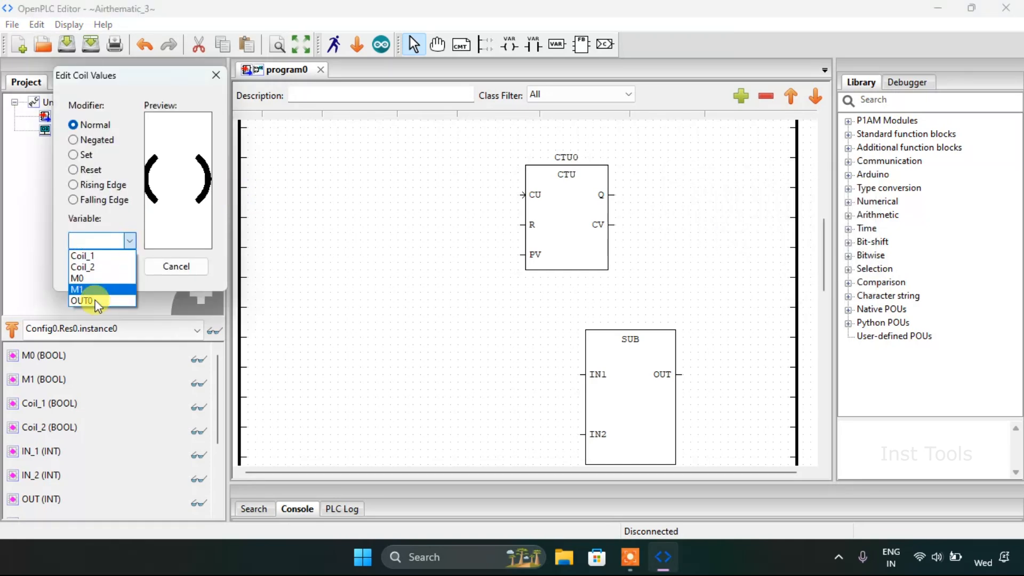
click(82, 300)
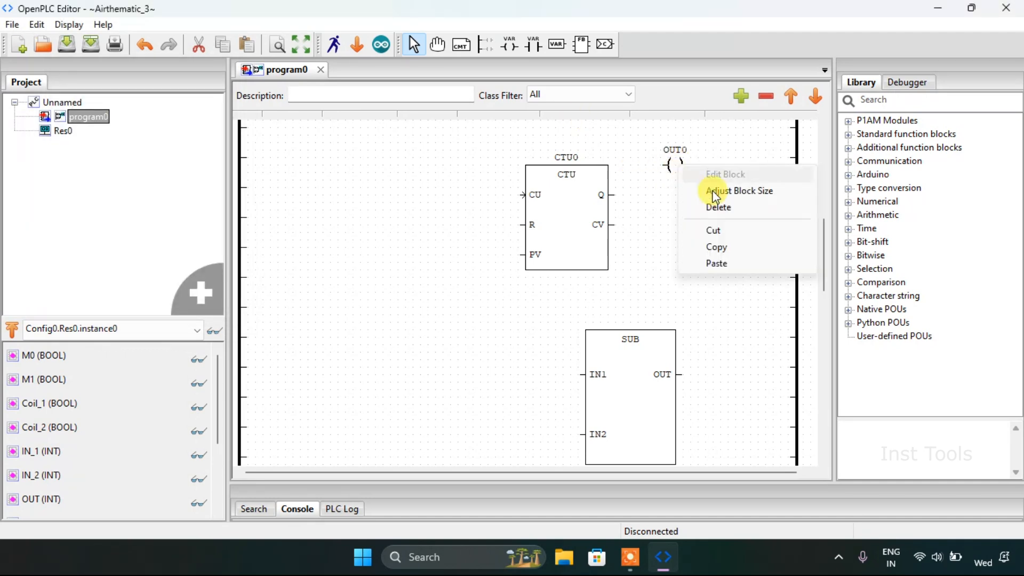
click(715, 193)
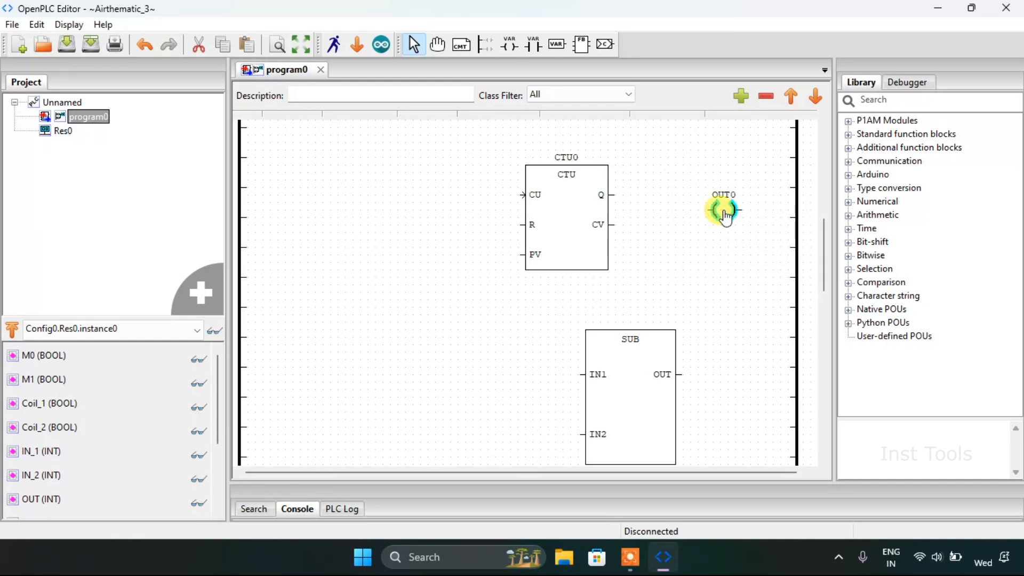
click(723, 212)
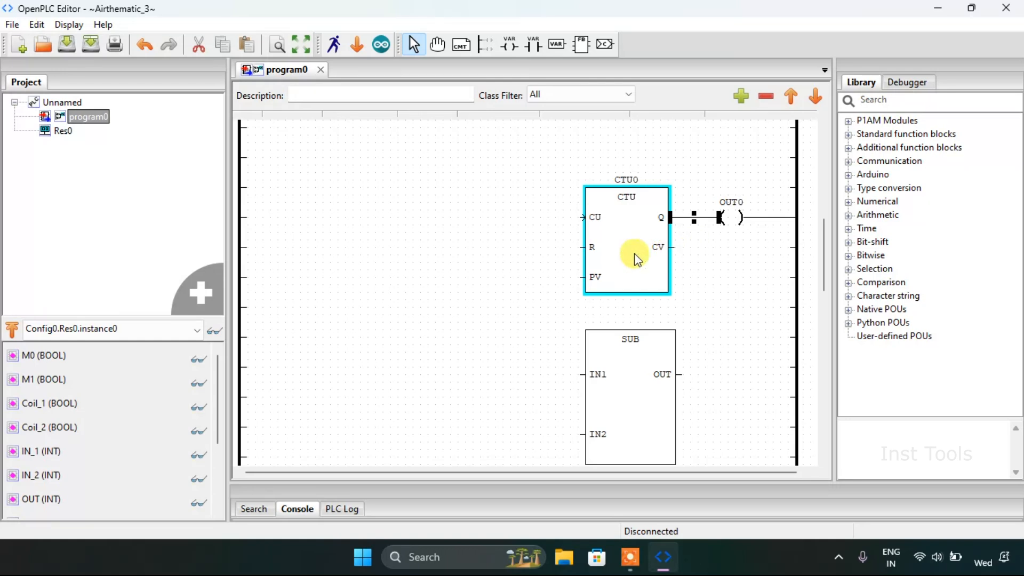
Step: Start adding a contact to the left of the counter's CU input
right_click(418, 206)
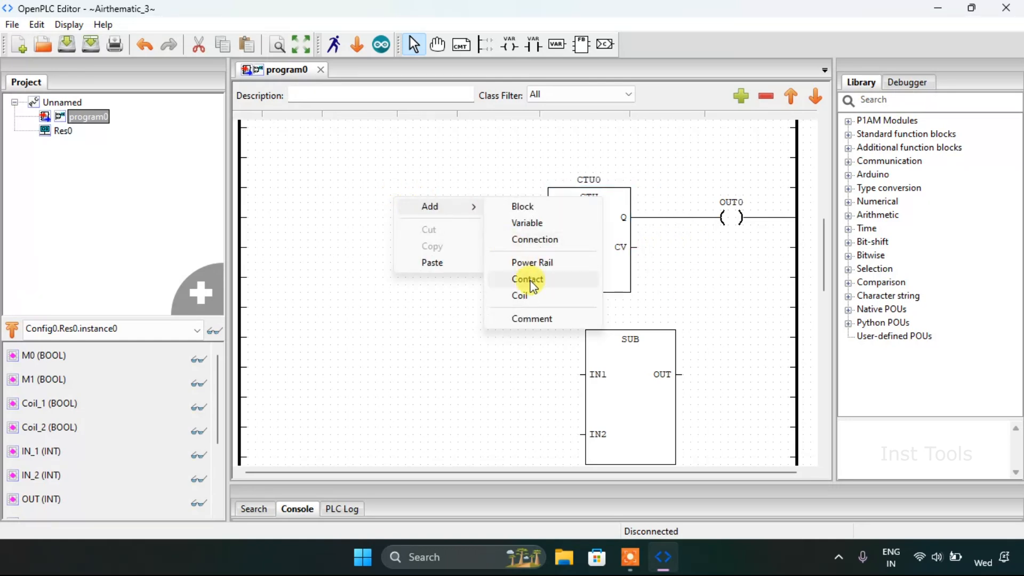
click(528, 278)
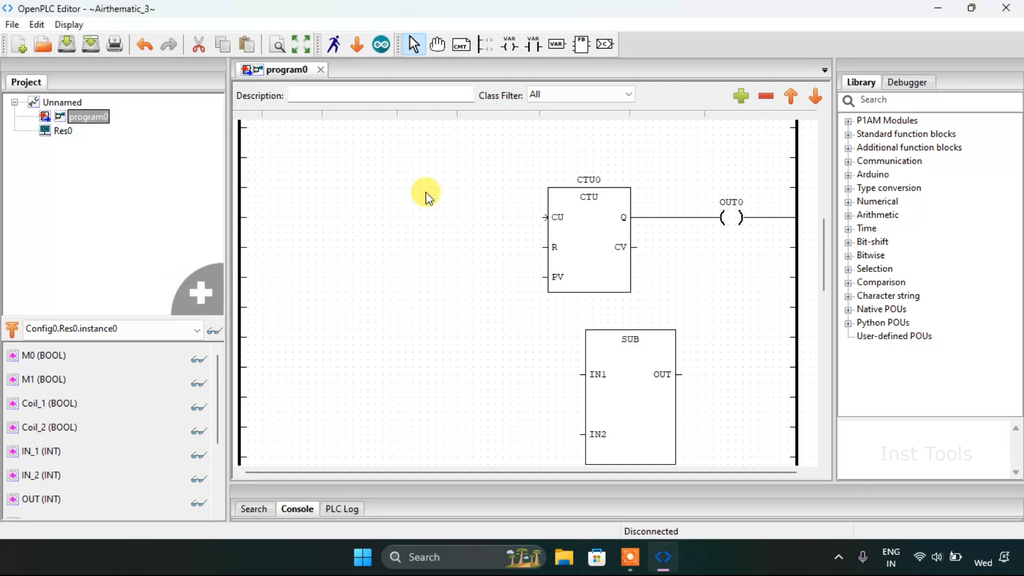
Step: Place a Coil_1 contact driving CTU0's CU input from the left rail
right_click(397, 200)
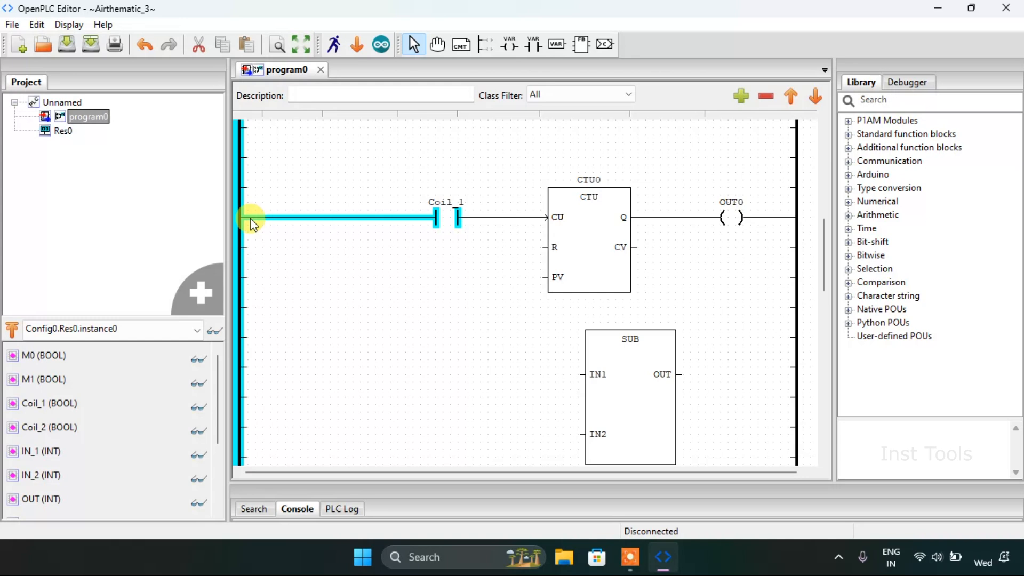
right_click(444, 259)
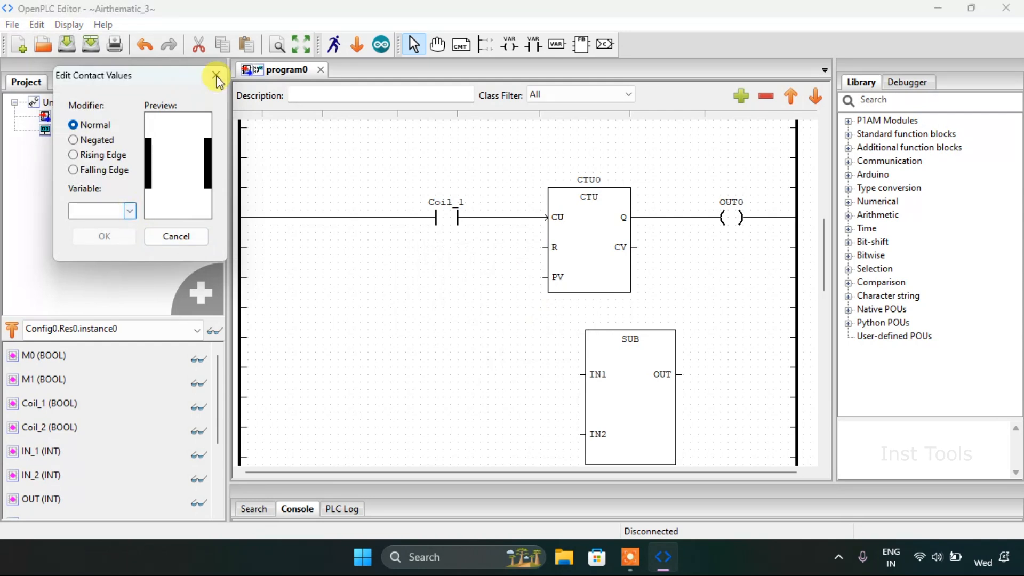
click(217, 75)
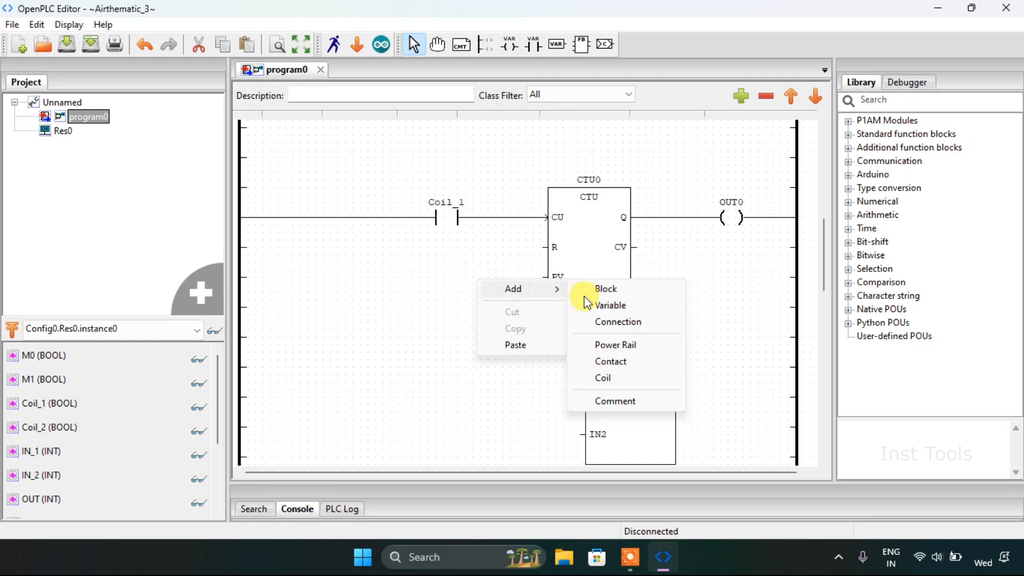
Step: Add a PV variable element and connect it to CTU0's PV input
click(609, 305)
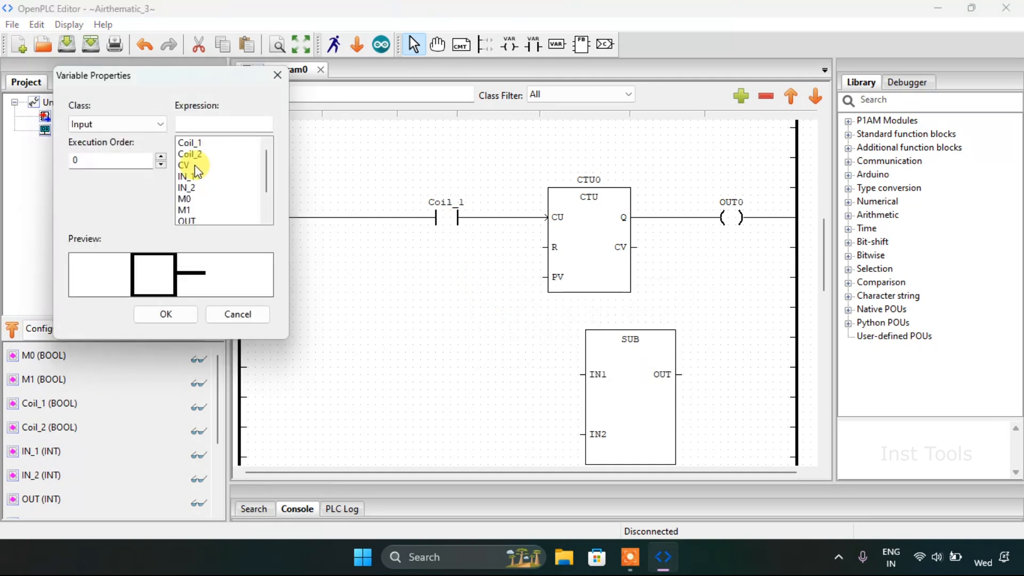
scroll(down, 3)
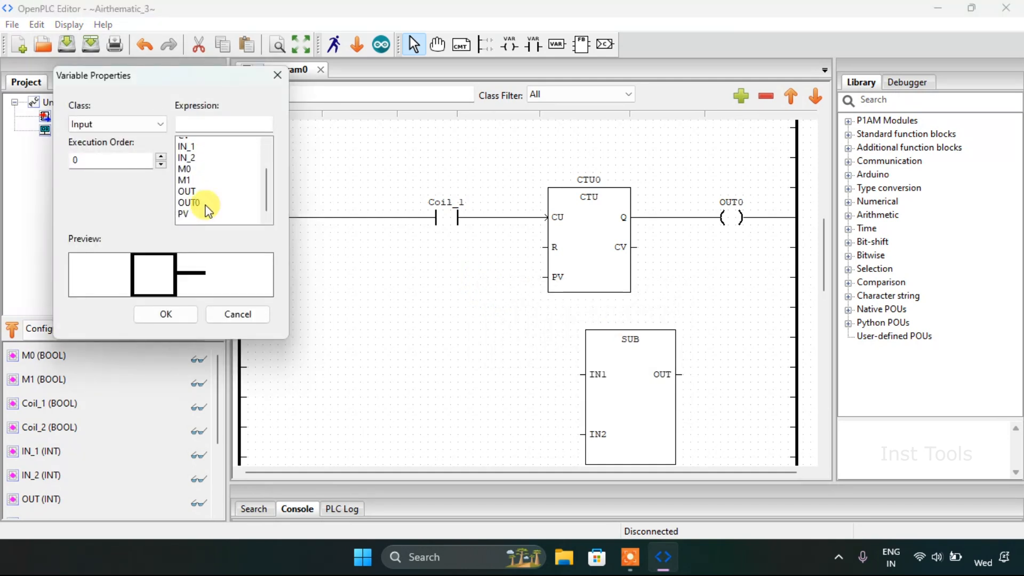
click(183, 210)
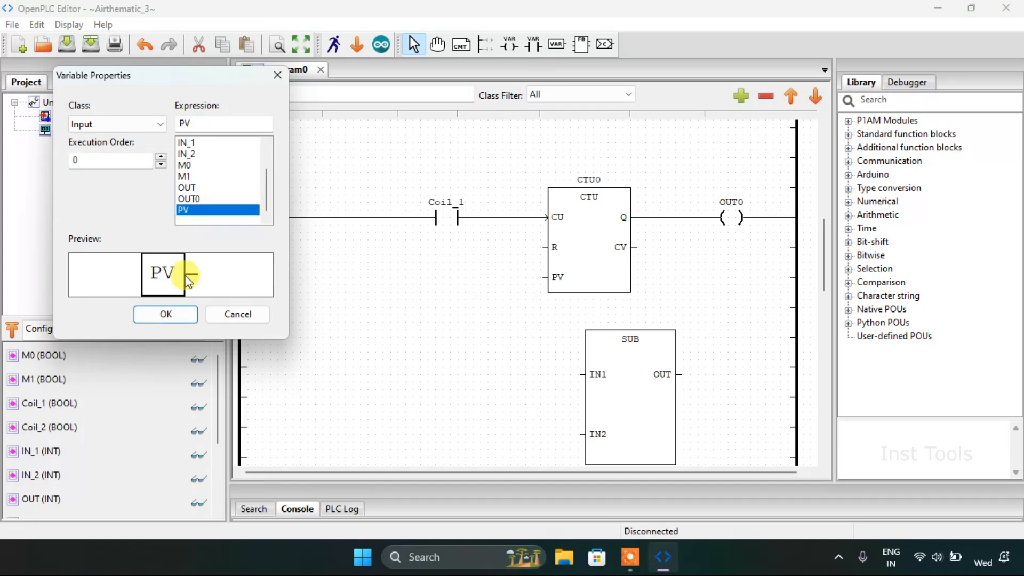
click(165, 314)
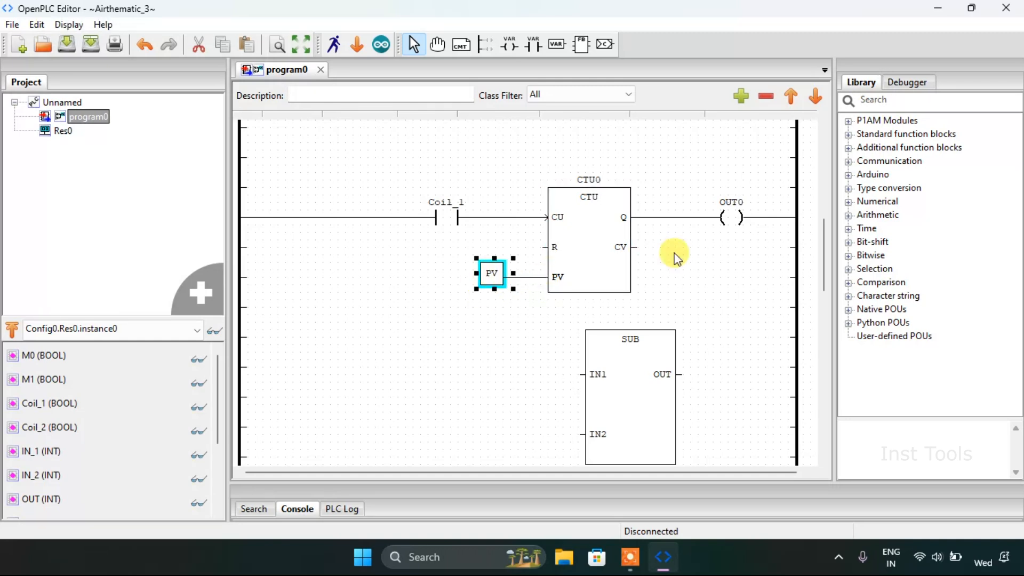
Step: Add variable CV with class Output and attach it to CTU0's CV pin
right_click(676, 254)
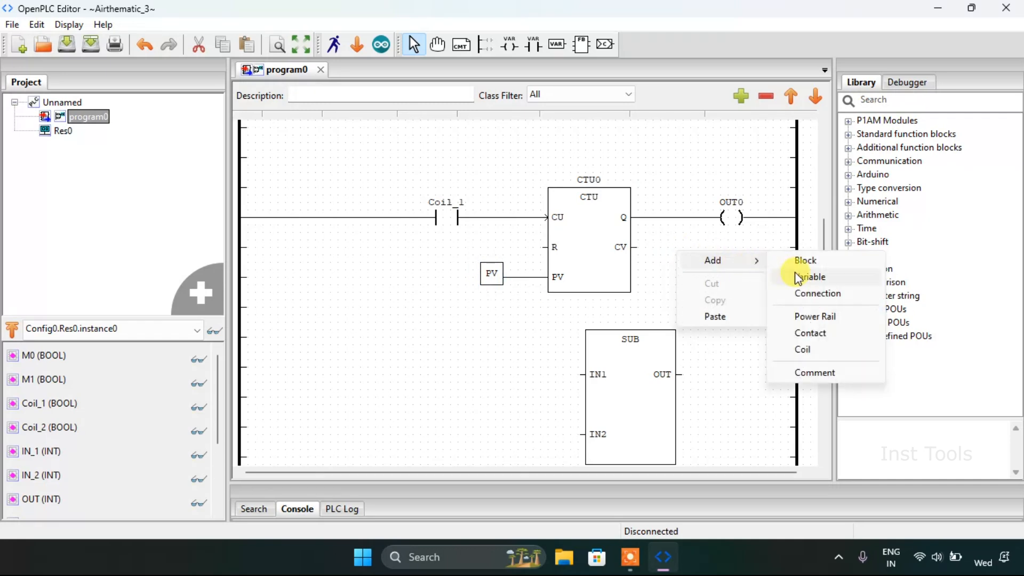
click(813, 277)
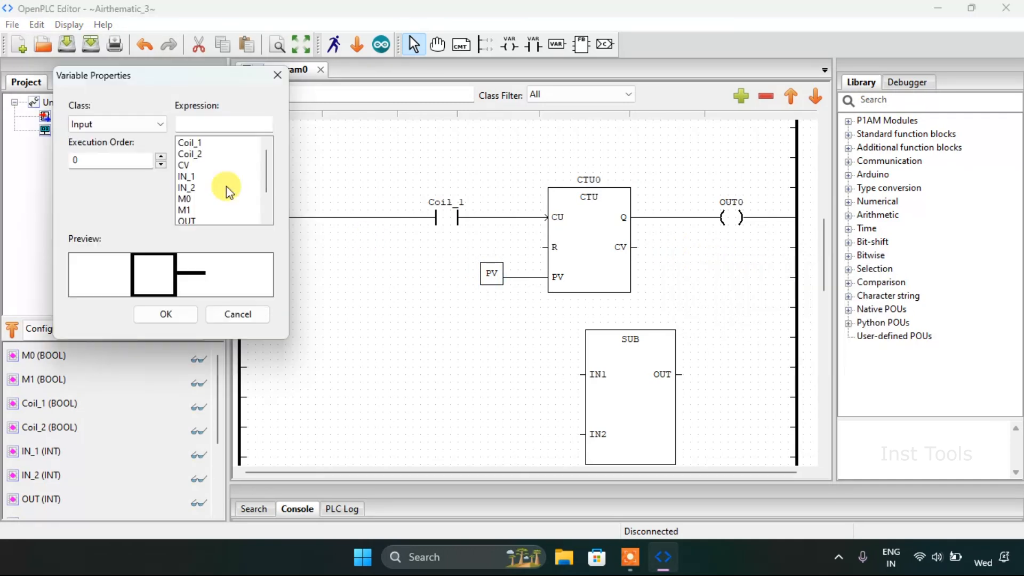
click(185, 164)
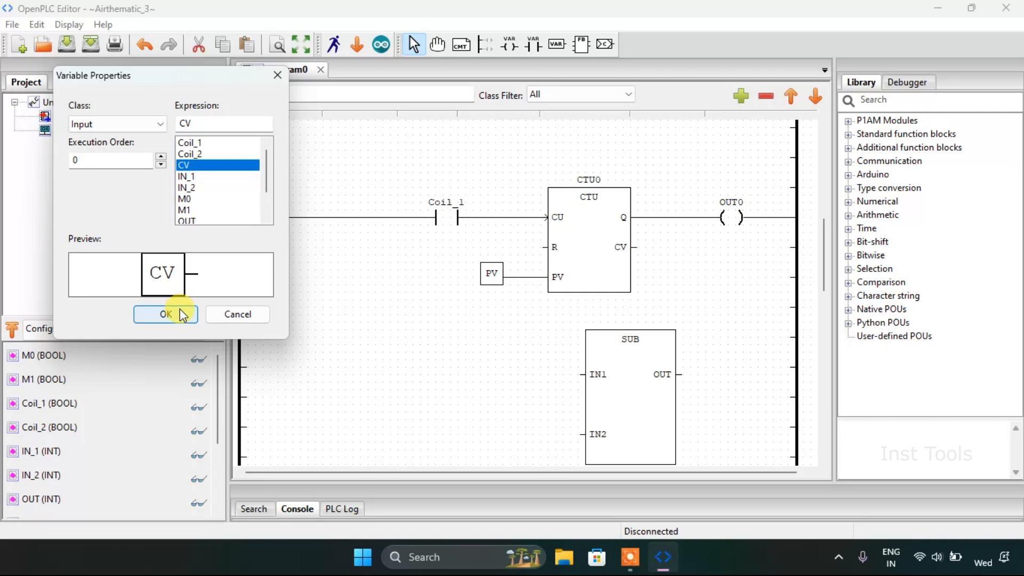
click(118, 124)
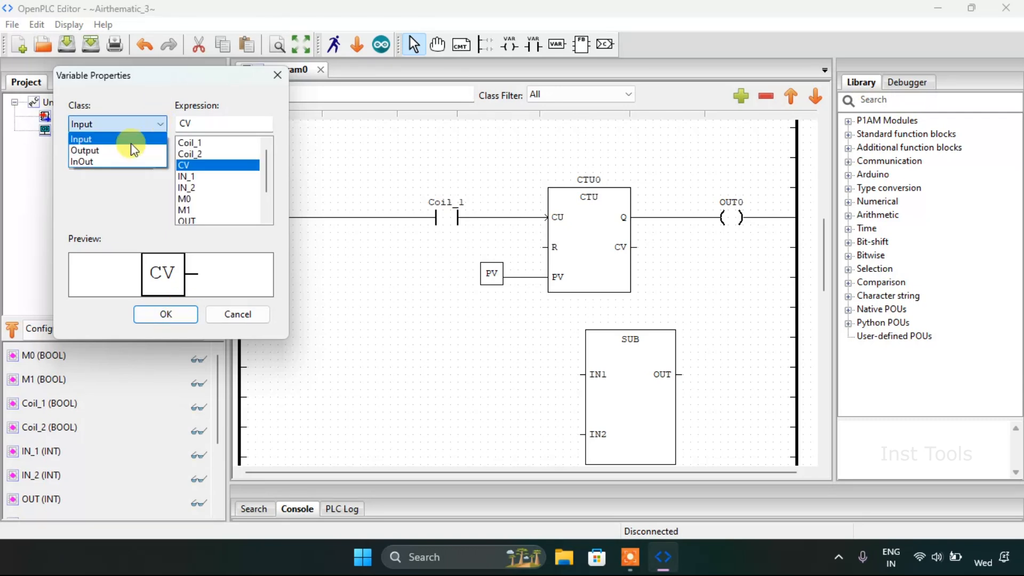
click(86, 150)
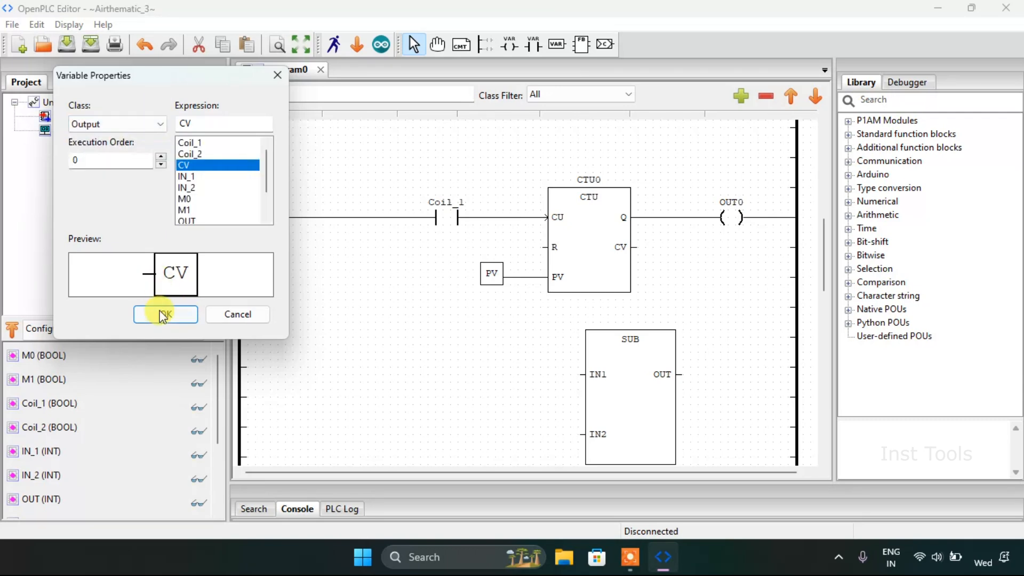
click(166, 314)
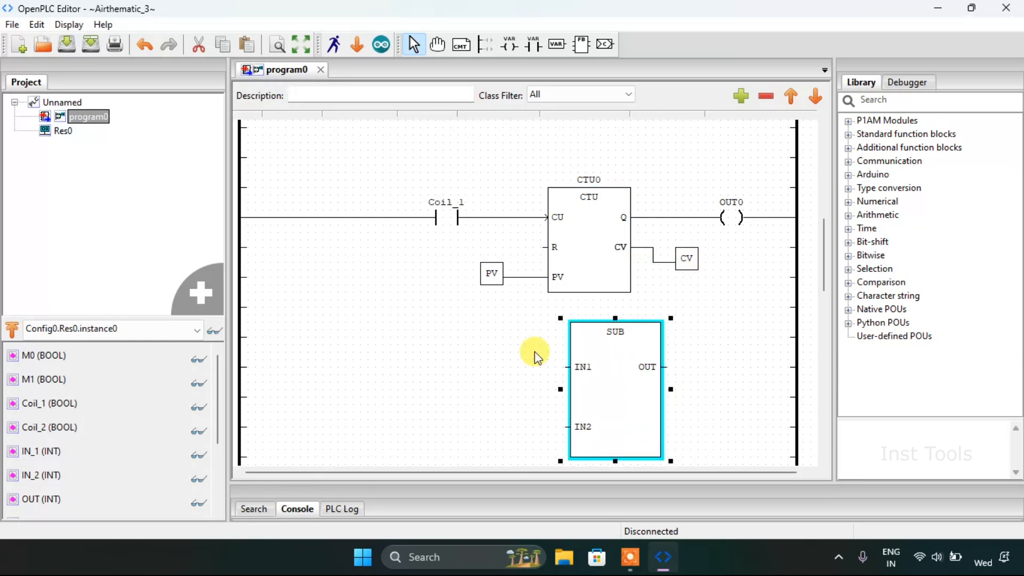
Step: Feed variable CV into SUB's IN1 and IN_2 into its IN2
right_click(536, 353)
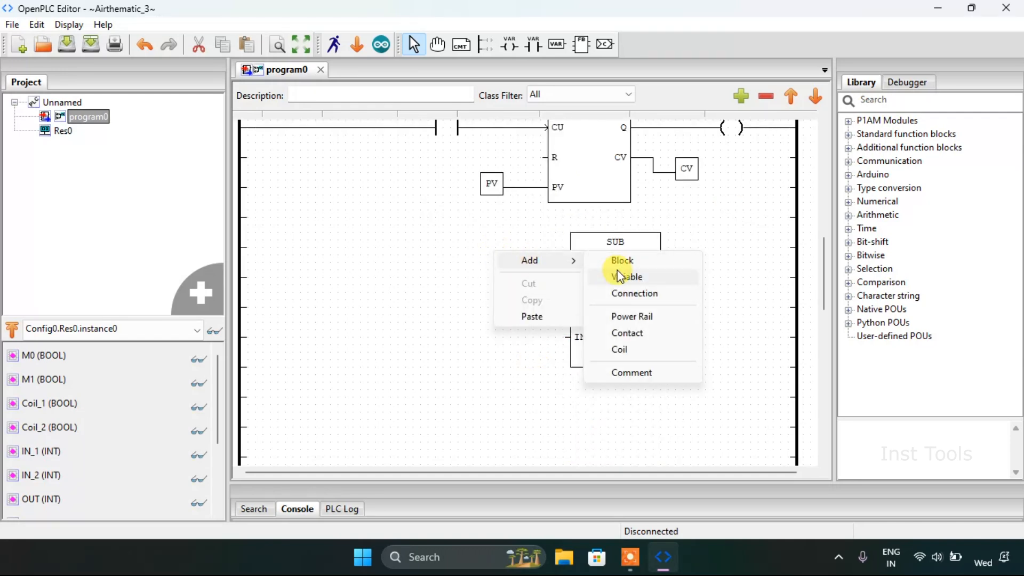
click(627, 276)
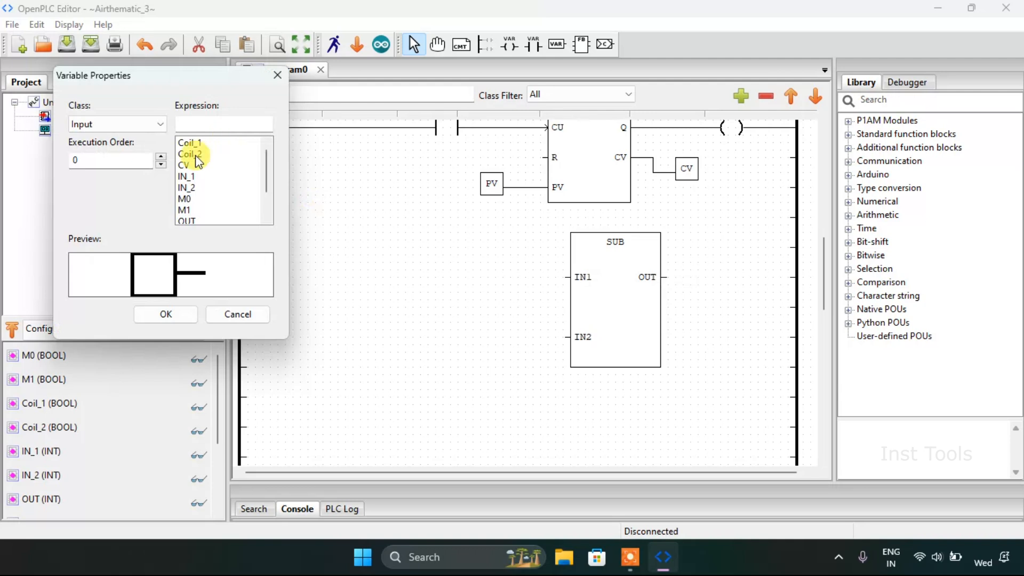
click(185, 164)
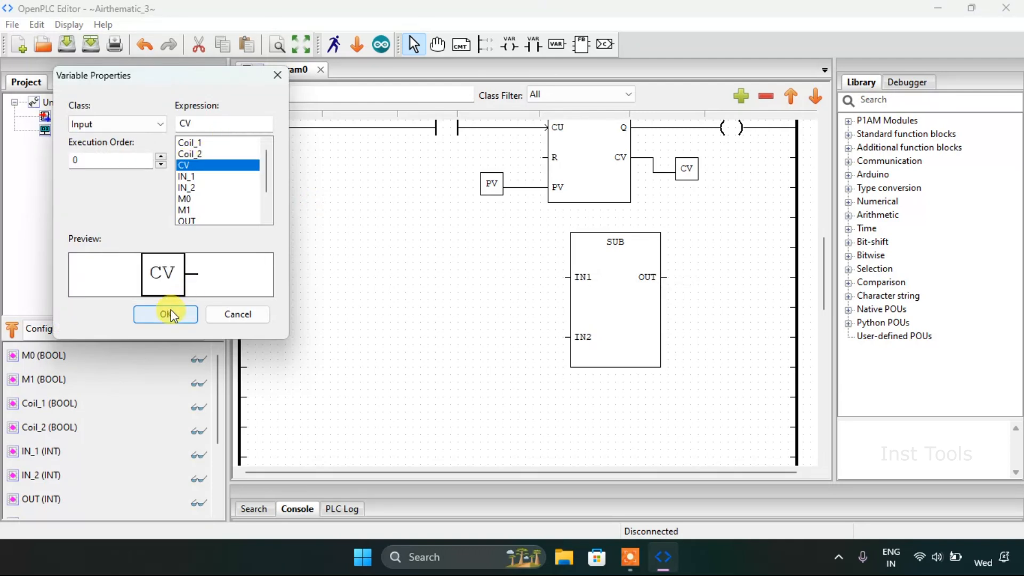
click(166, 314)
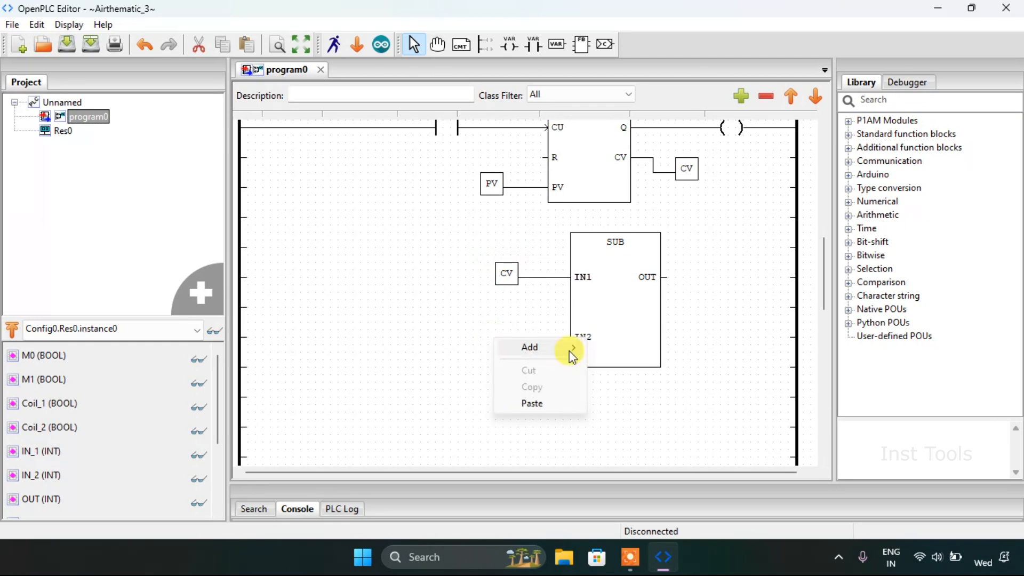
click(529, 347)
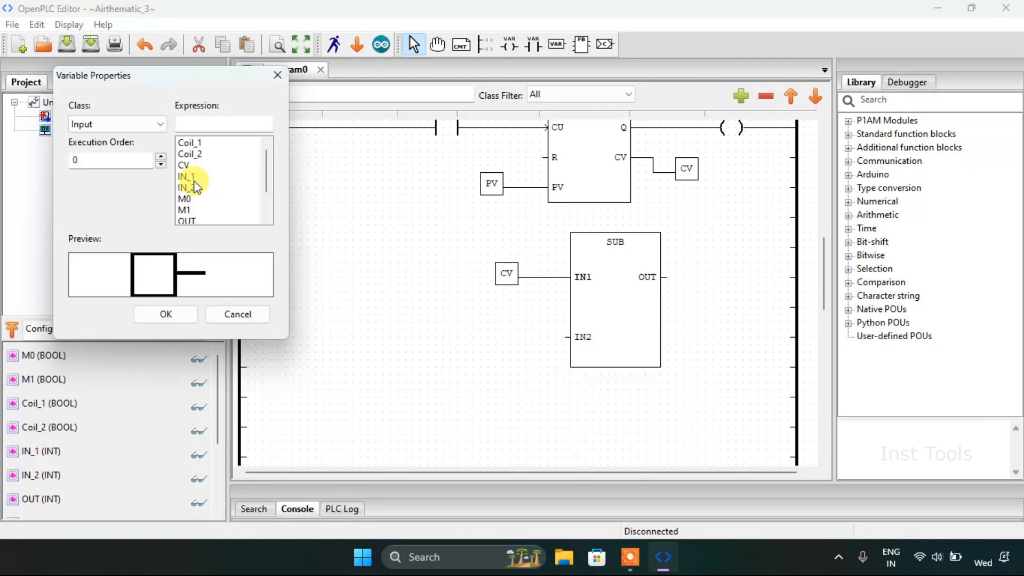
click(187, 188)
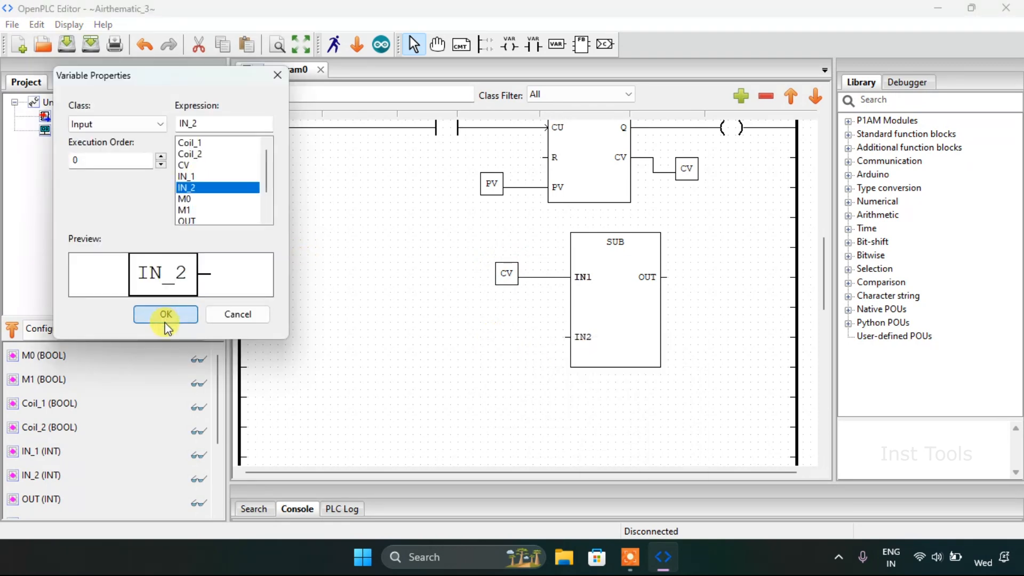
click(166, 313)
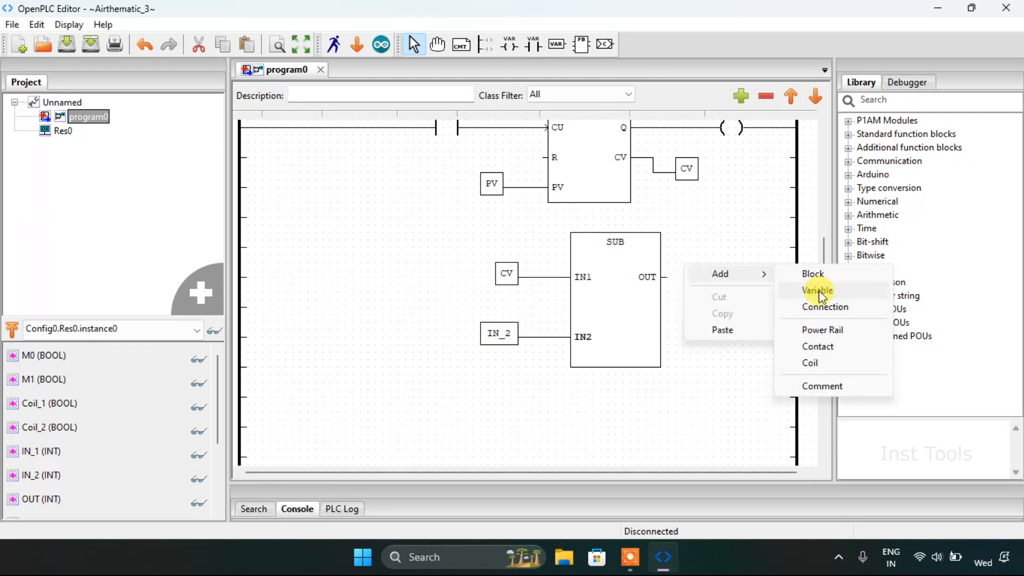
Step: Start adding a variable at the SUB block's OUT pin
click(817, 290)
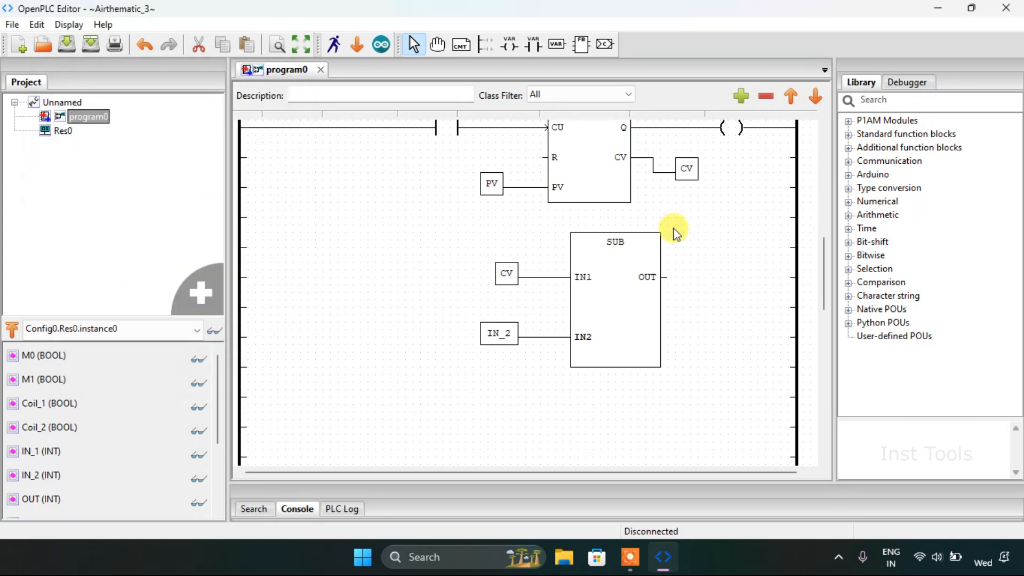
right_click(676, 278)
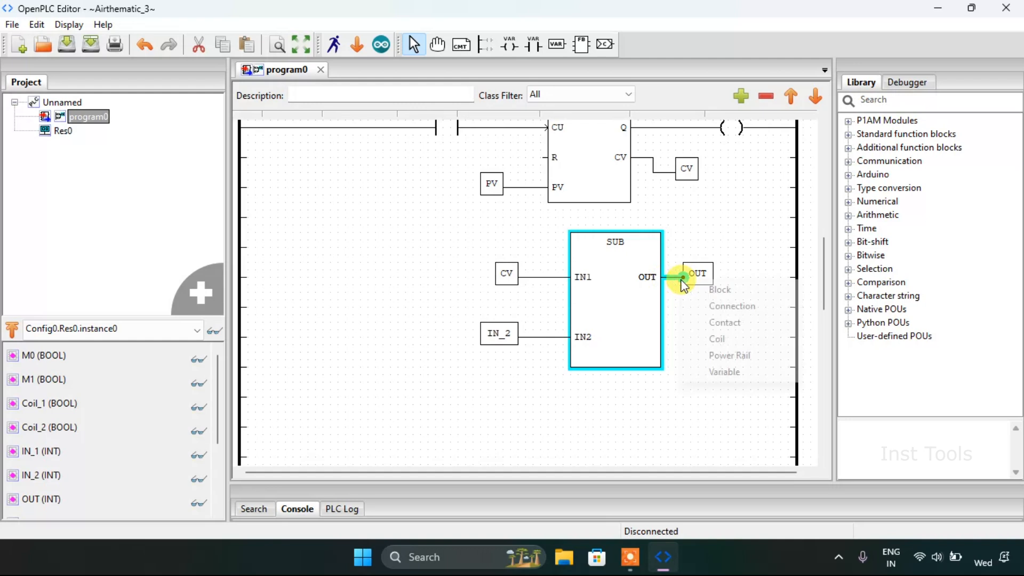
click(723, 371)
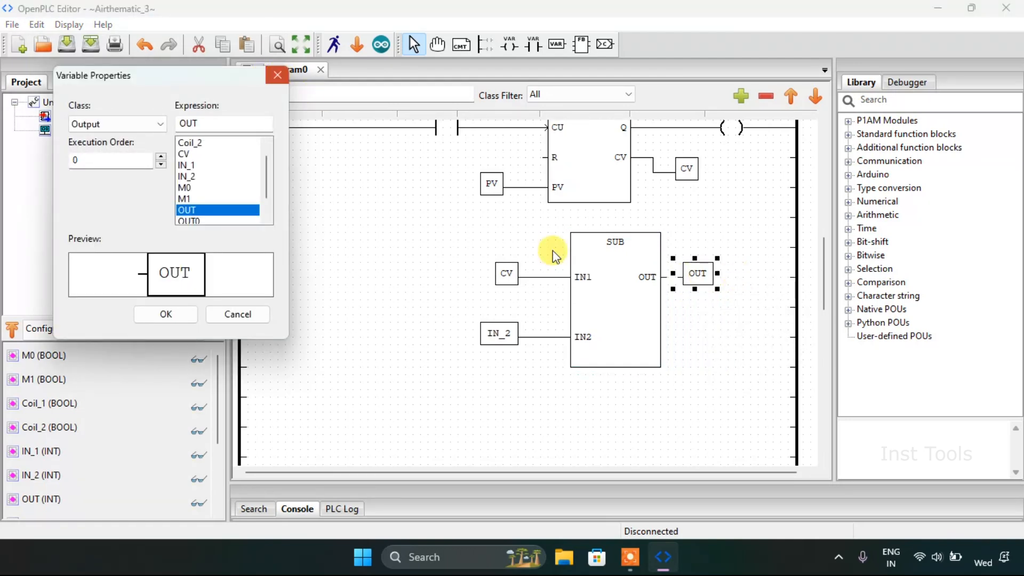
Step: Confirm OUT as an Output-class variable wired to the SUB block's output
click(165, 314)
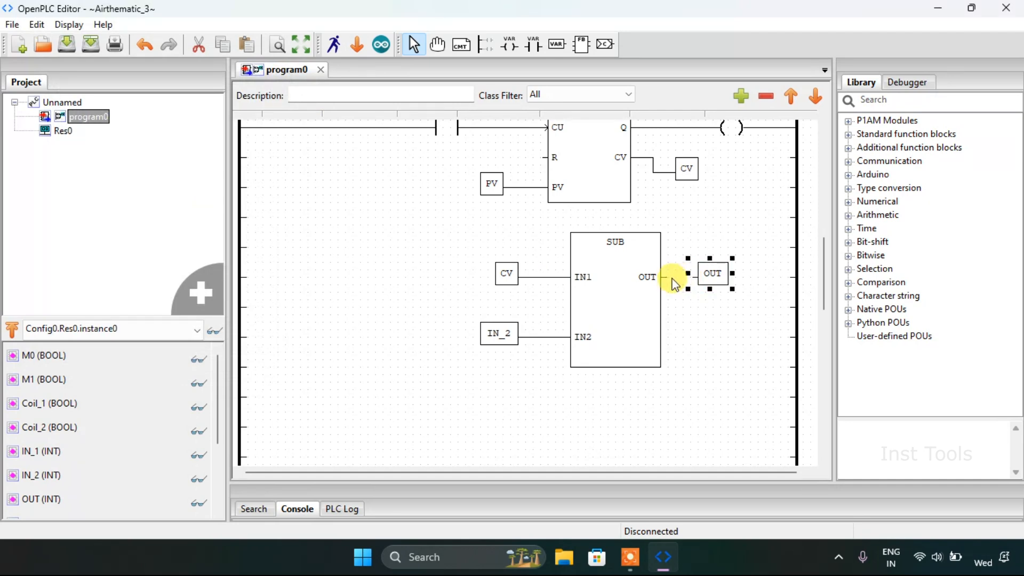
click(615, 300)
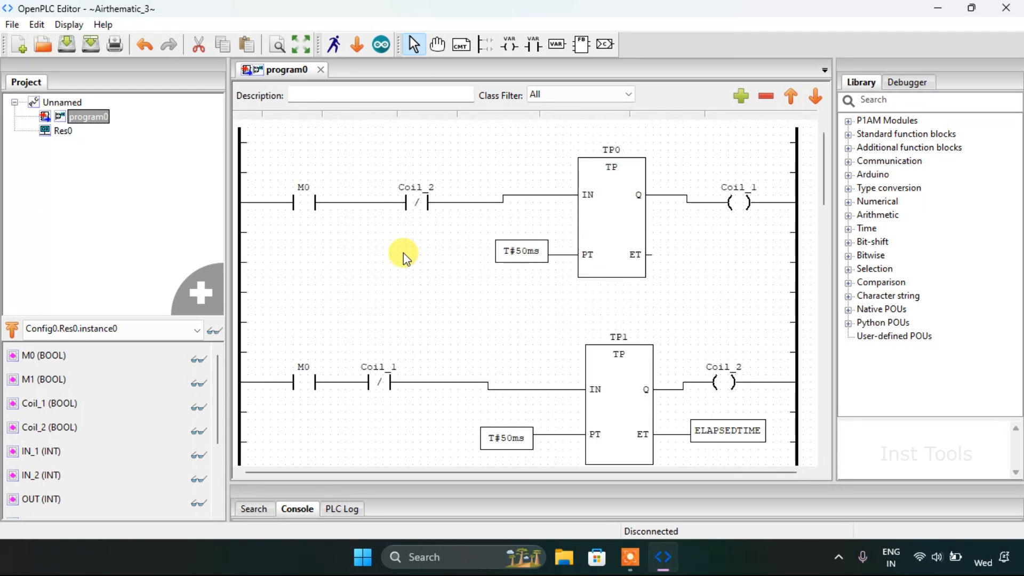
scroll(down, 3)
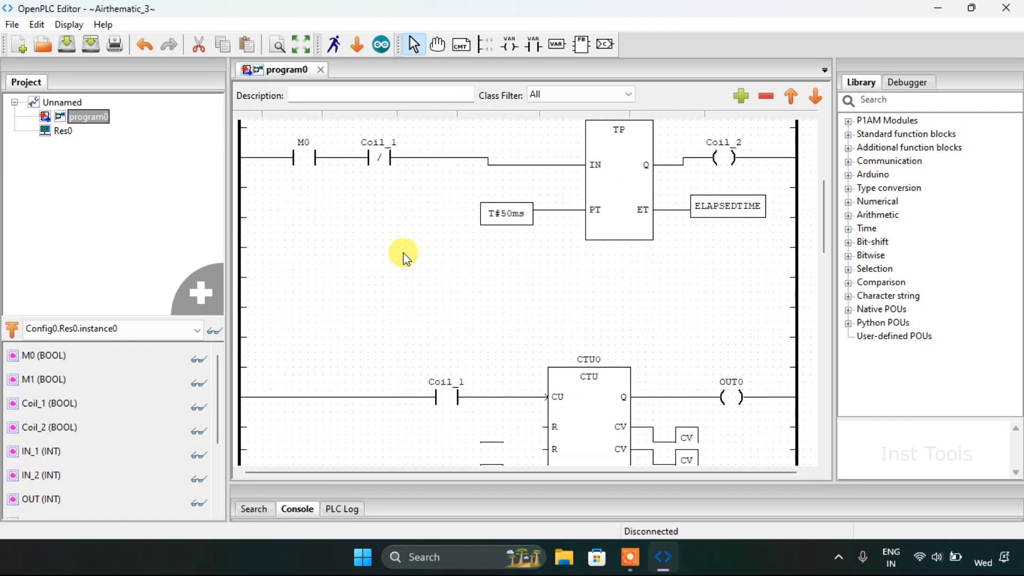
scroll(down, 3)
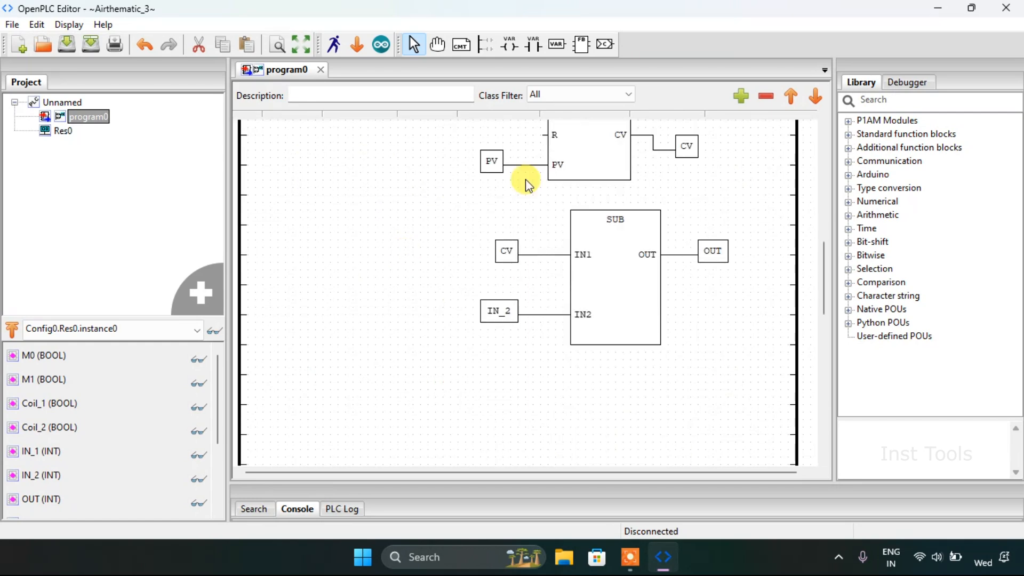
mouse_move(513, 144)
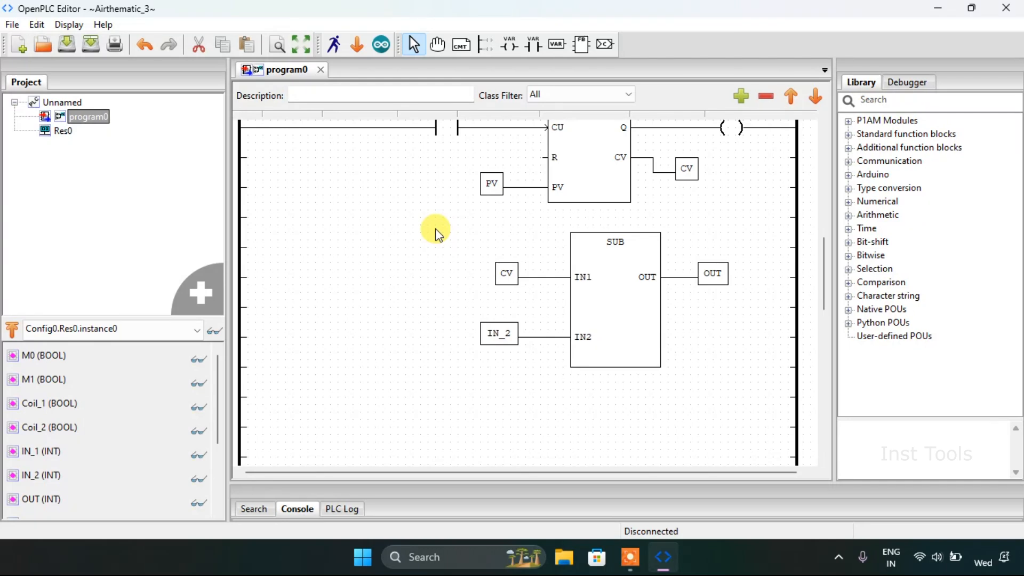
mouse_move(334, 71)
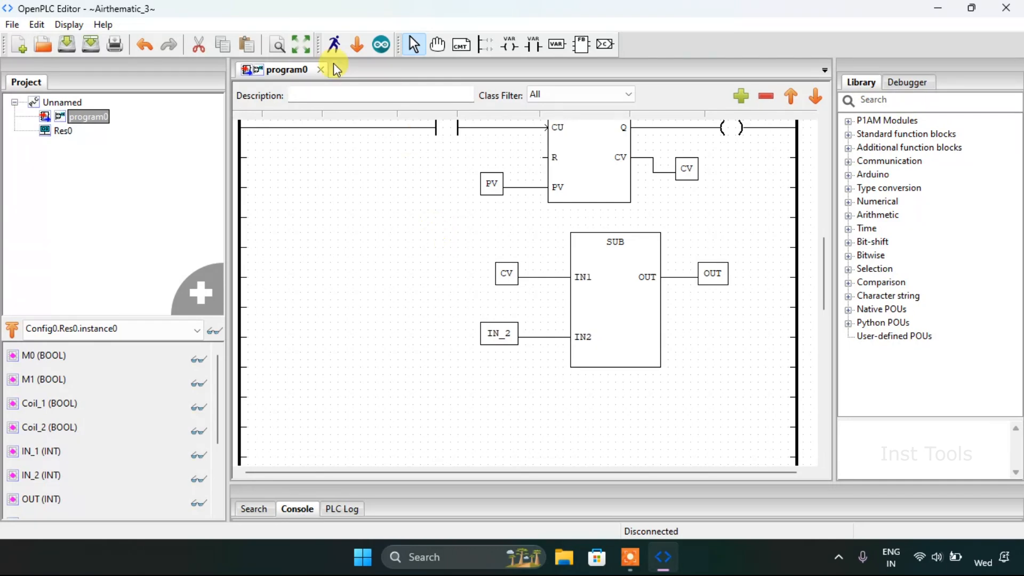
mouse_move(334, 44)
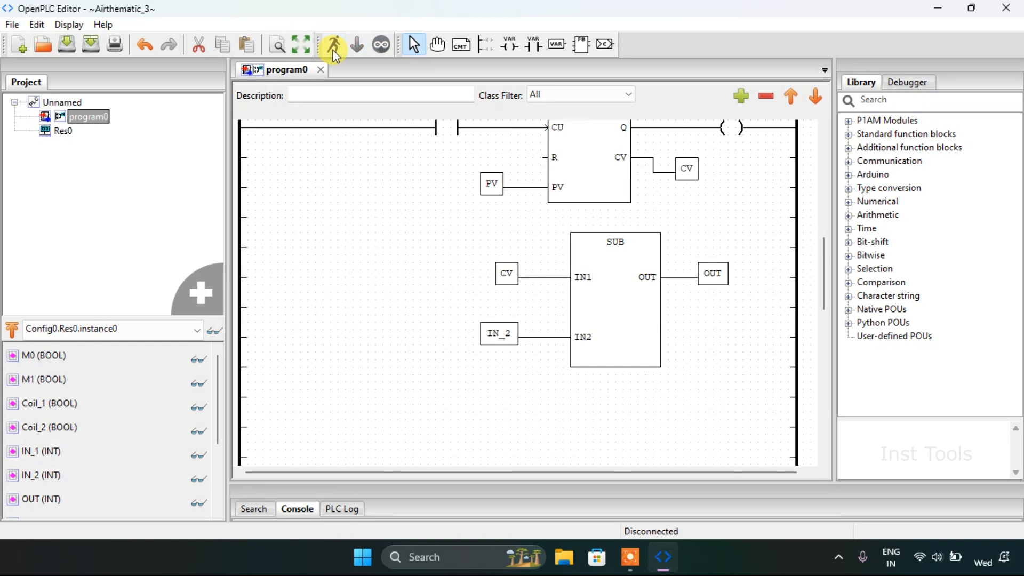
Step: Start the debug simulation and view the SUB rung showing 800 minus 0 gives 800
click(332, 44)
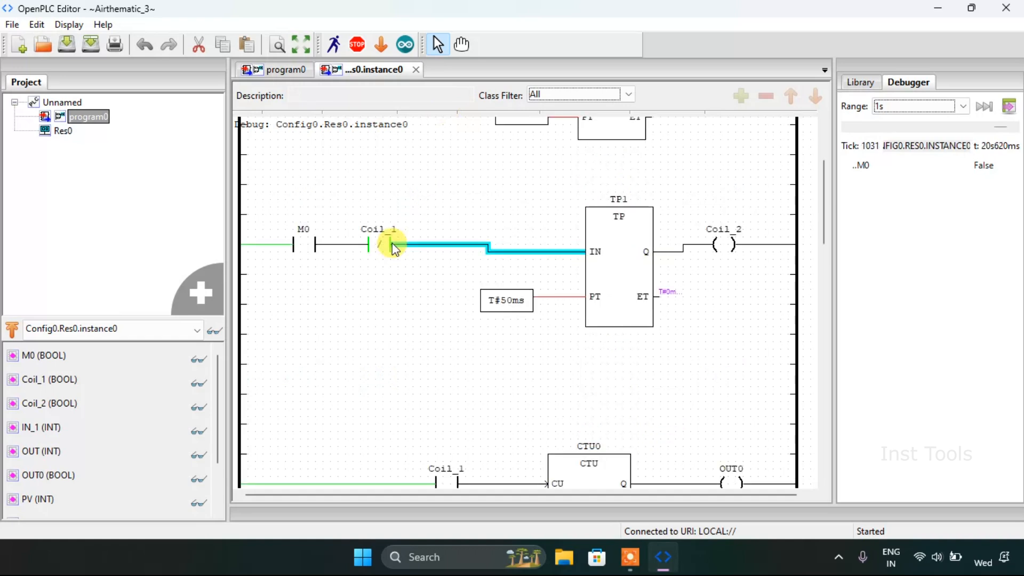
scroll(up, 3)
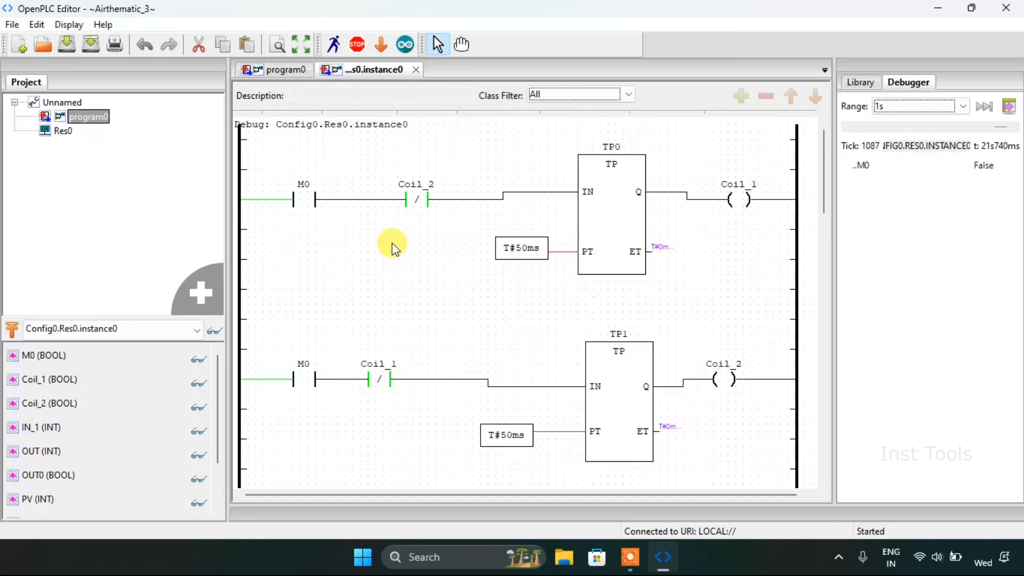
scroll(down, 3)
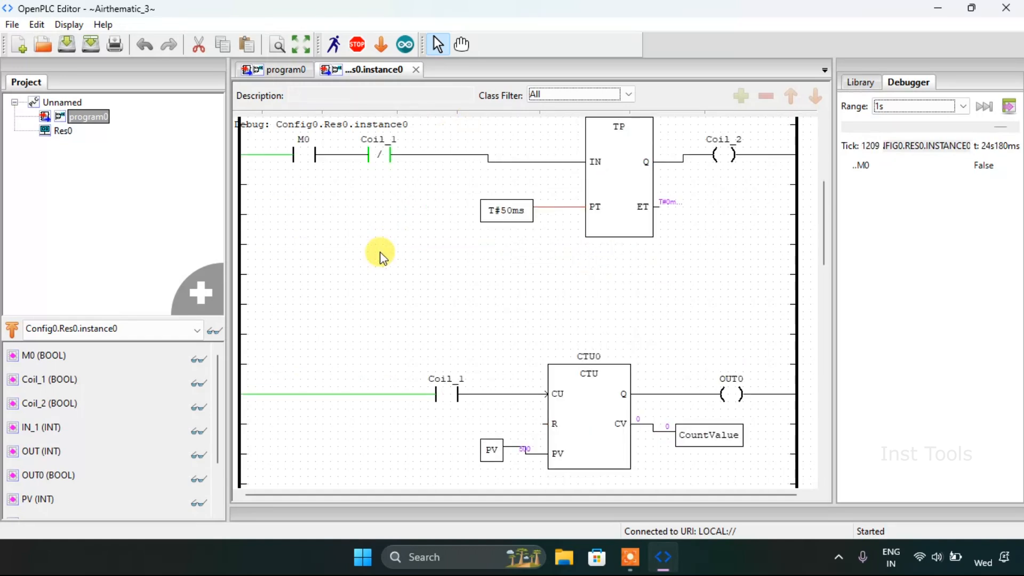
mouse_move(510, 261)
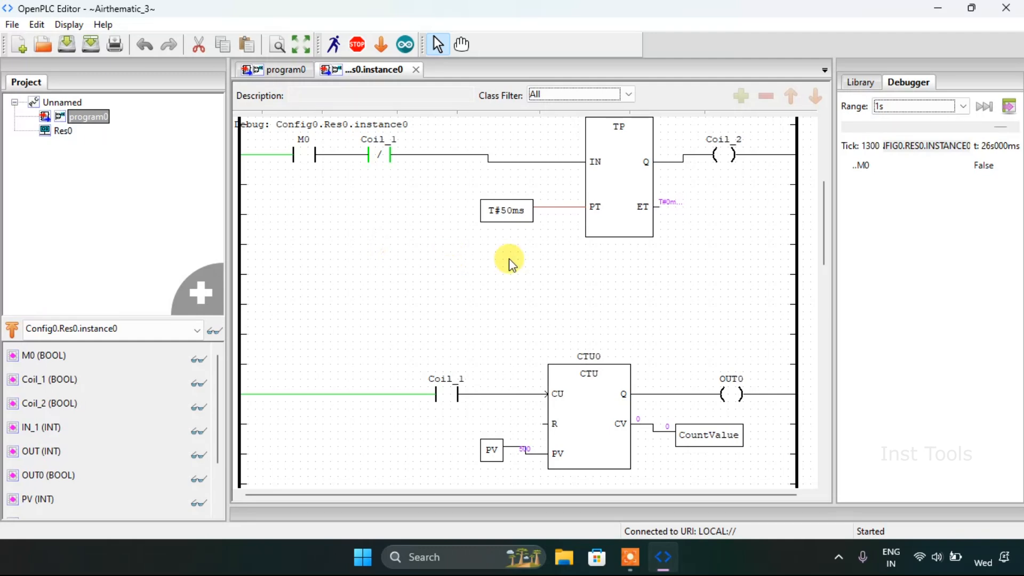
scroll(down, 3)
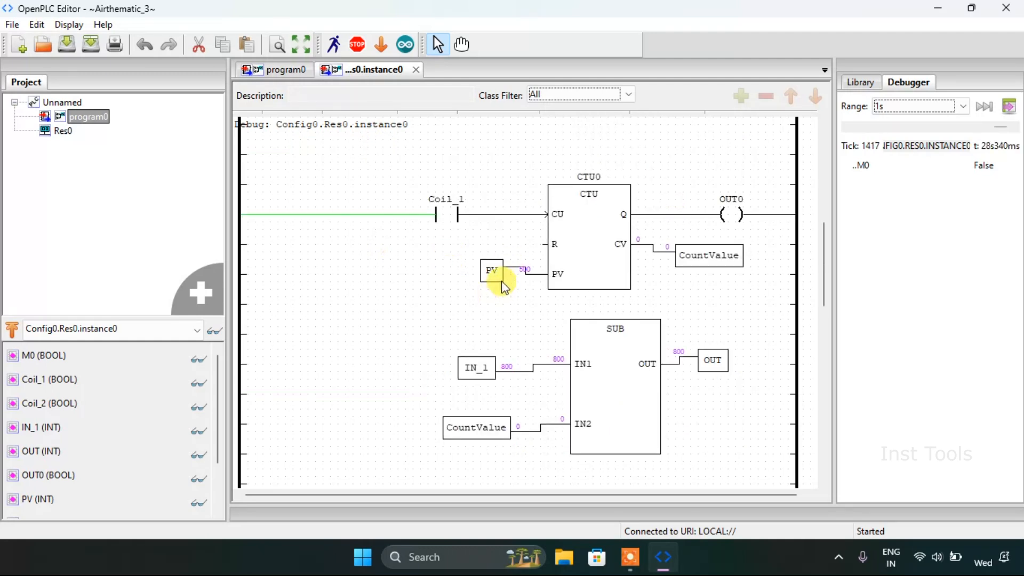
click(491, 270)
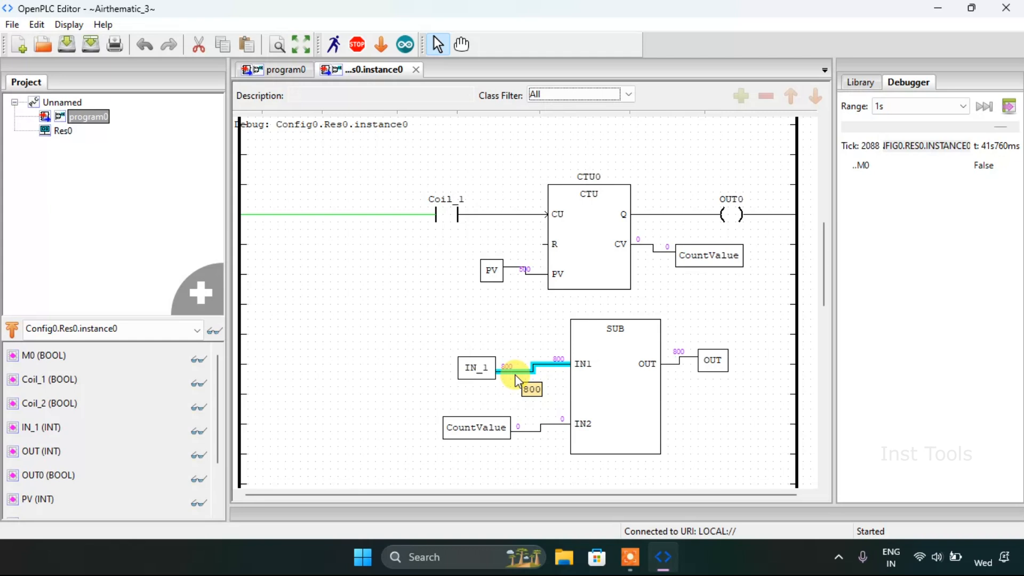
mouse_move(521, 422)
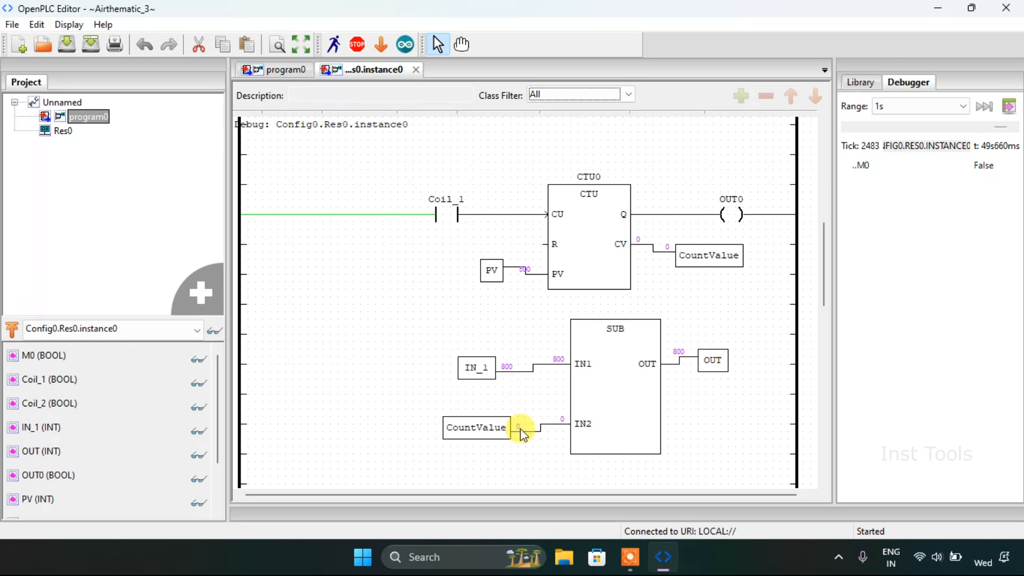
mouse_move(552, 208)
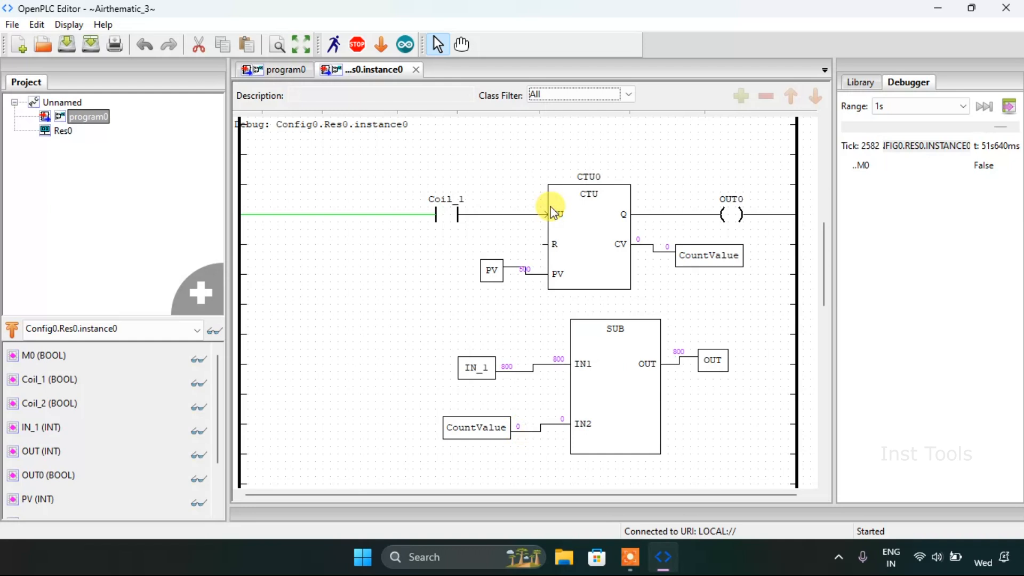
mouse_move(444, 221)
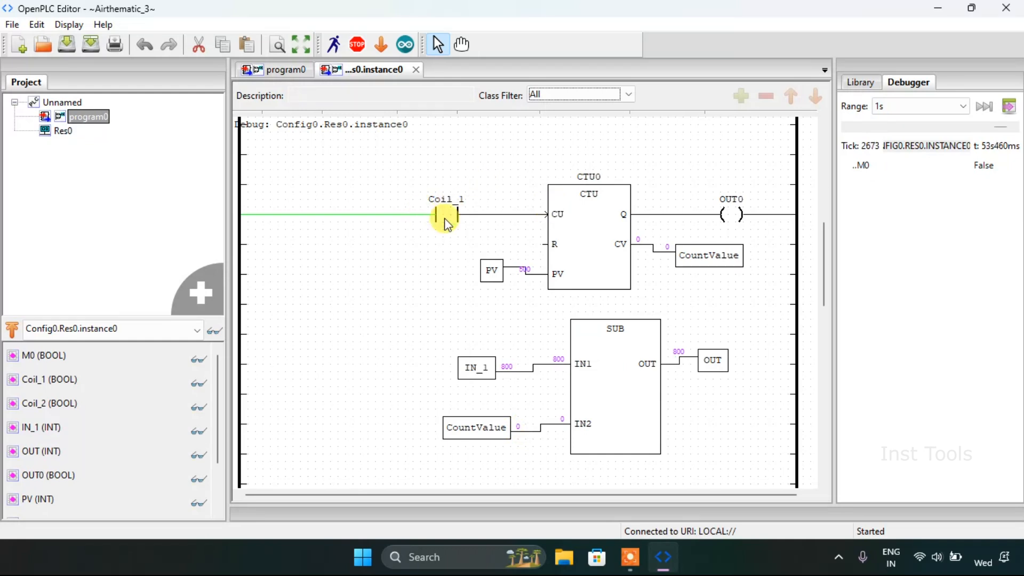
mouse_move(400, 190)
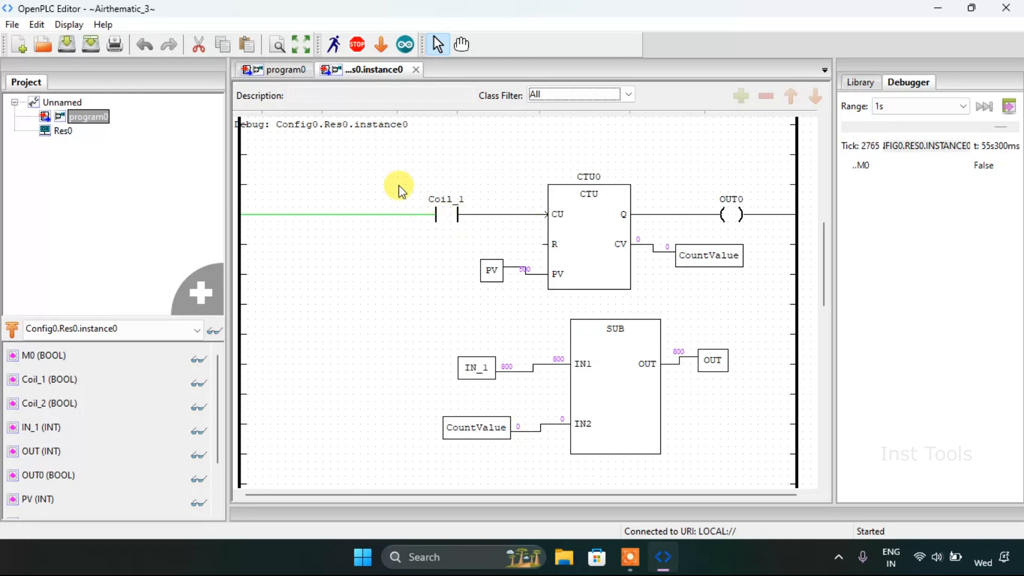
scroll(down, 3)
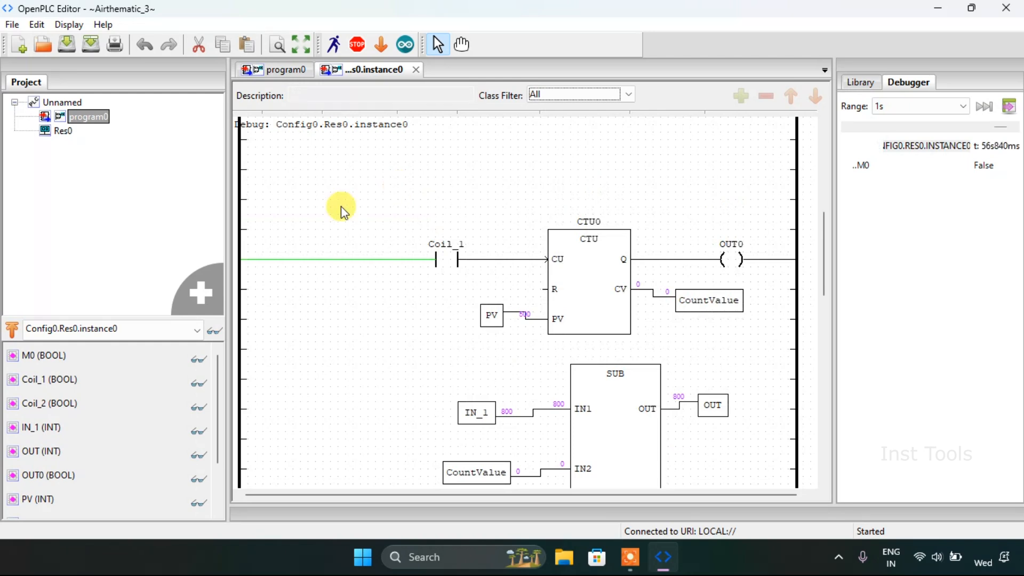
scroll(up, 3)
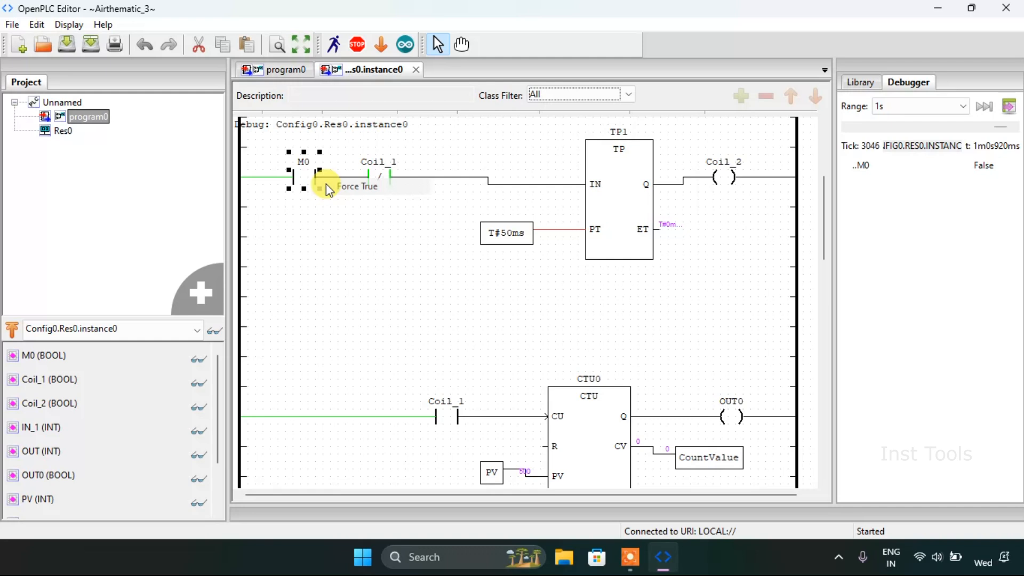
Step: Force the M0 contact True so CountValue climbs and OUT drops toward 601
scroll(down, 3)
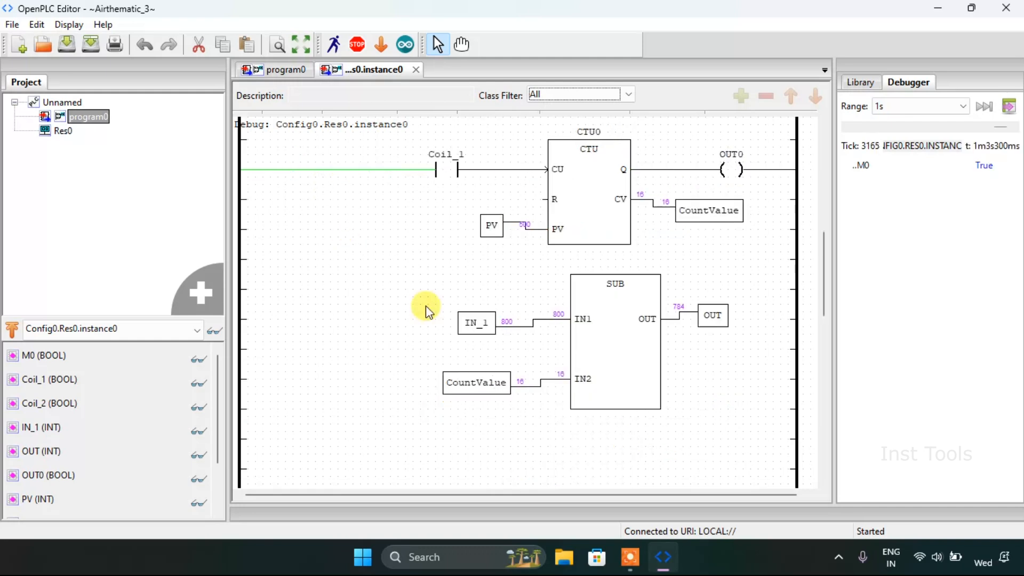
mouse_move(533, 382)
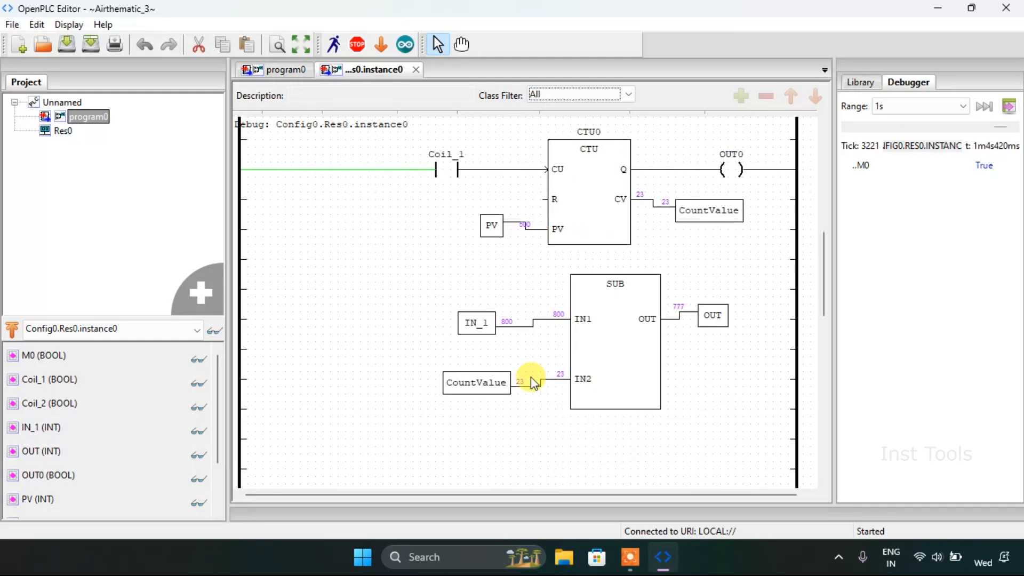
click(614, 339)
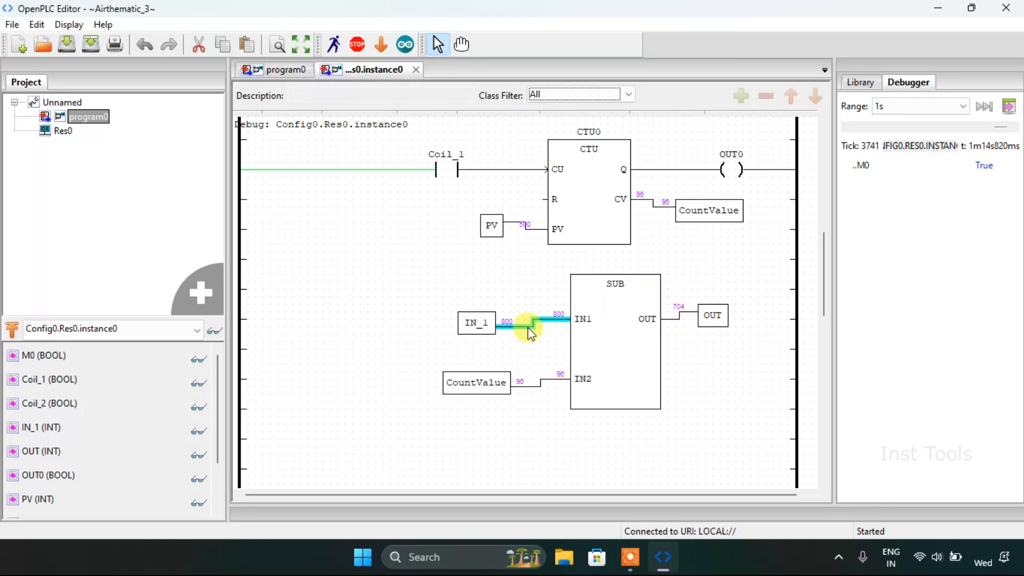
click(477, 322)
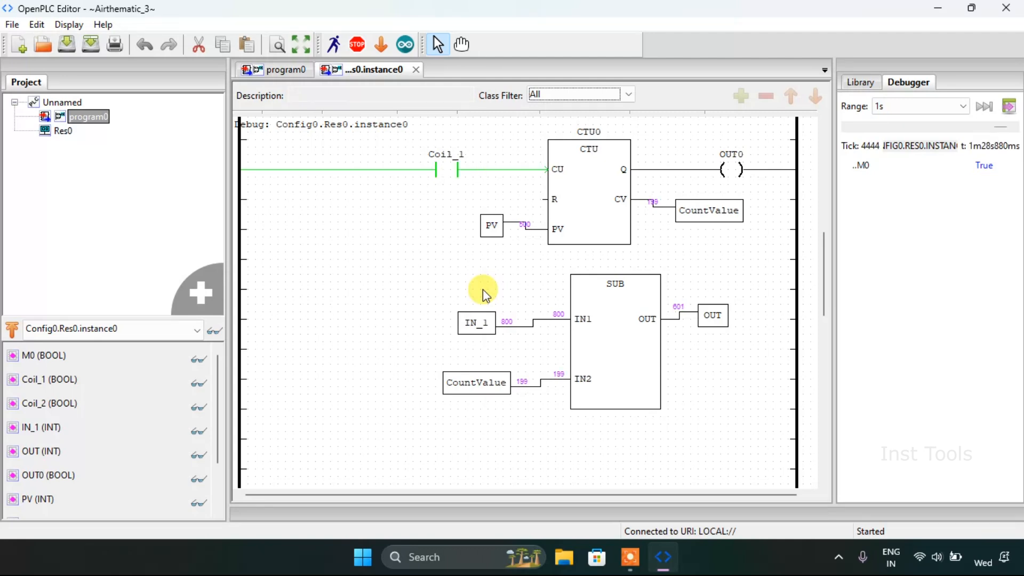
Step: Force the M0 contact False, freezing CountValue at 252 and OUT at 548
scroll(up, 3)
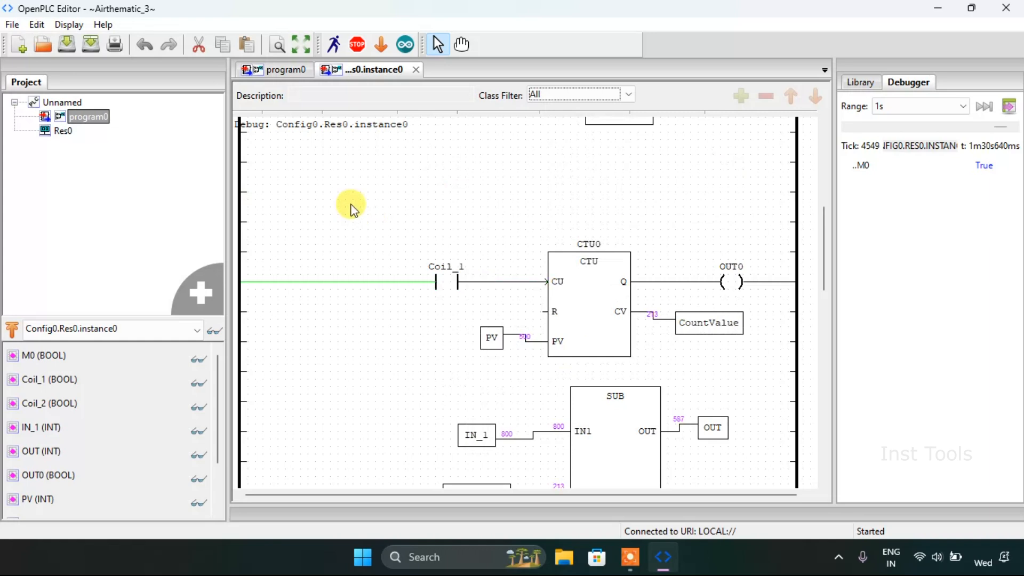
scroll(up, 3)
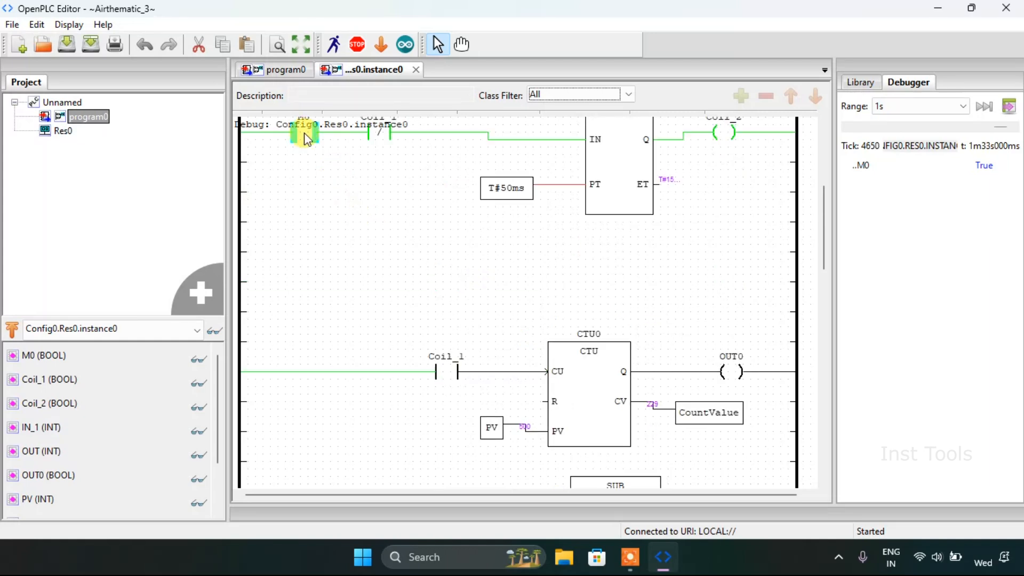
right_click(304, 134)
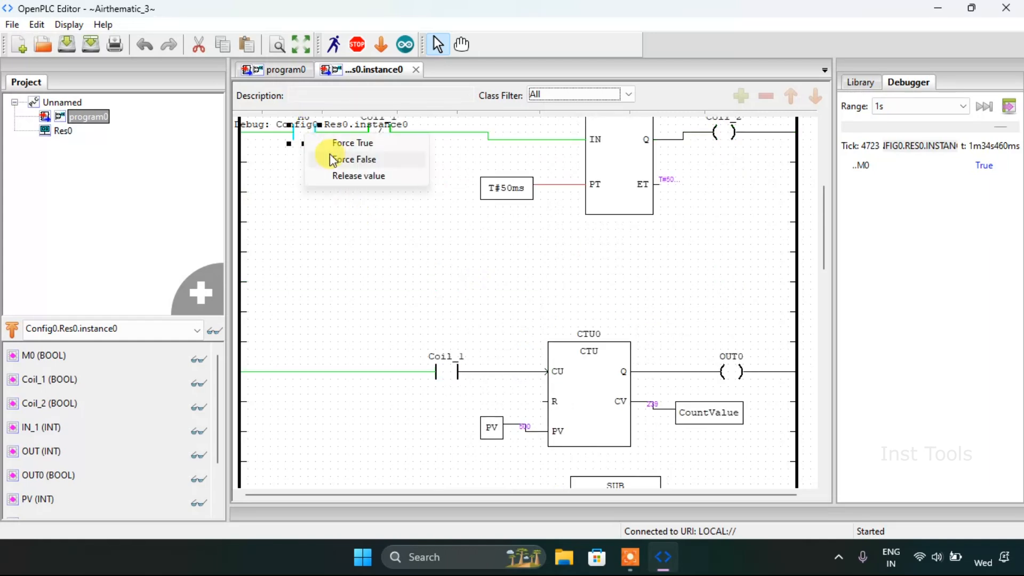
click(354, 159)
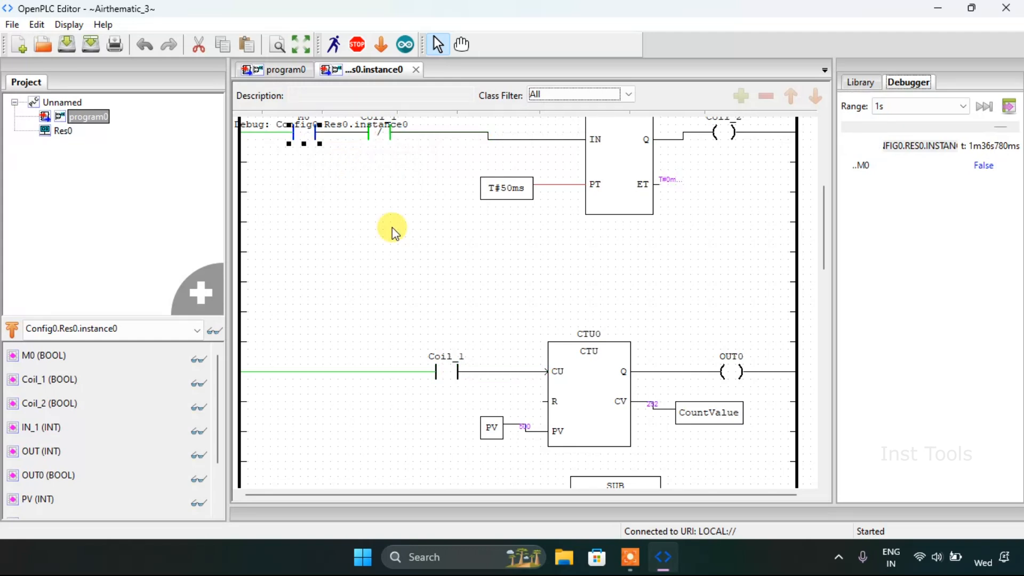
scroll(down, 3)
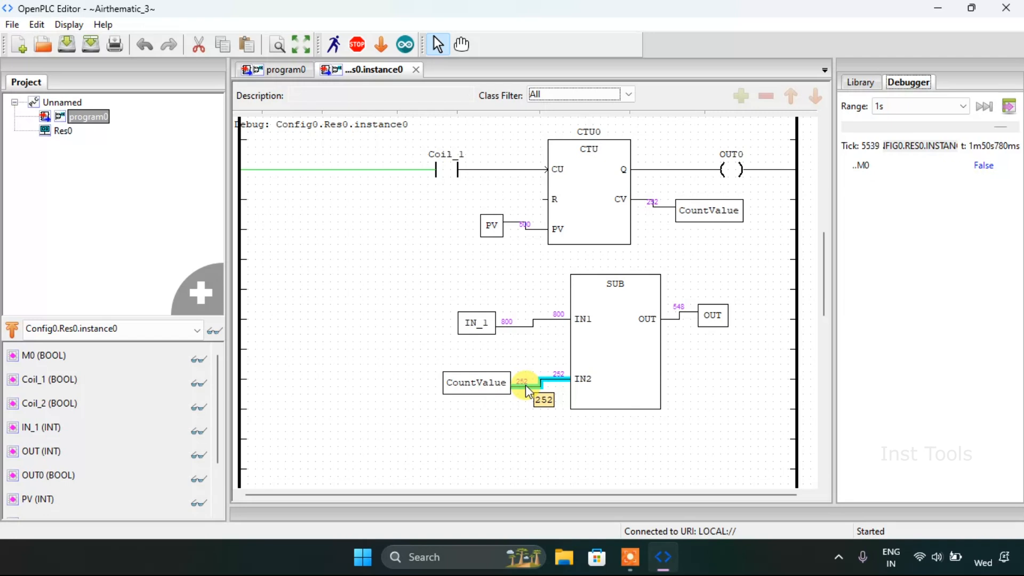
mouse_move(711, 296)
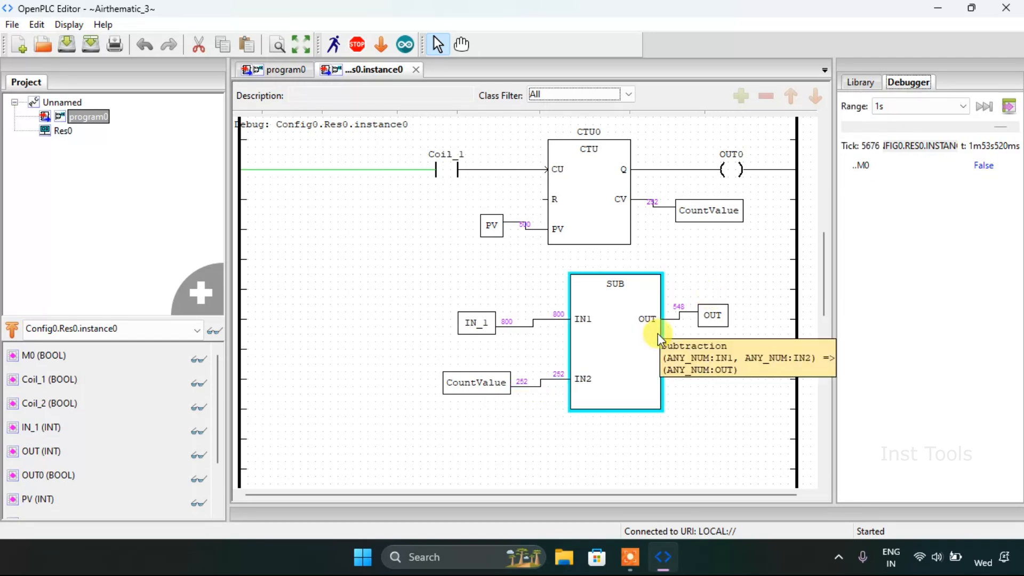
mouse_move(690, 293)
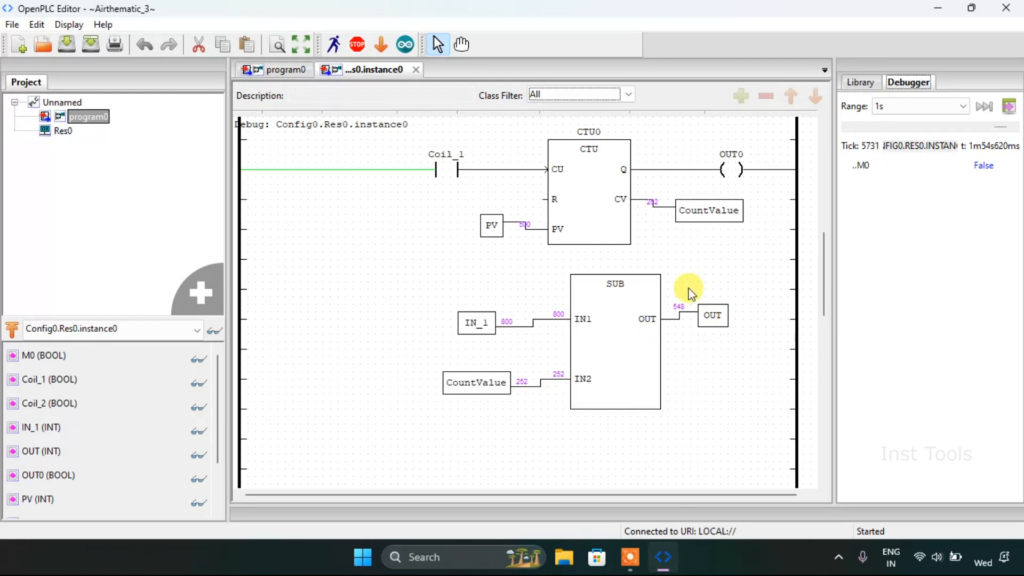
mouse_move(487, 268)
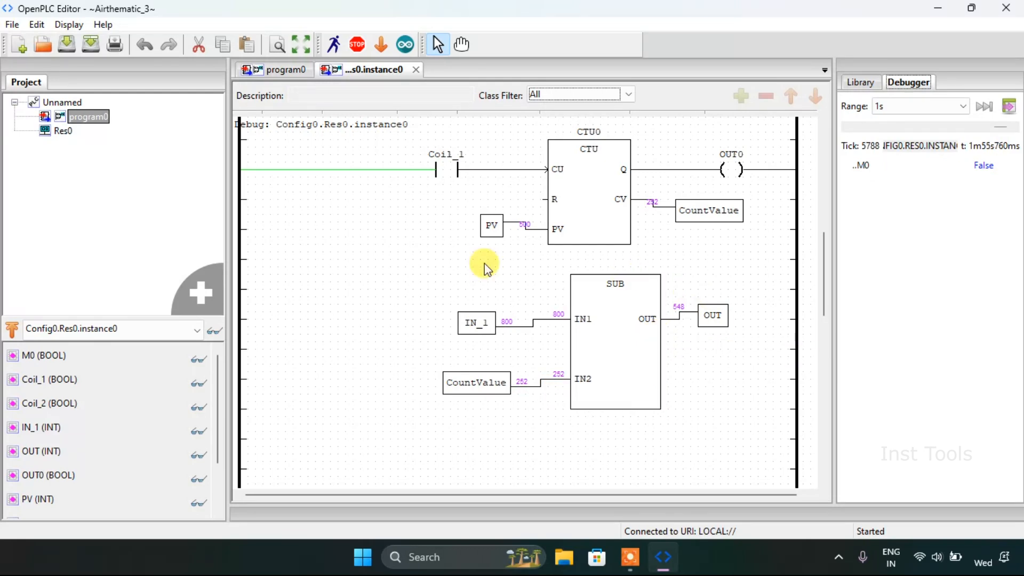
scroll(down, 3)
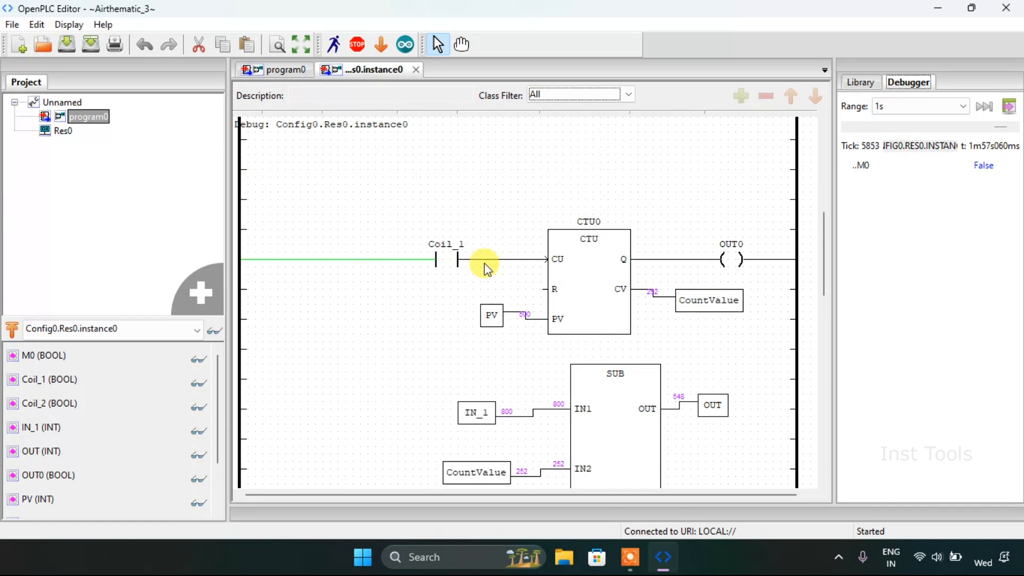
click(582, 388)
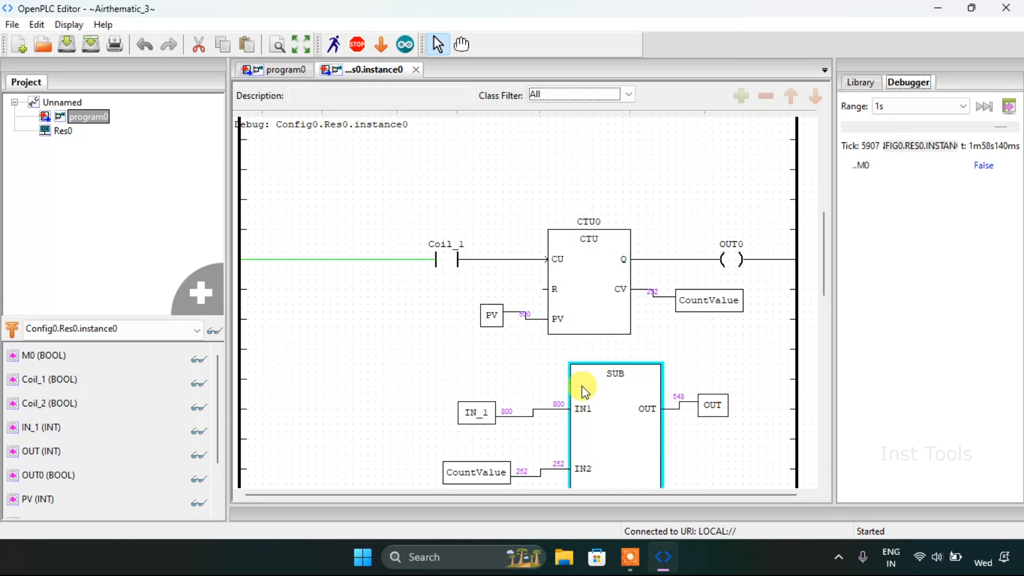
mouse_move(560, 380)
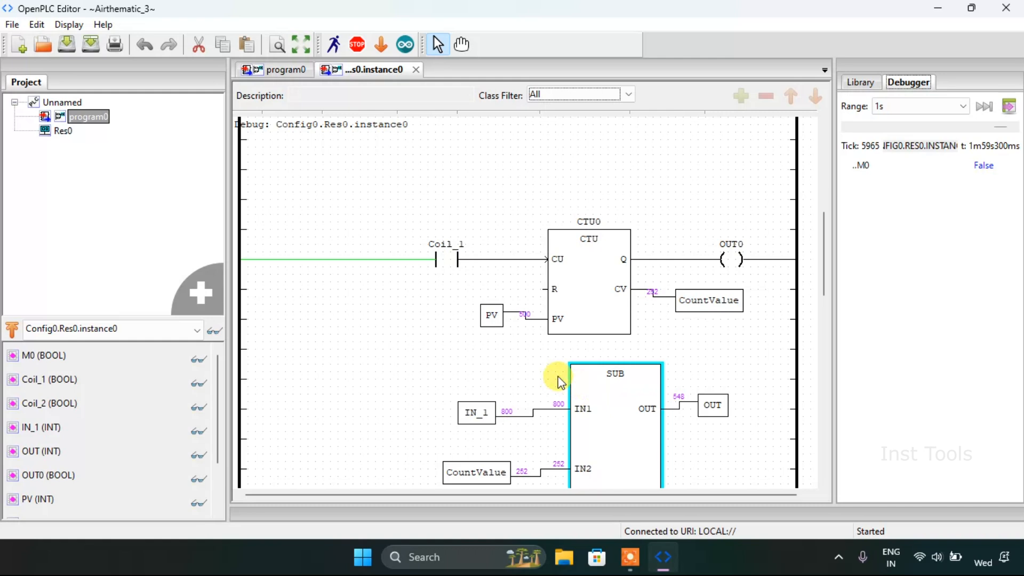
mouse_move(624, 376)
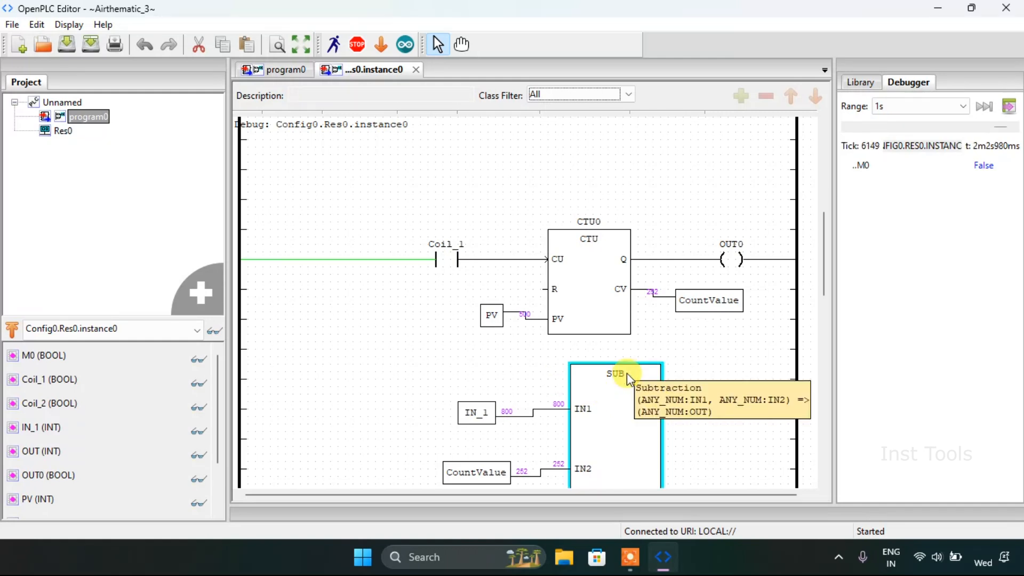
mouse_move(397, 216)
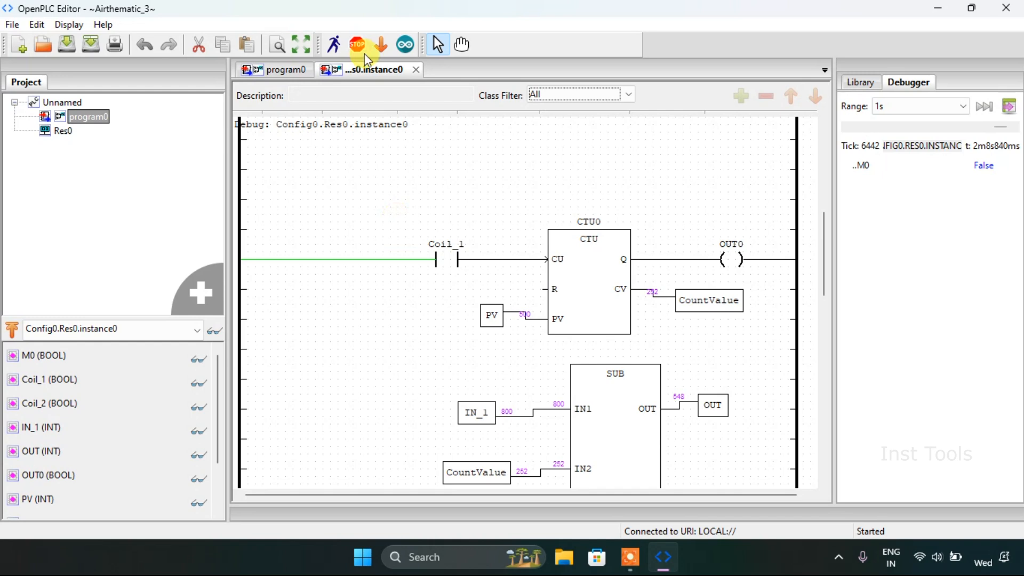
mouse_move(357, 45)
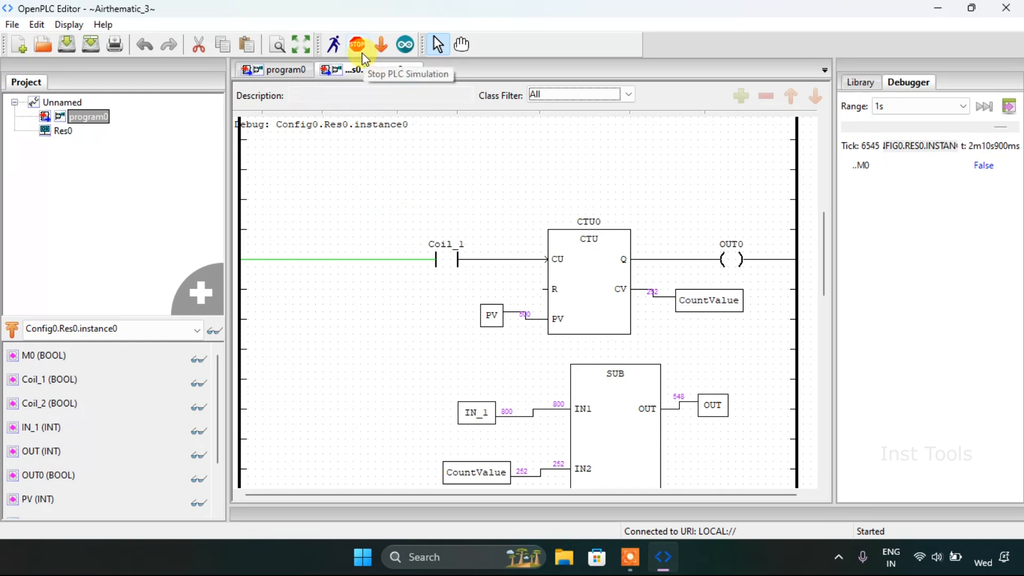